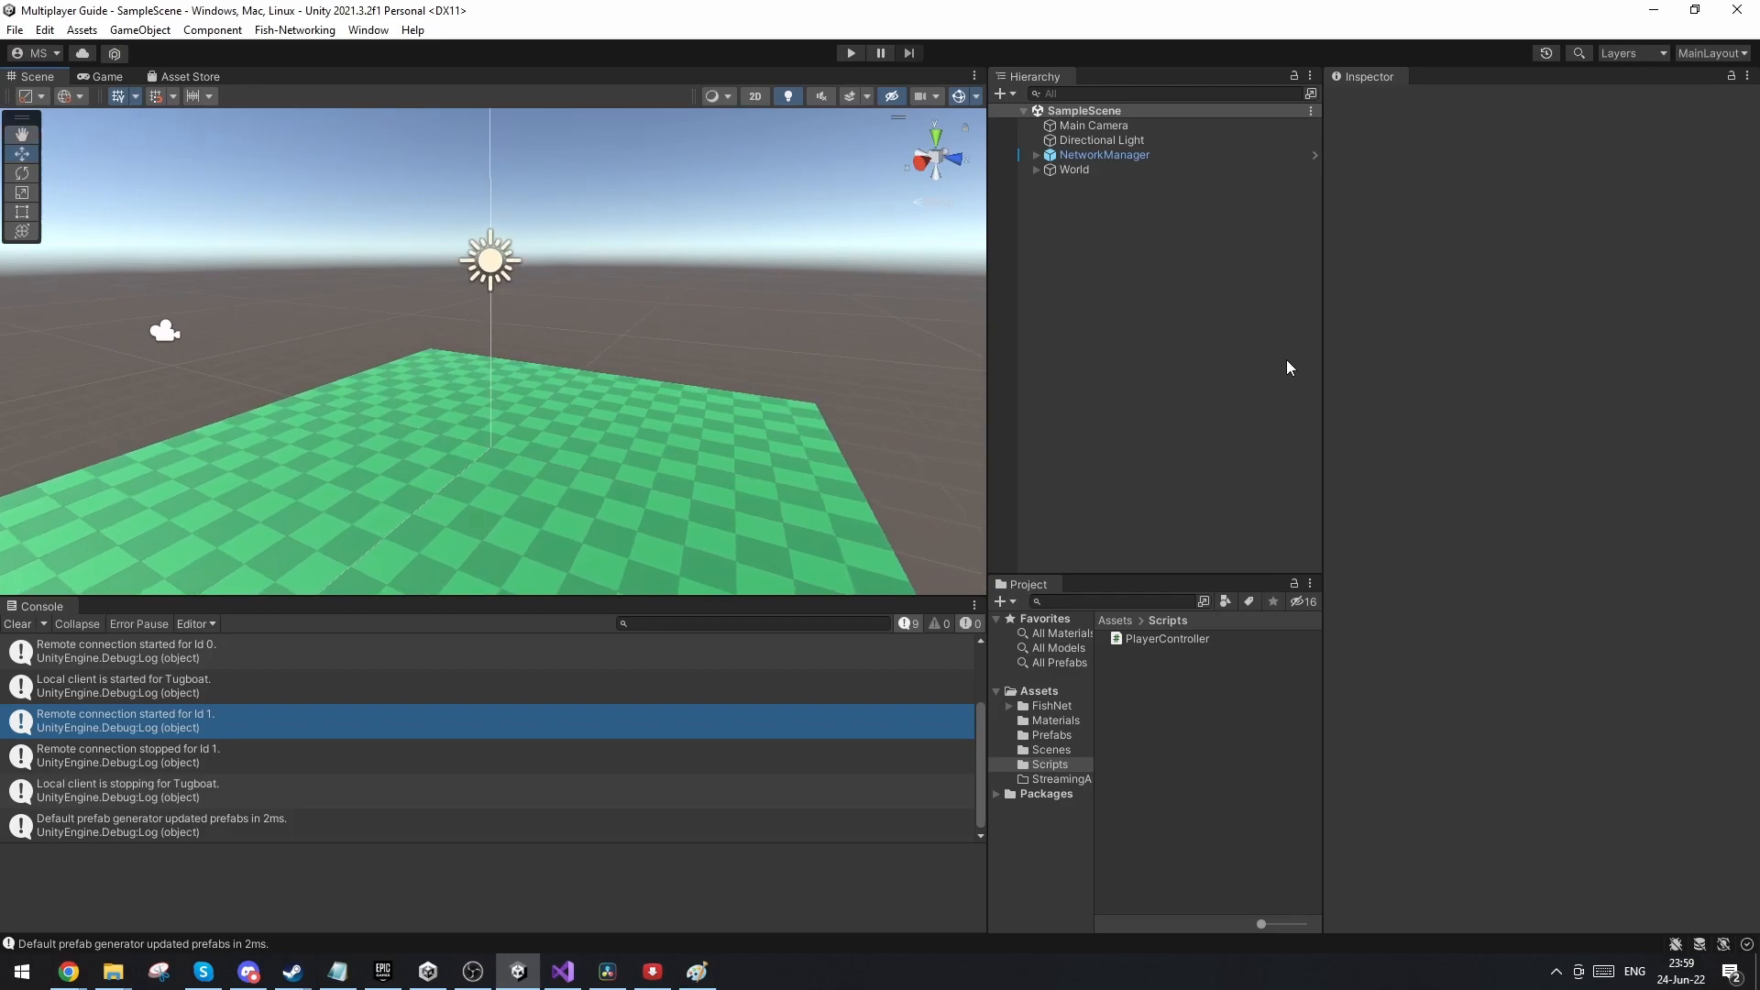
Step: Inspect the NetworkManager, then browse into the Prefabs folder holding the Player prefab
click(1104, 154)
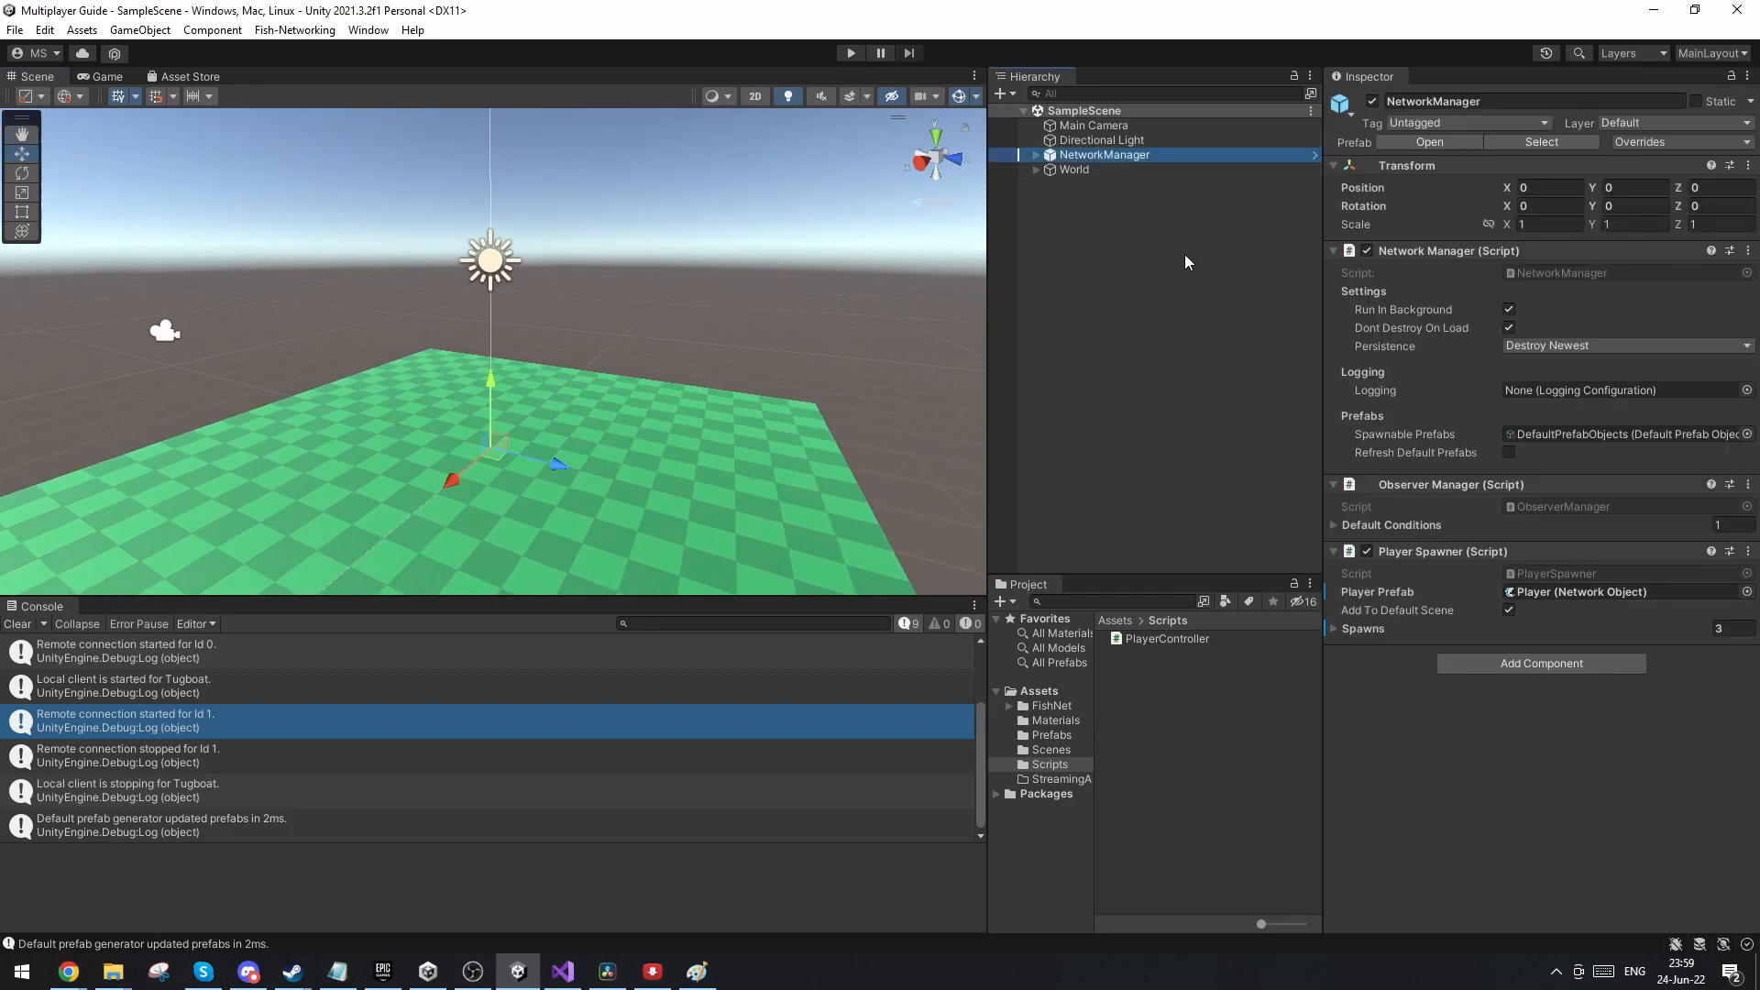
click(1142, 319)
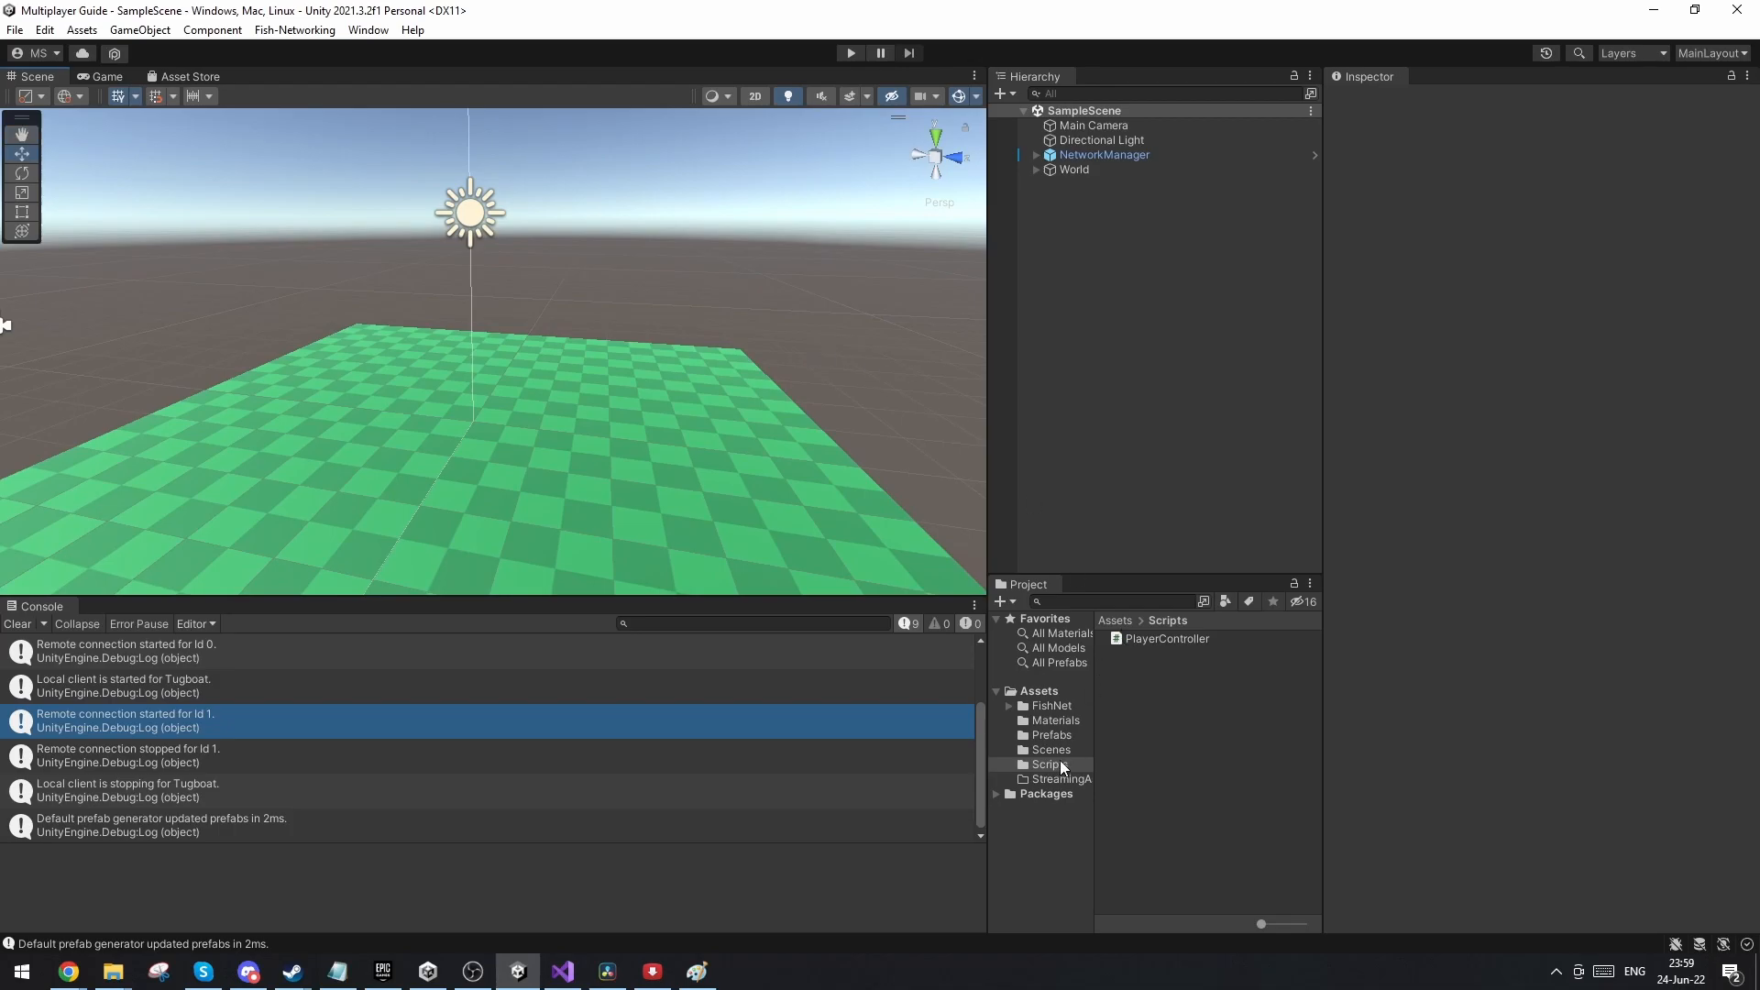
click(1051, 733)
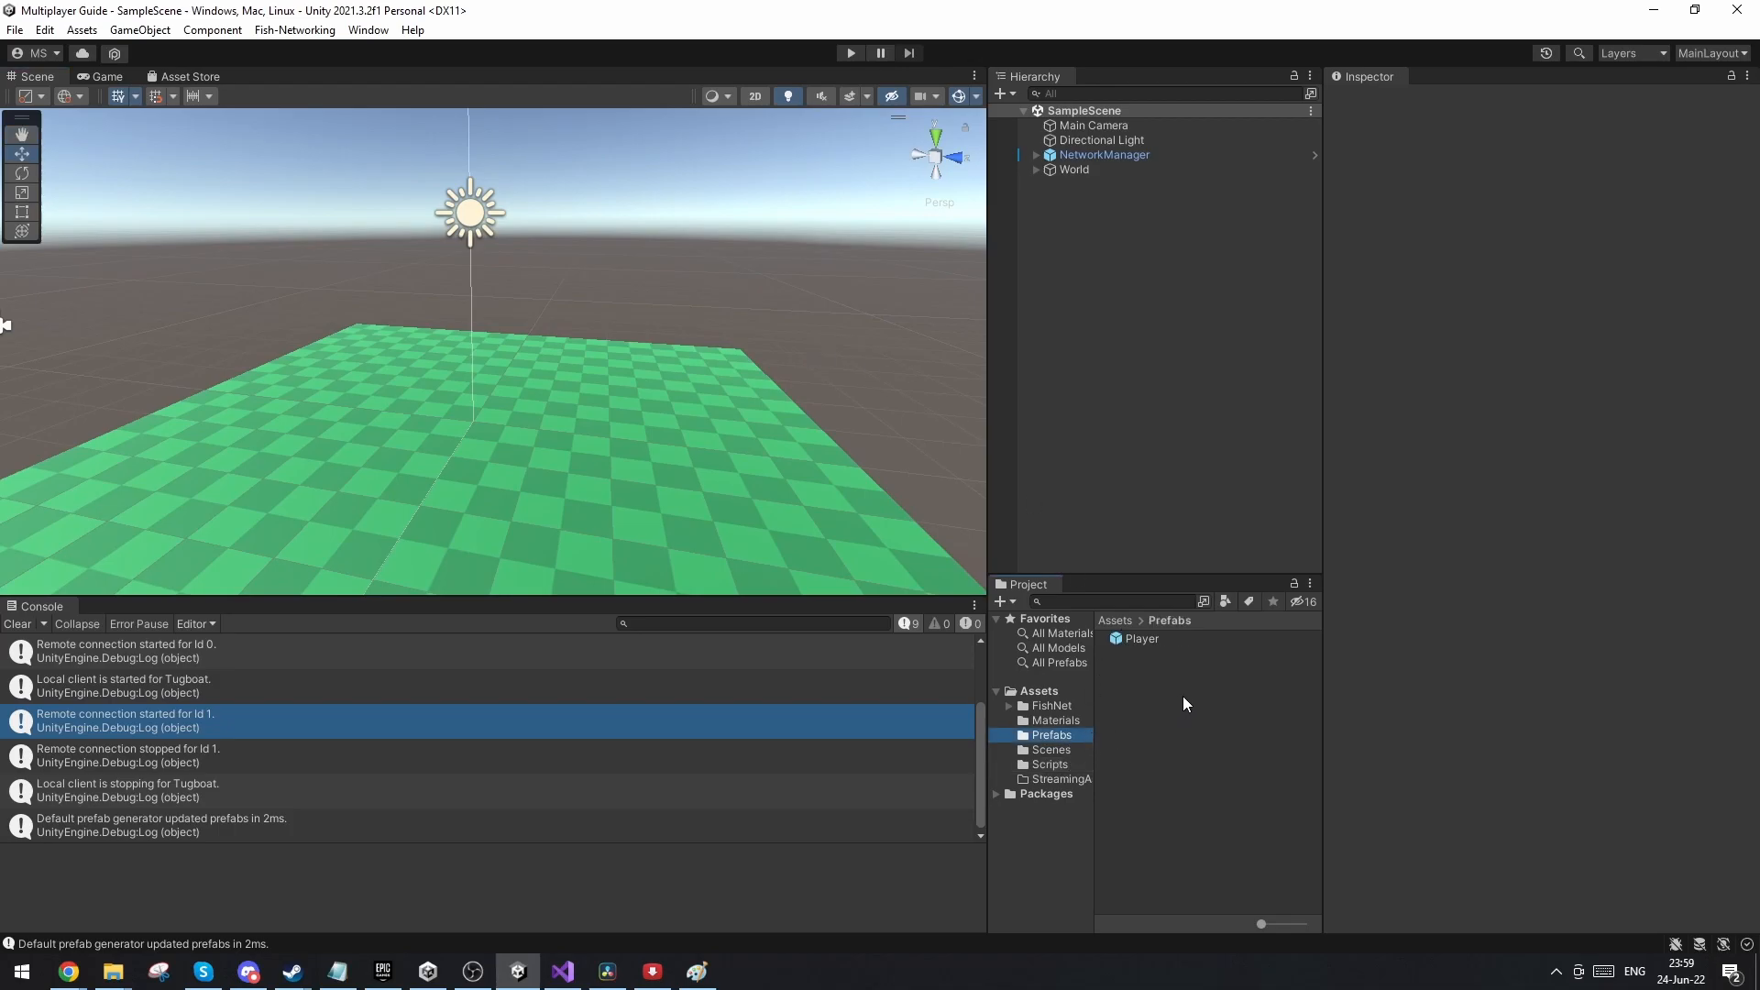
mouse_move(1029, 653)
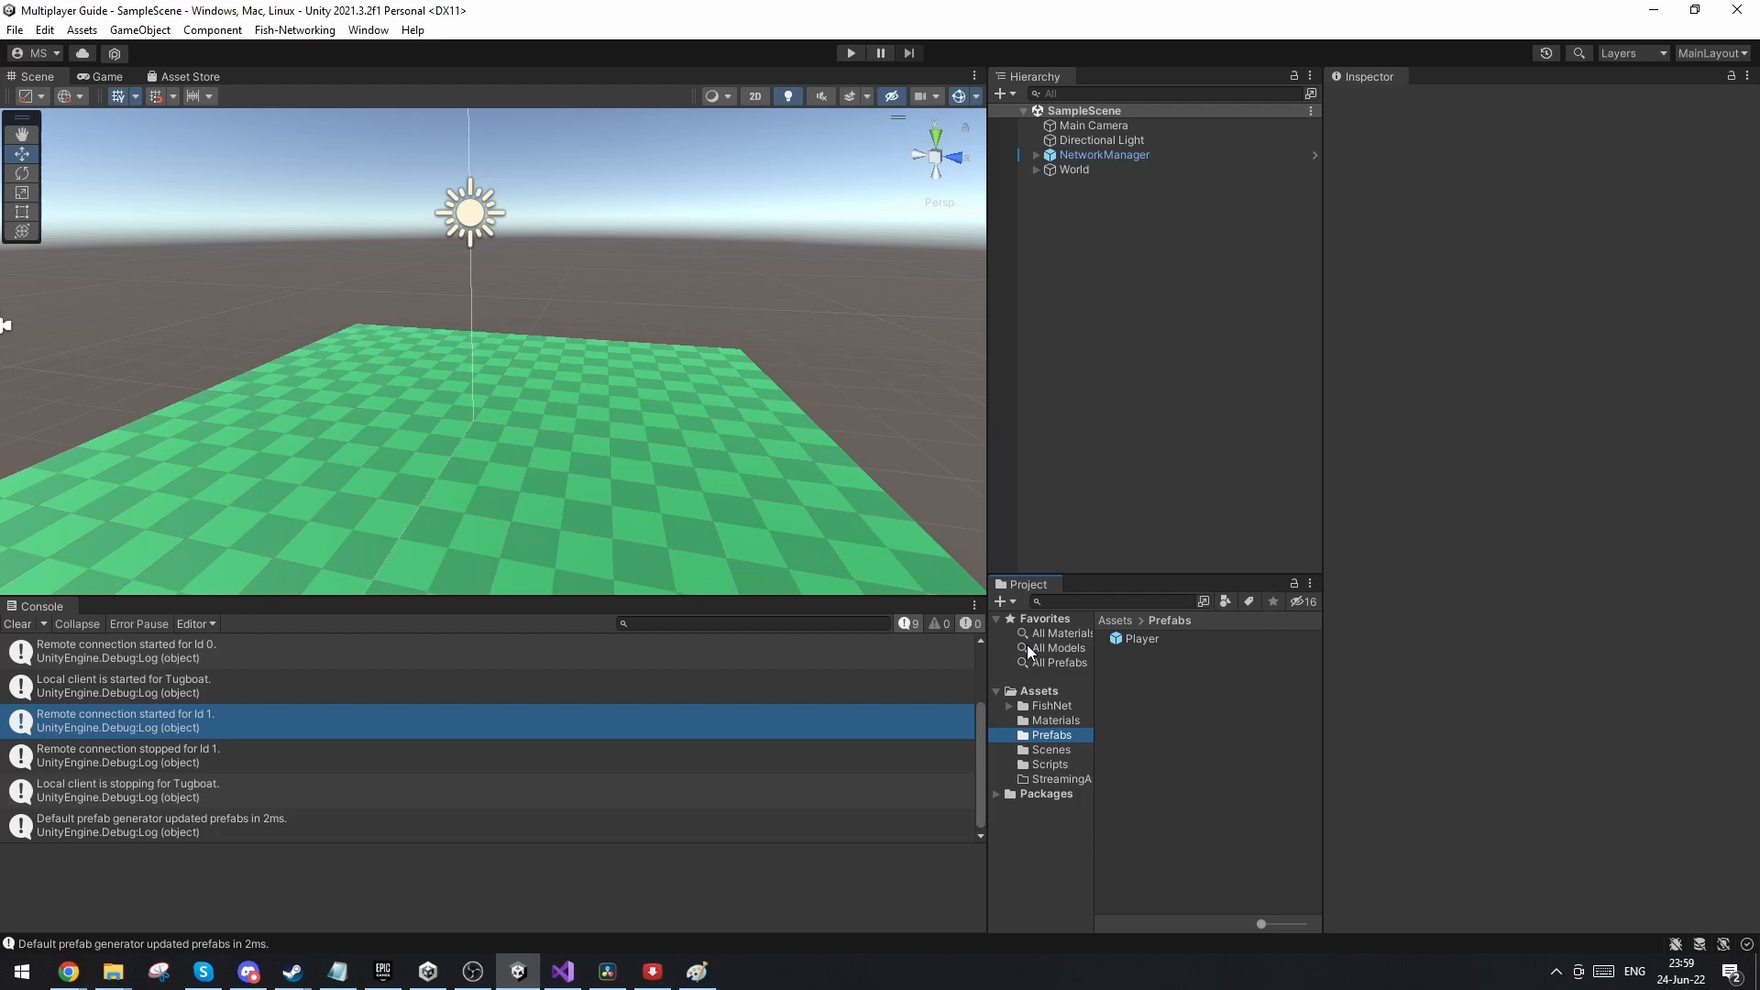
mouse_move(1199, 708)
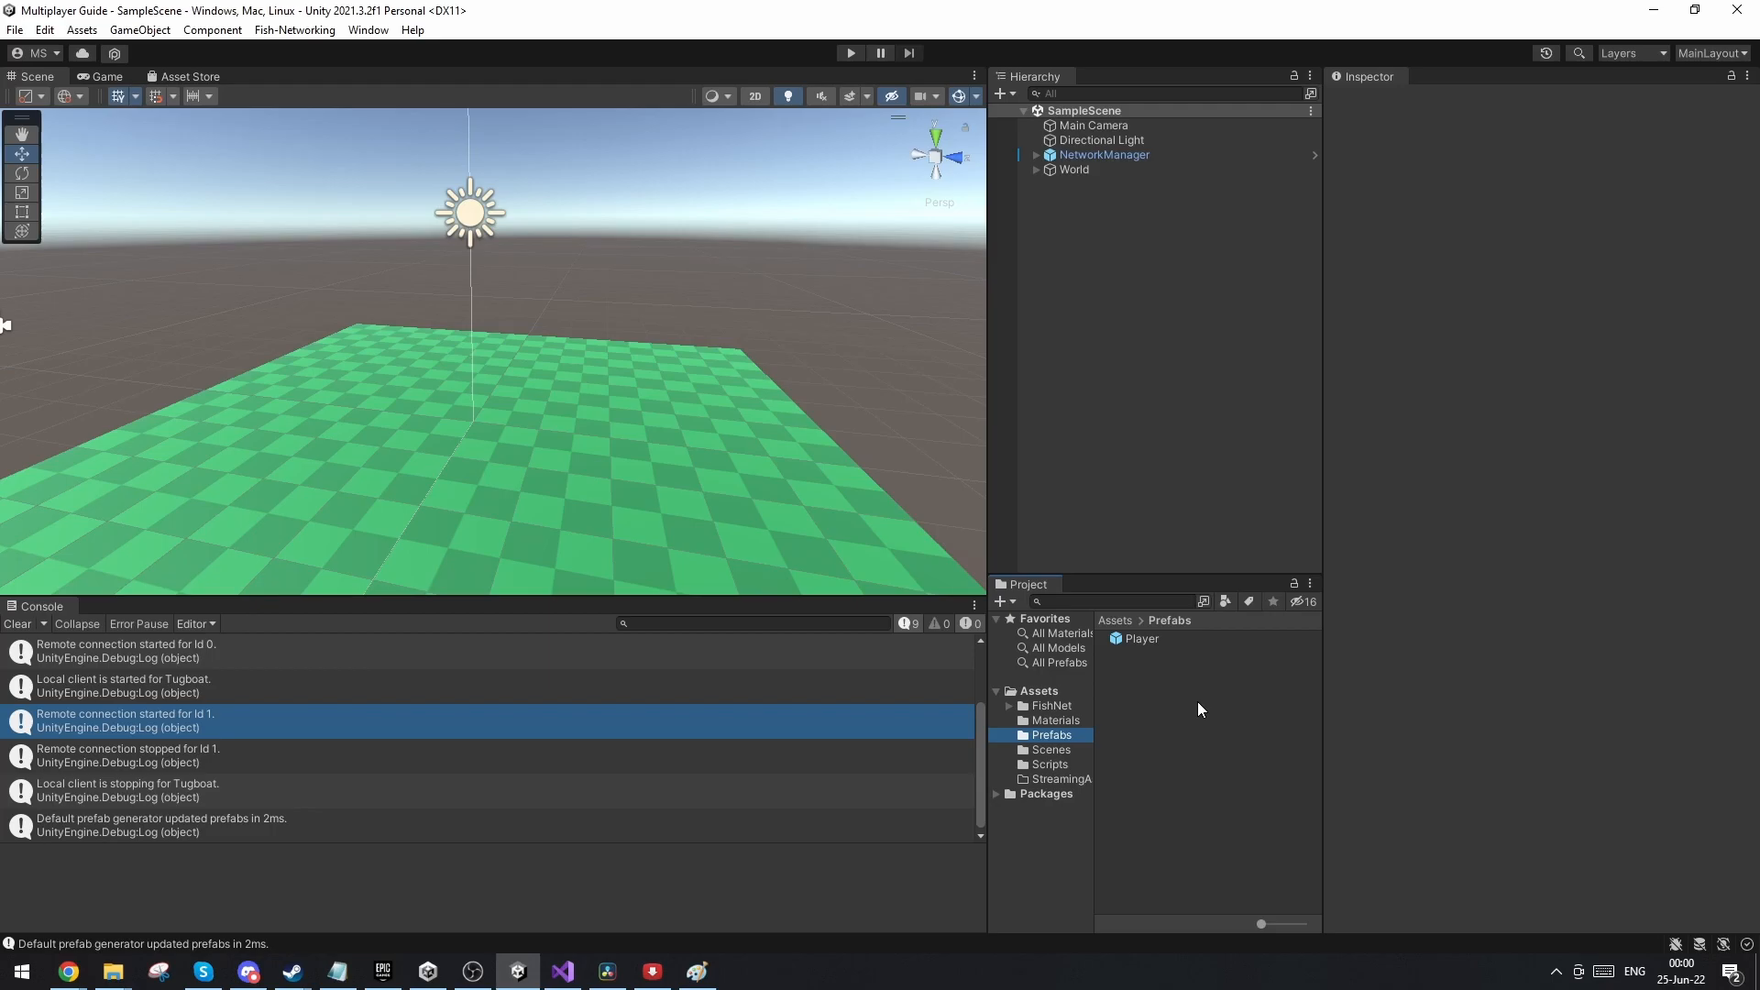
Step: Edit the Player prefab and add a Network Observer component to it
click(1143, 638)
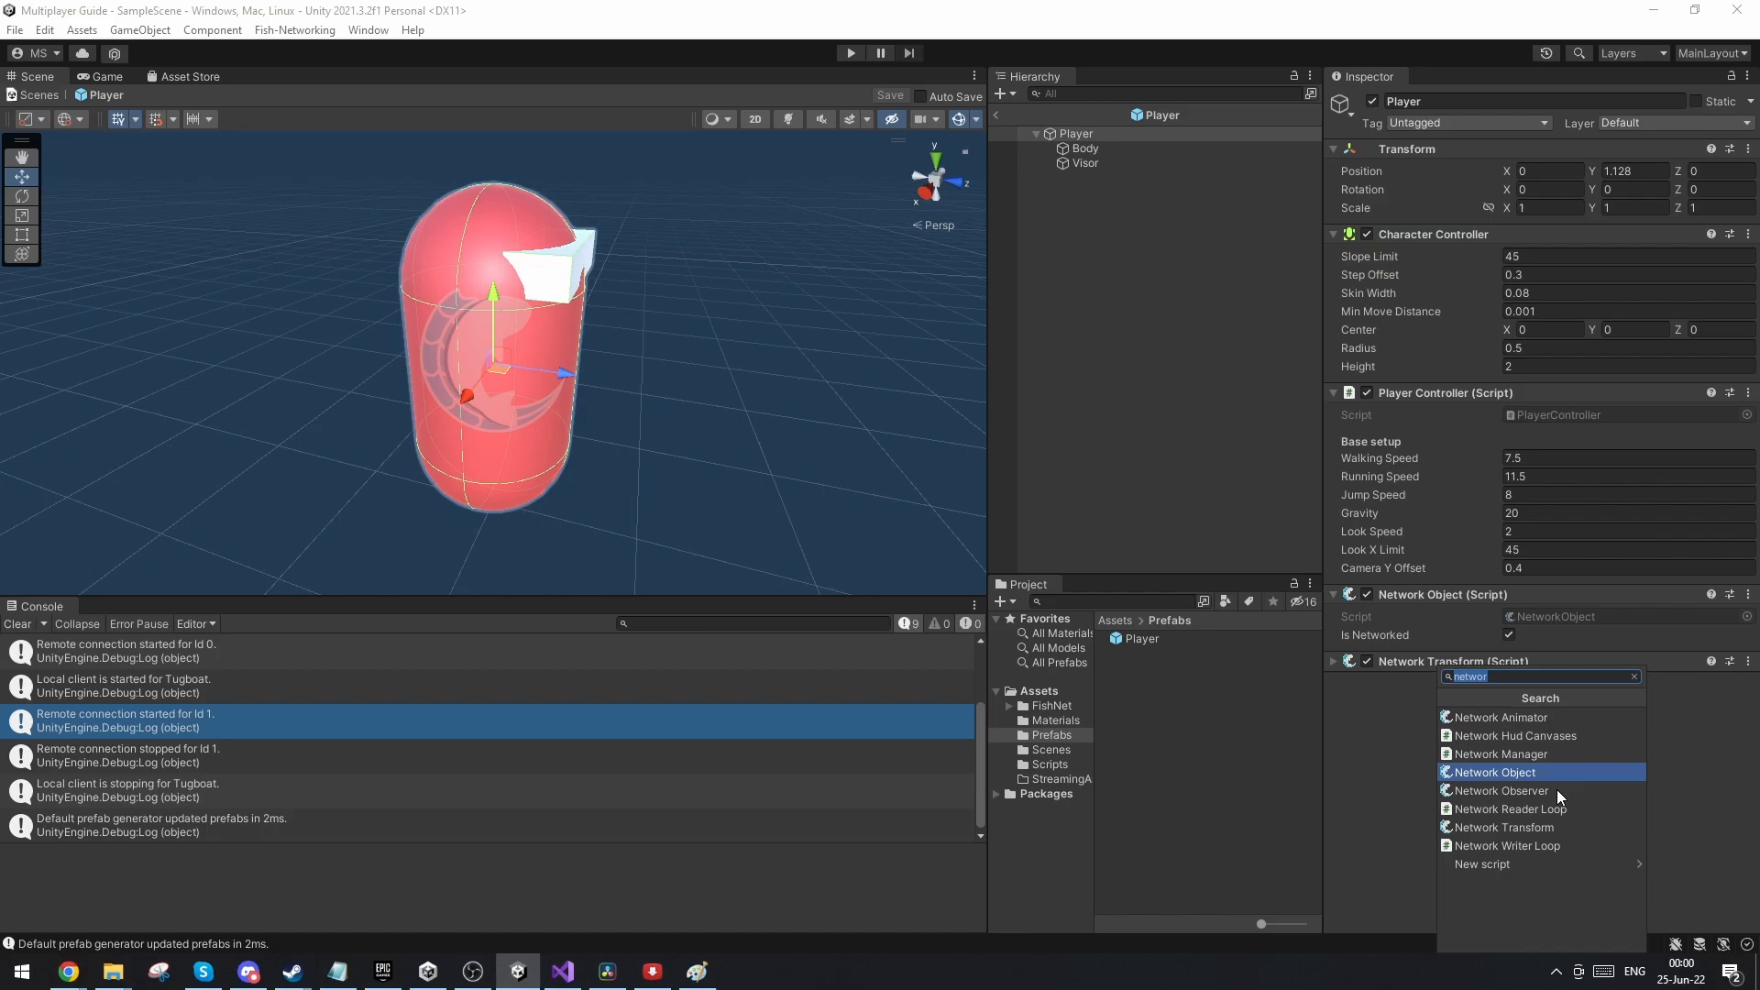
click(1498, 791)
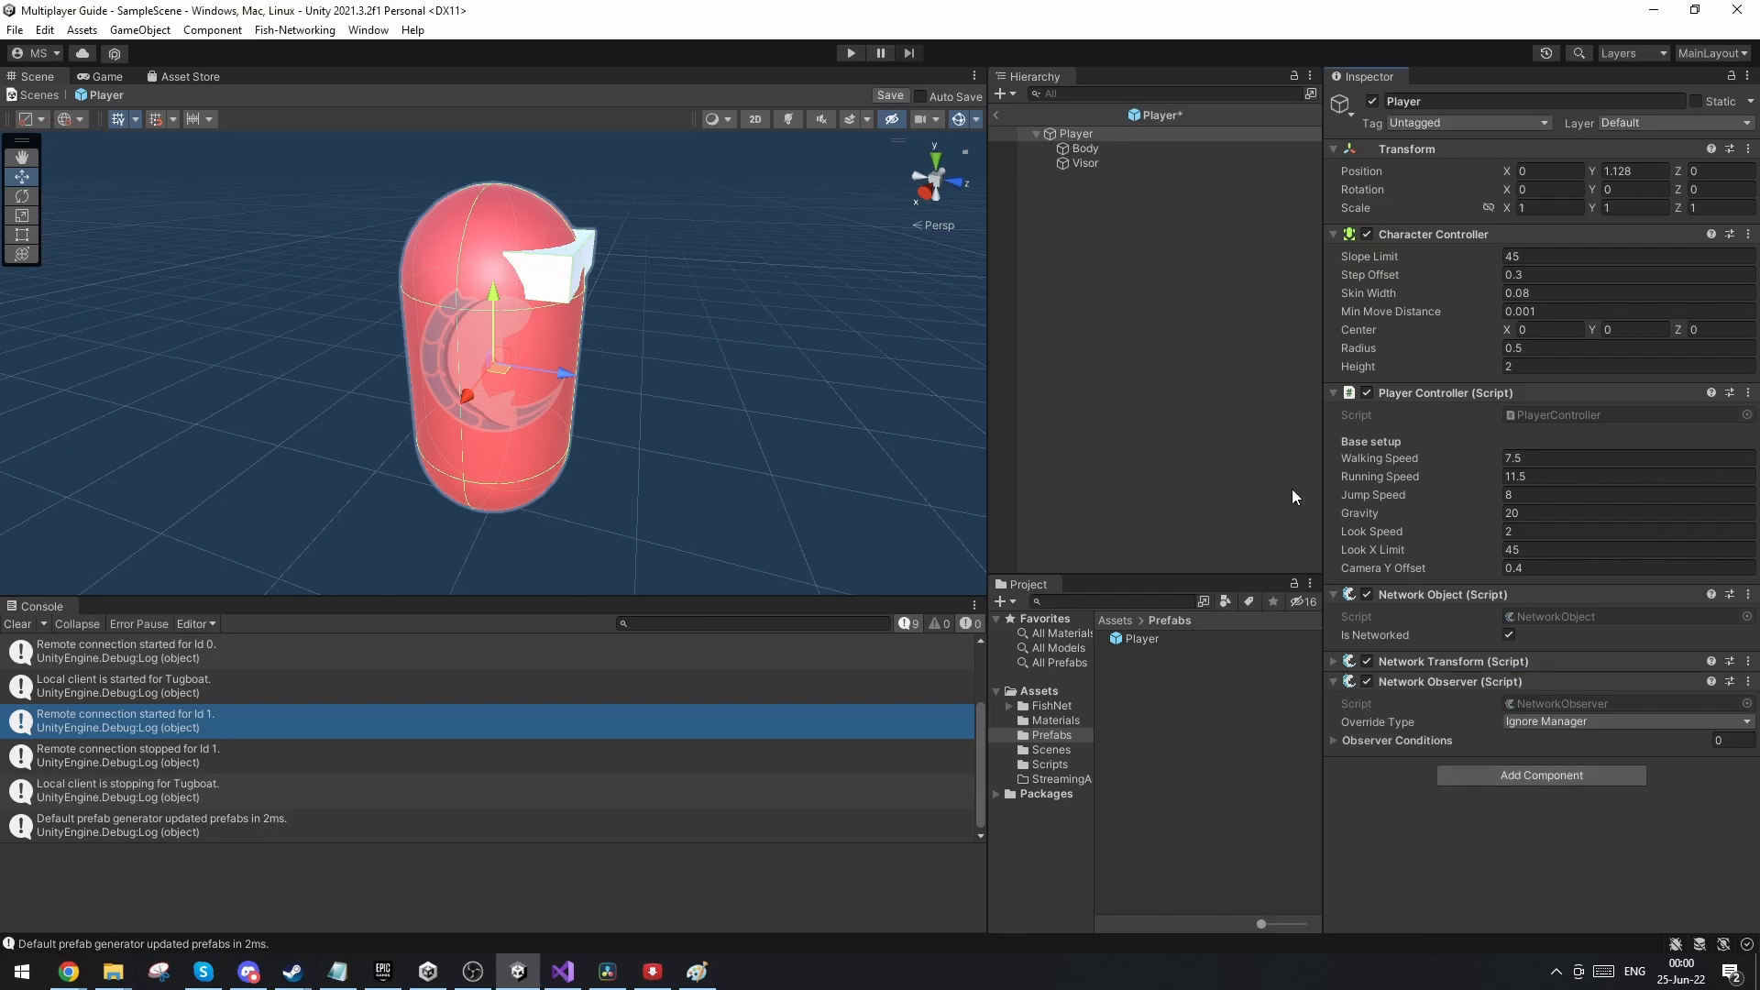
mouse_move(1073, 774)
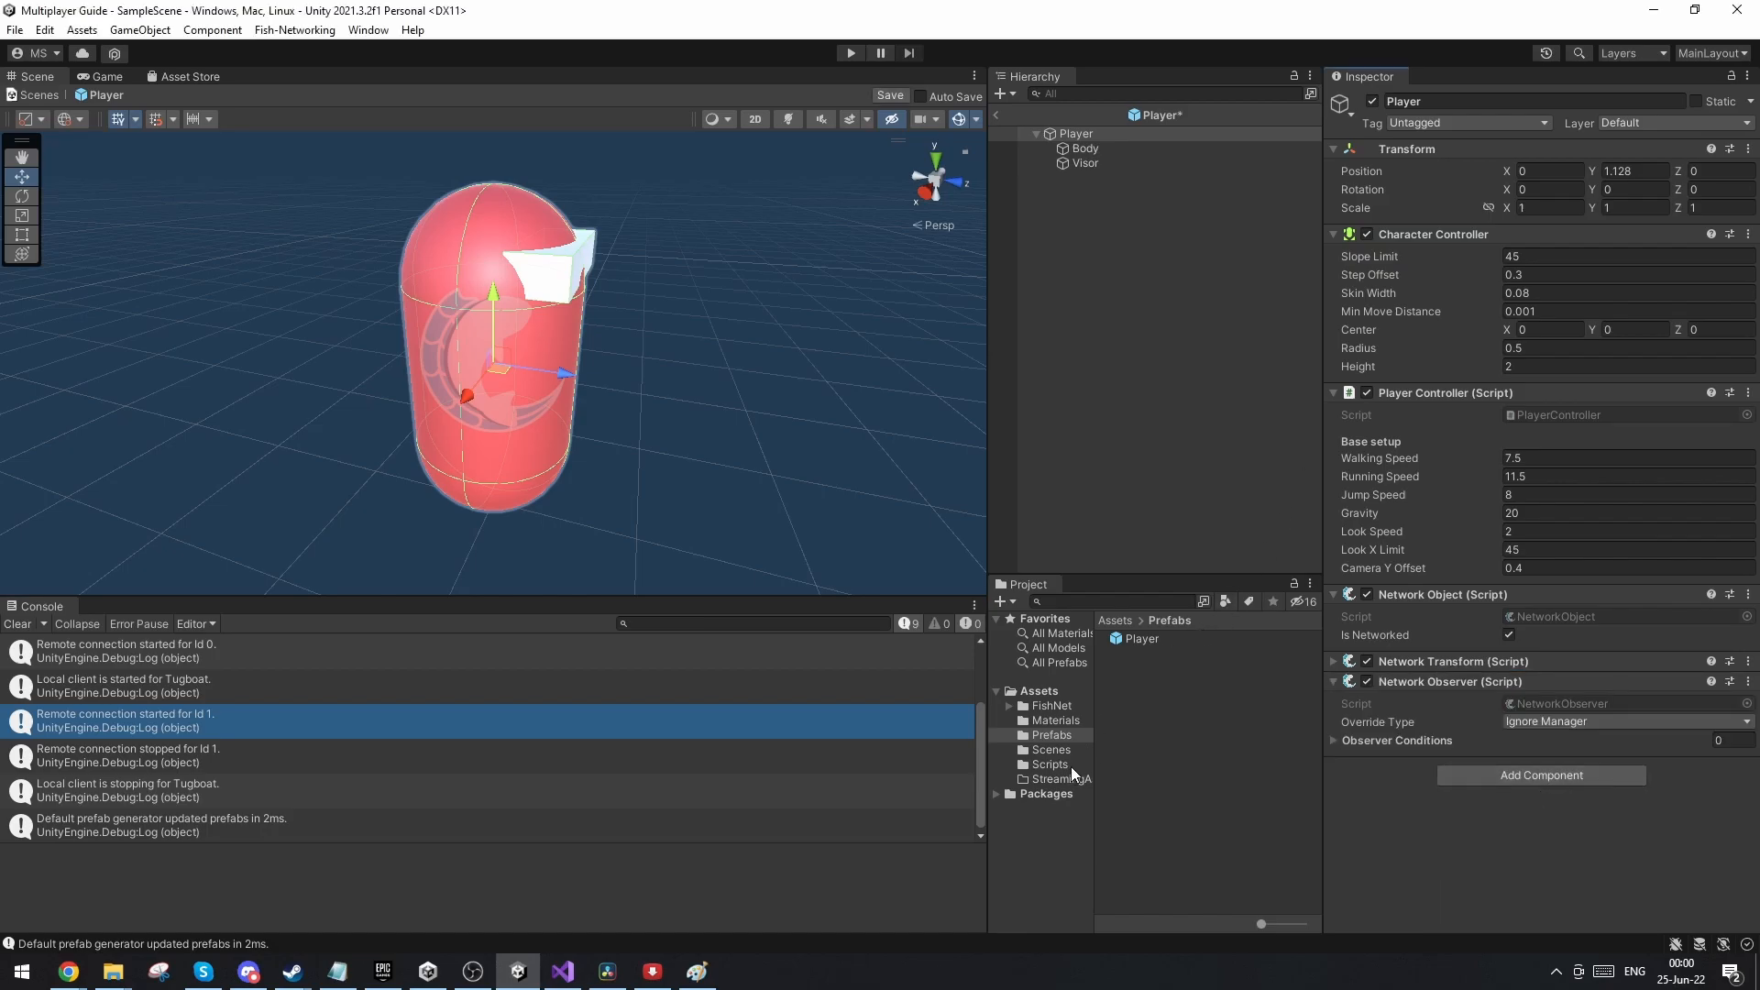
Step: Create a new C# script named PlayerColorNetwork in the Scripts folder
right_click(1049, 765)
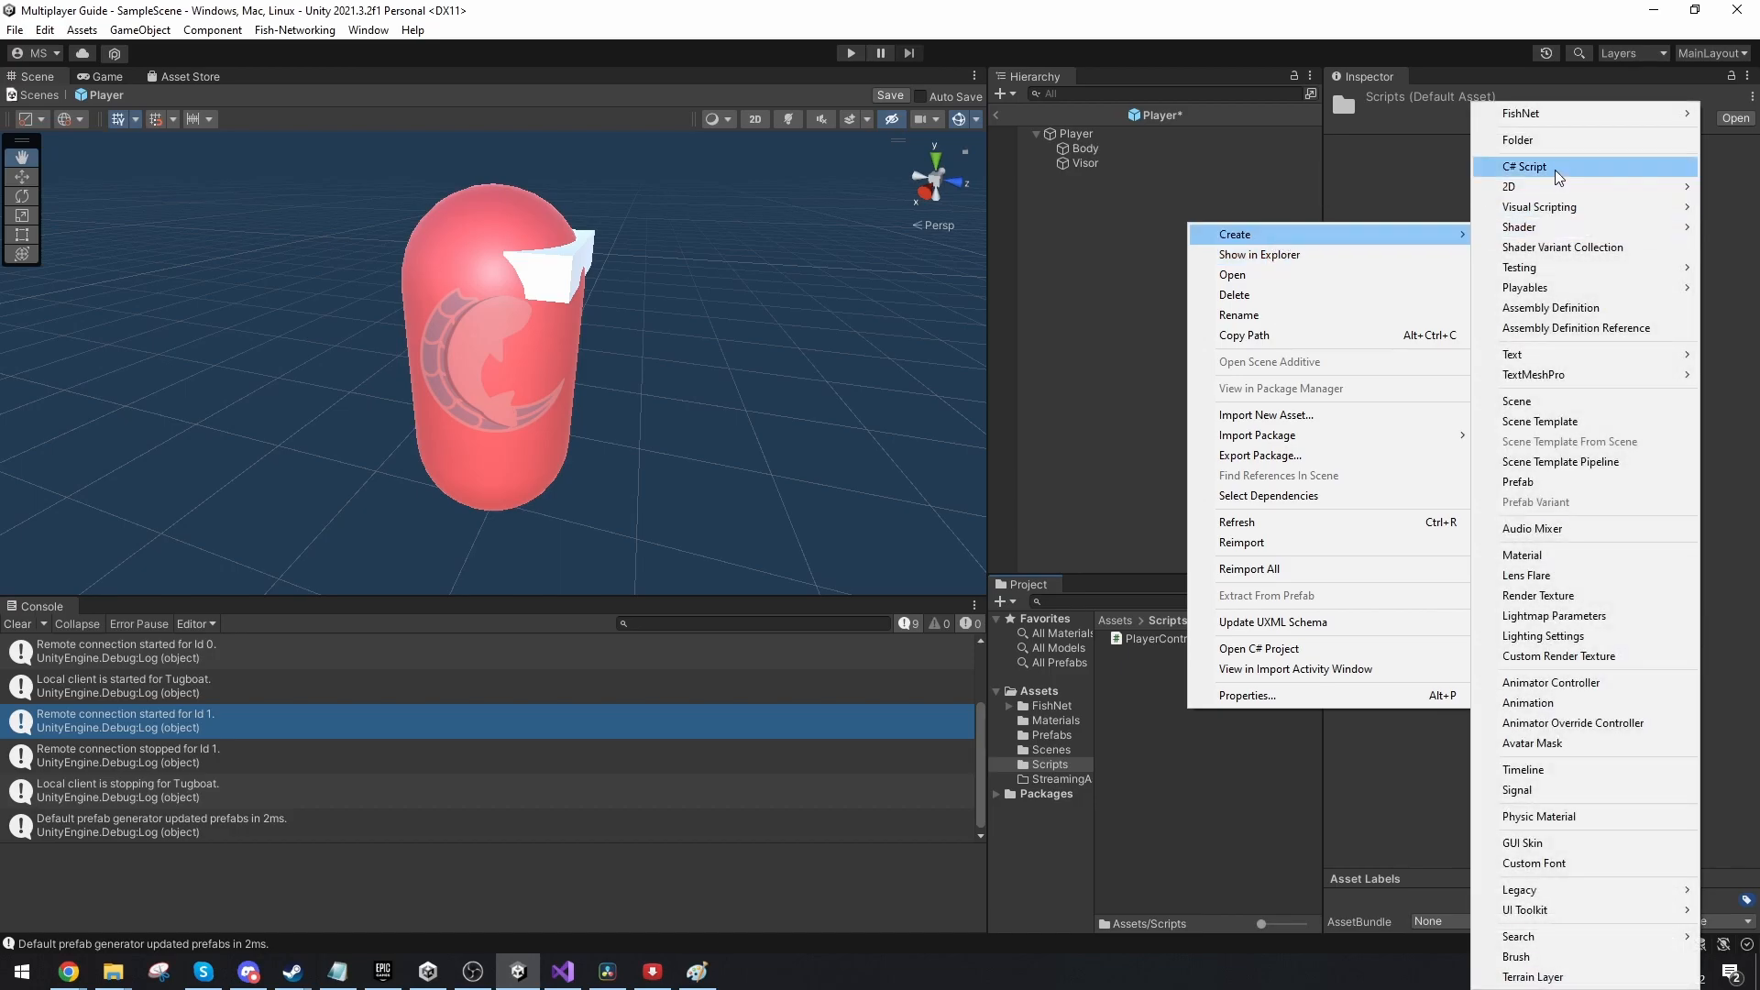
click(1524, 167)
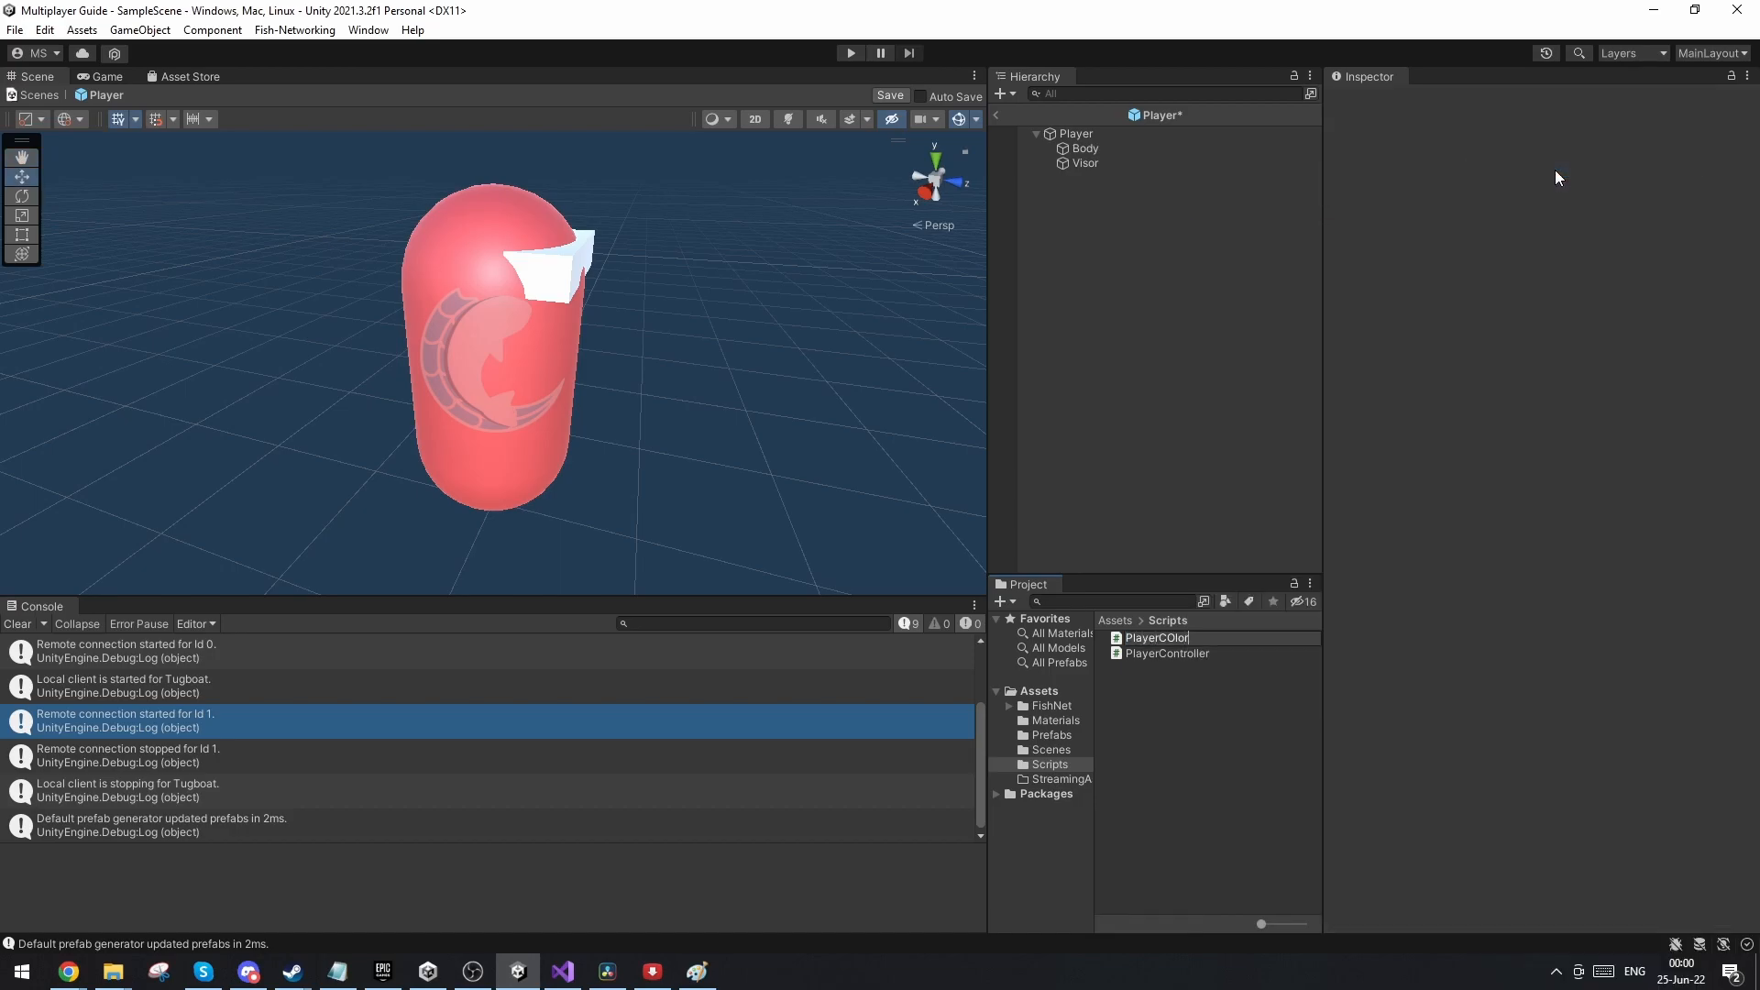
click(1074, 134)
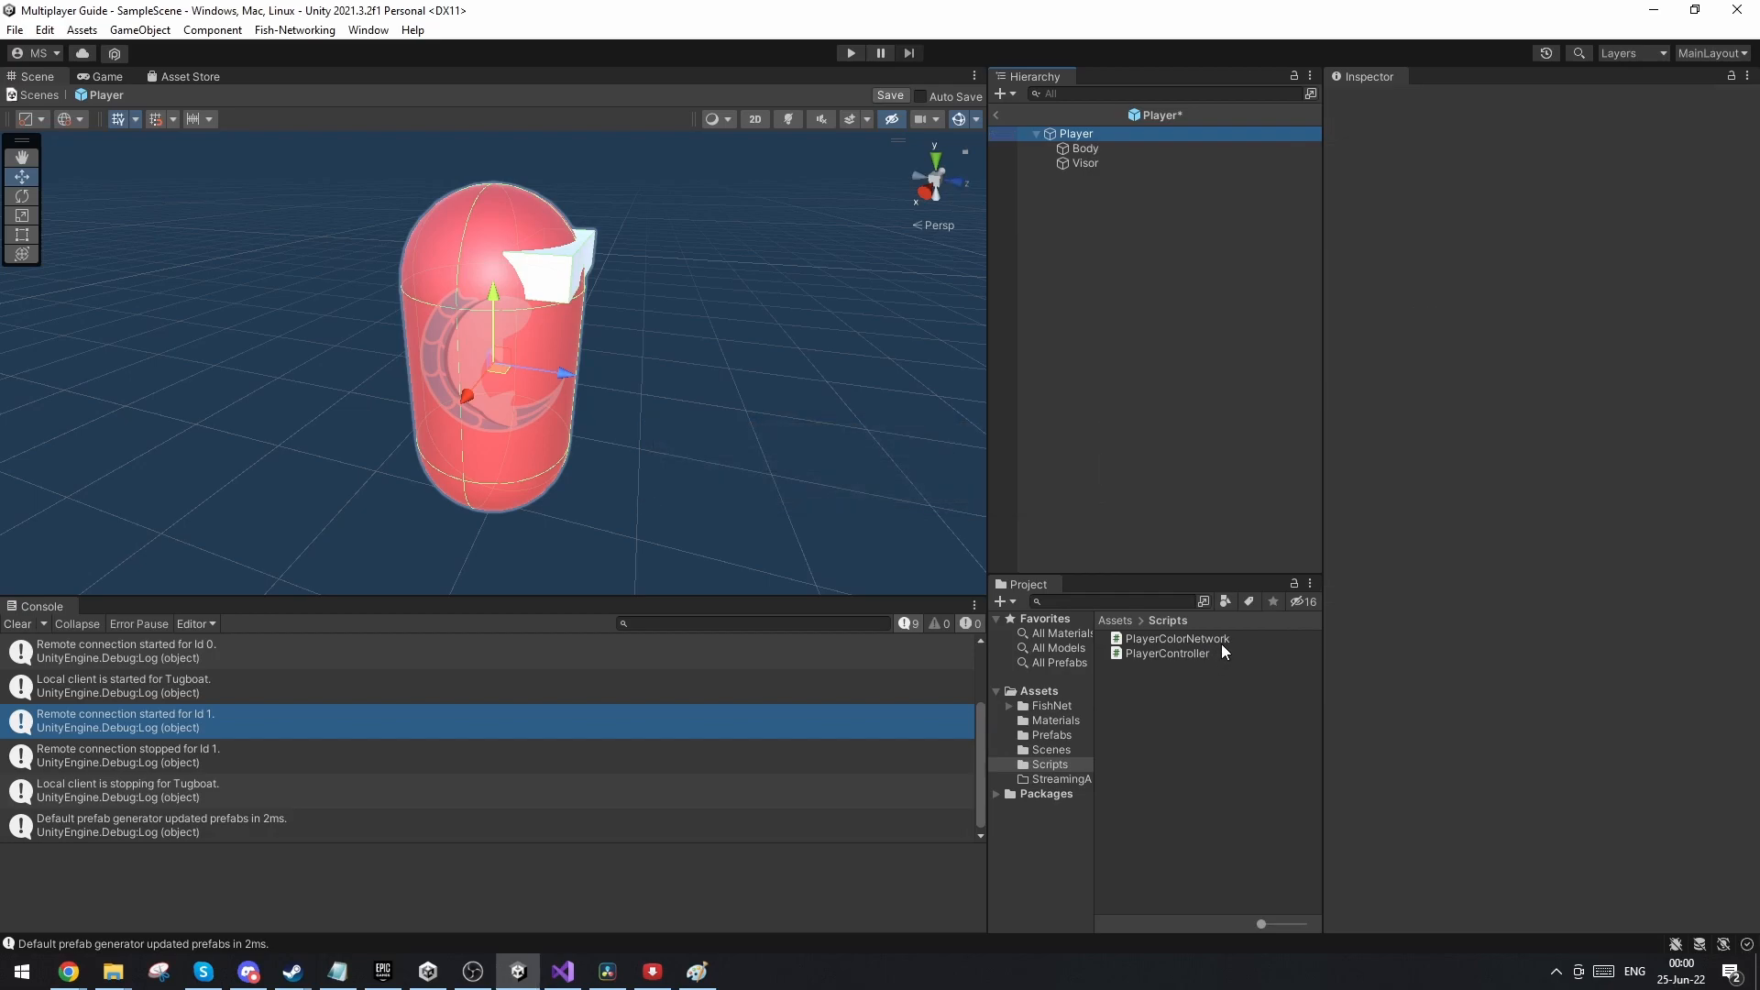
Step: Derive PlayerColorNetwork from NetworkBehaviour, copying the OnStartClient pattern from PlayerController
double_click(1177, 638)
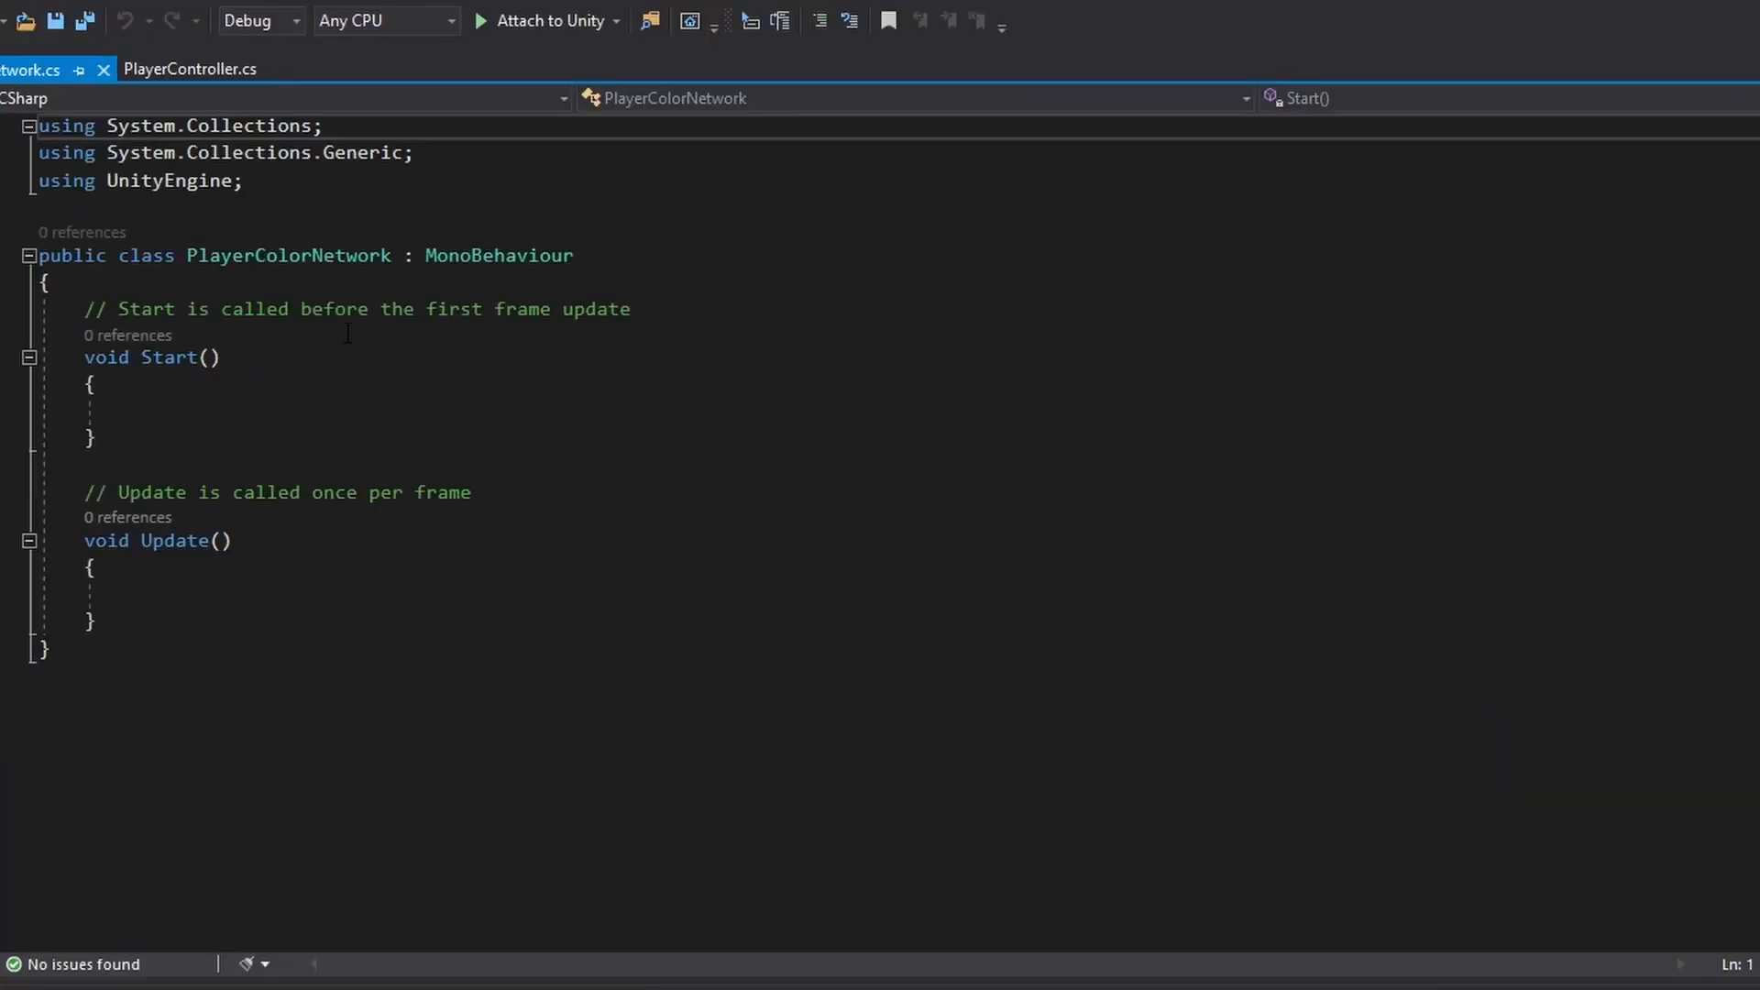
click(190, 68)
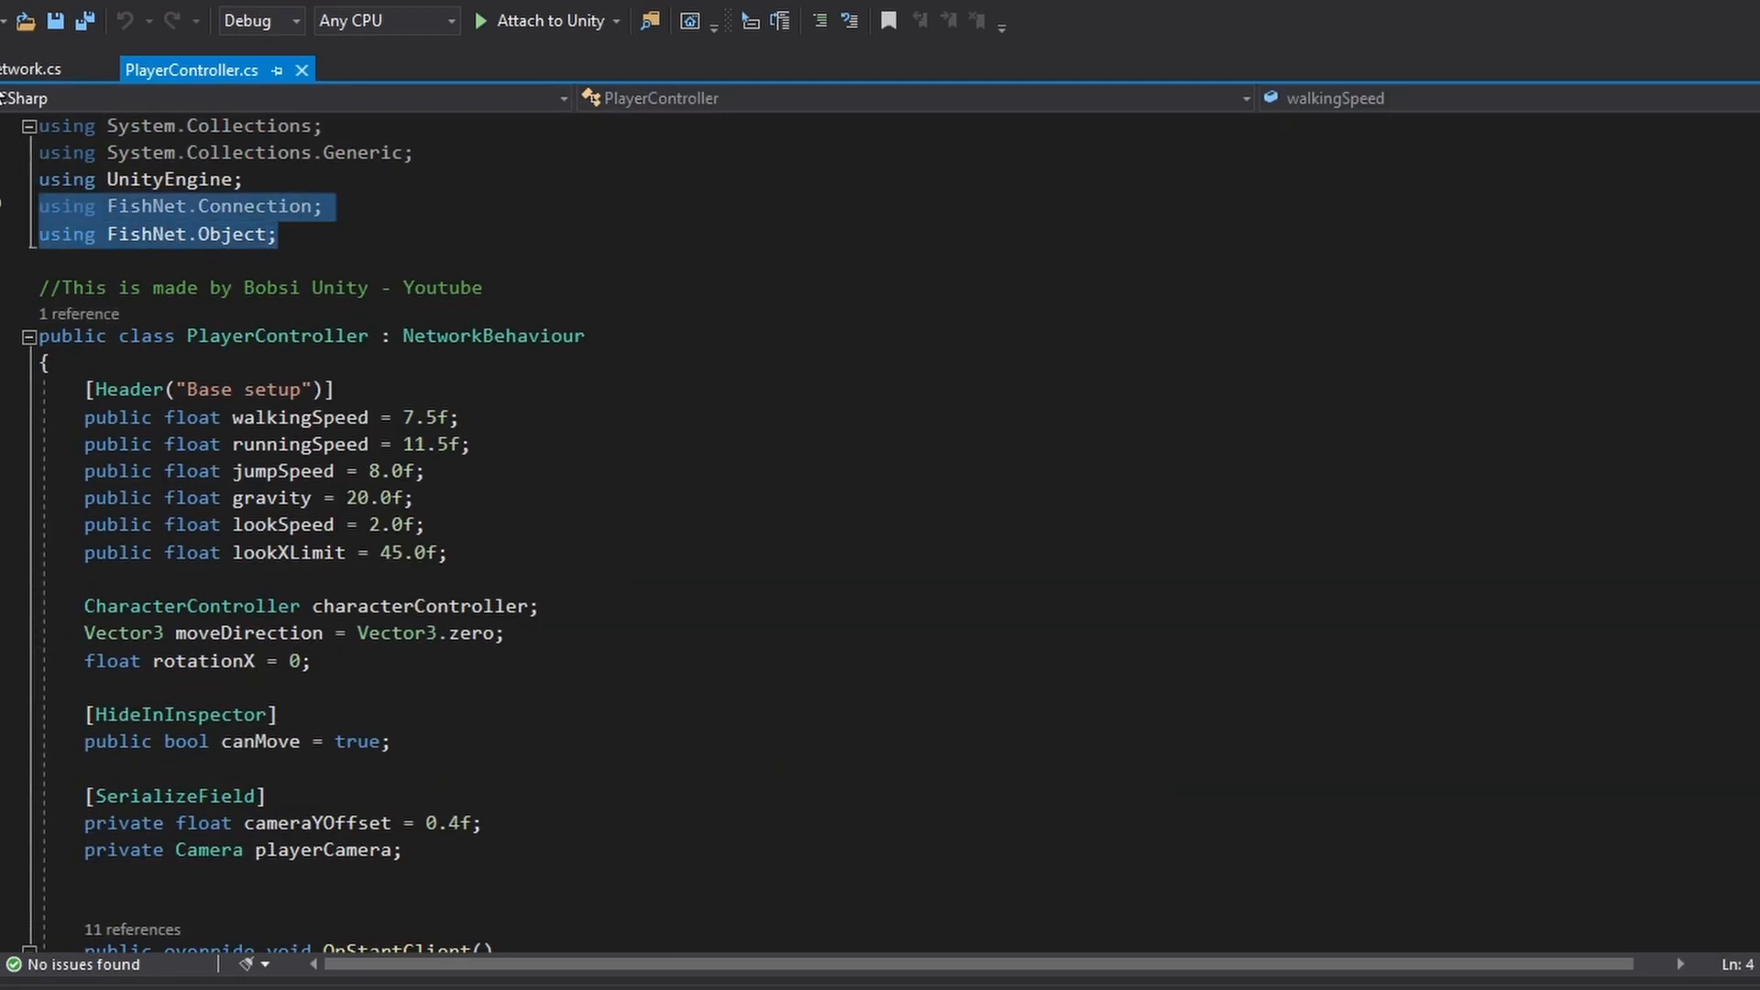
click(33, 68)
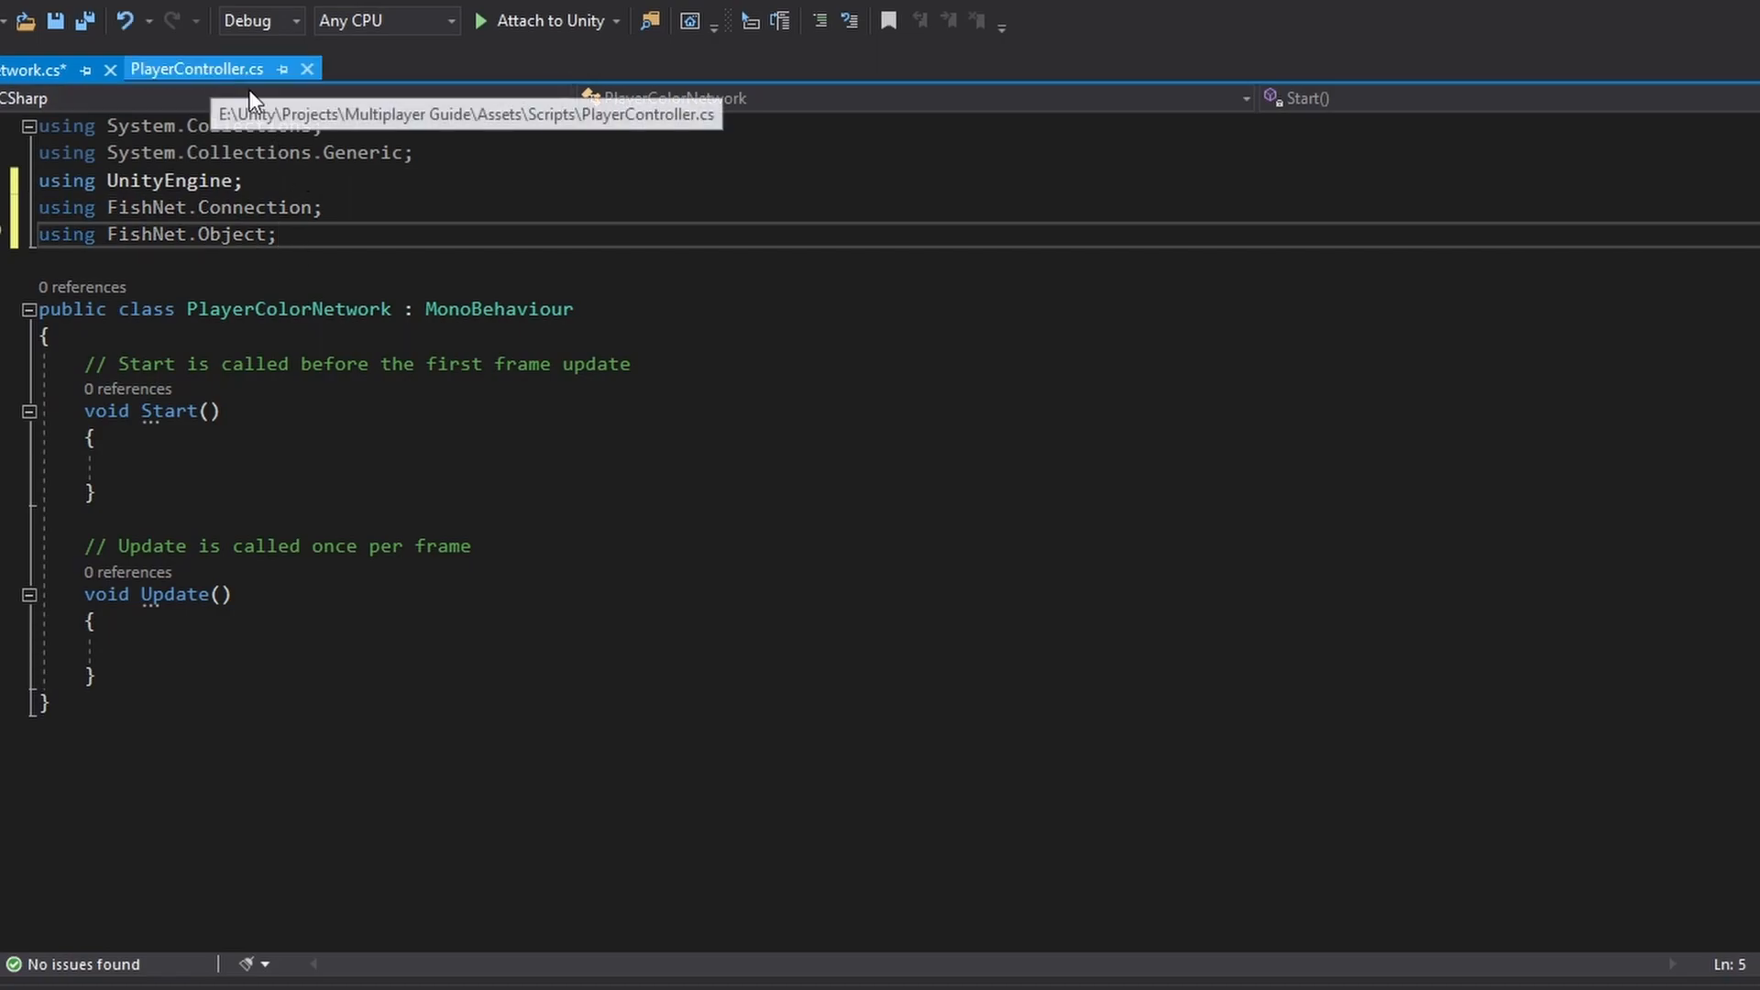
text(Network)
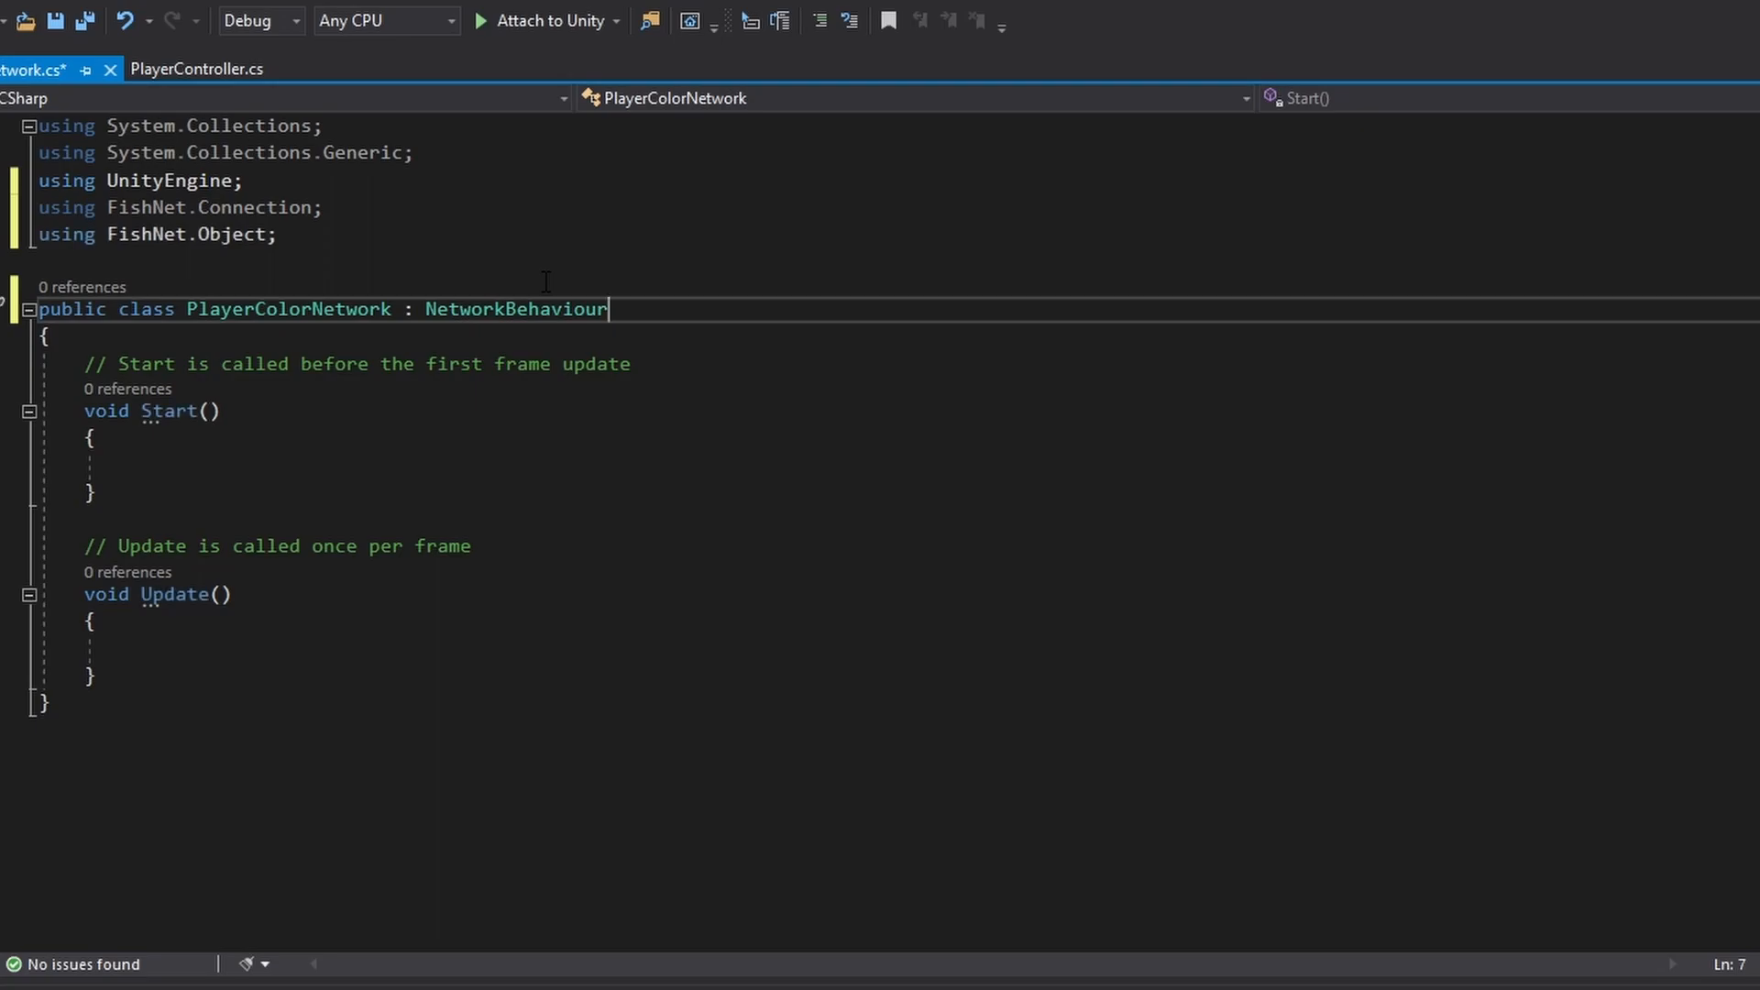
mouse_move(196, 68)
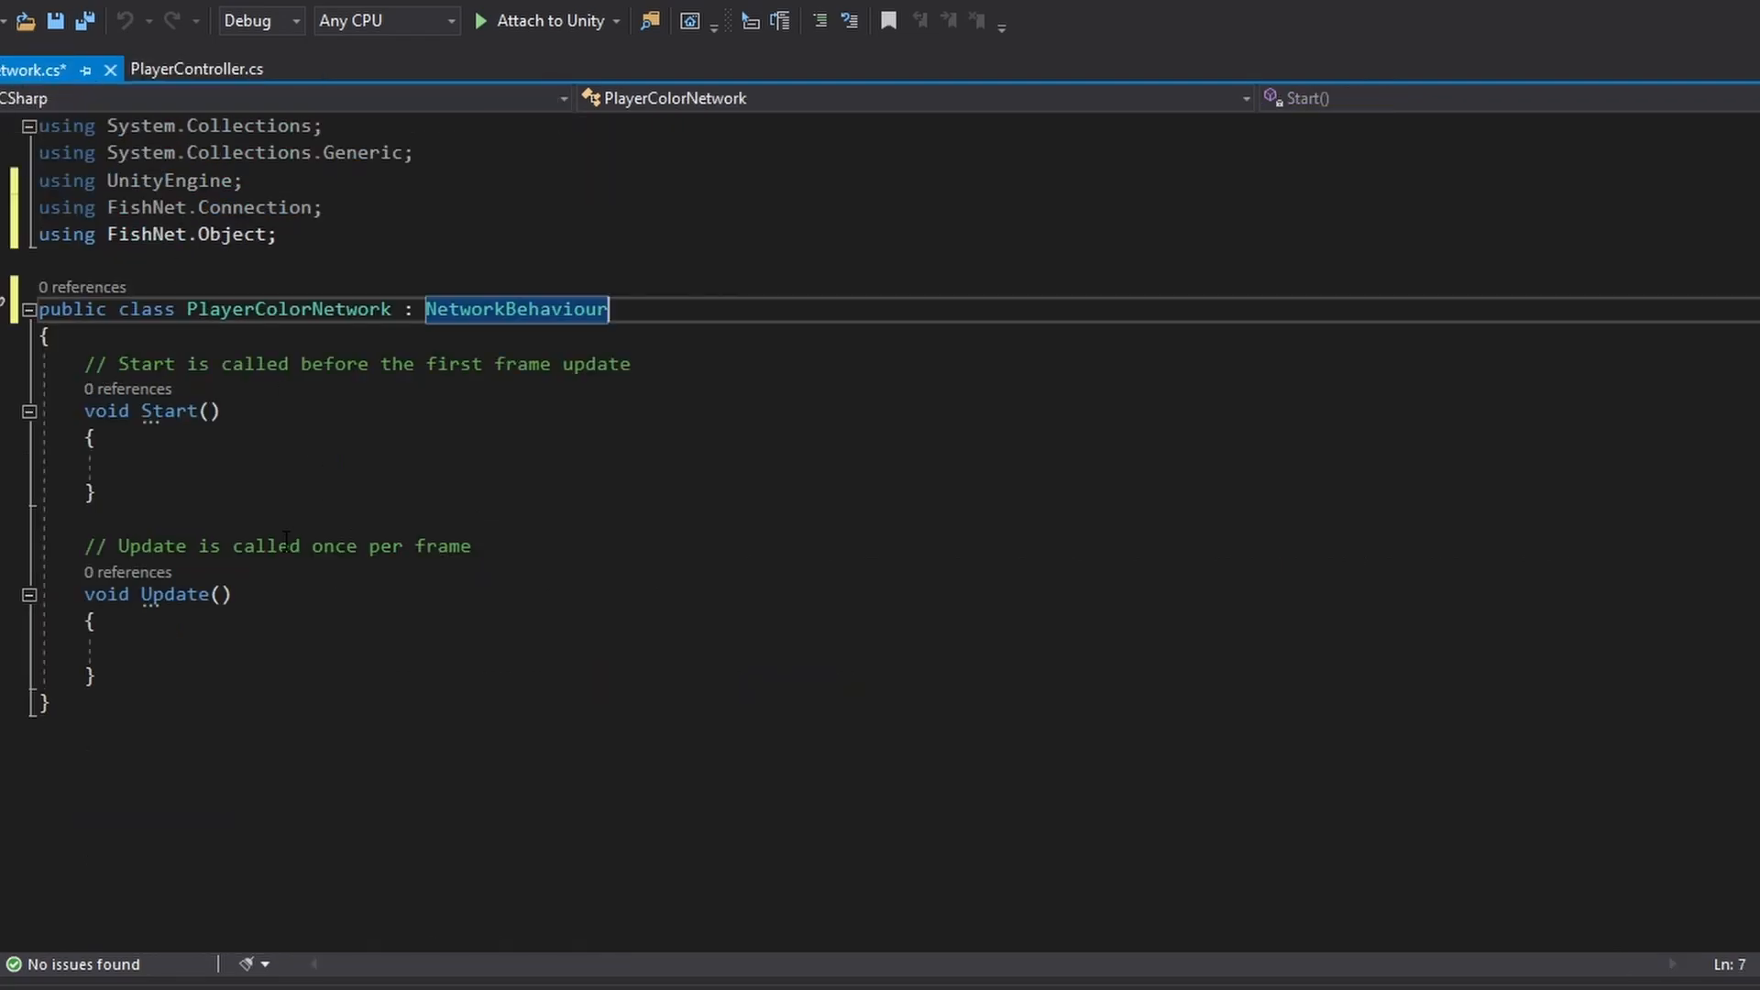
click(196, 68)
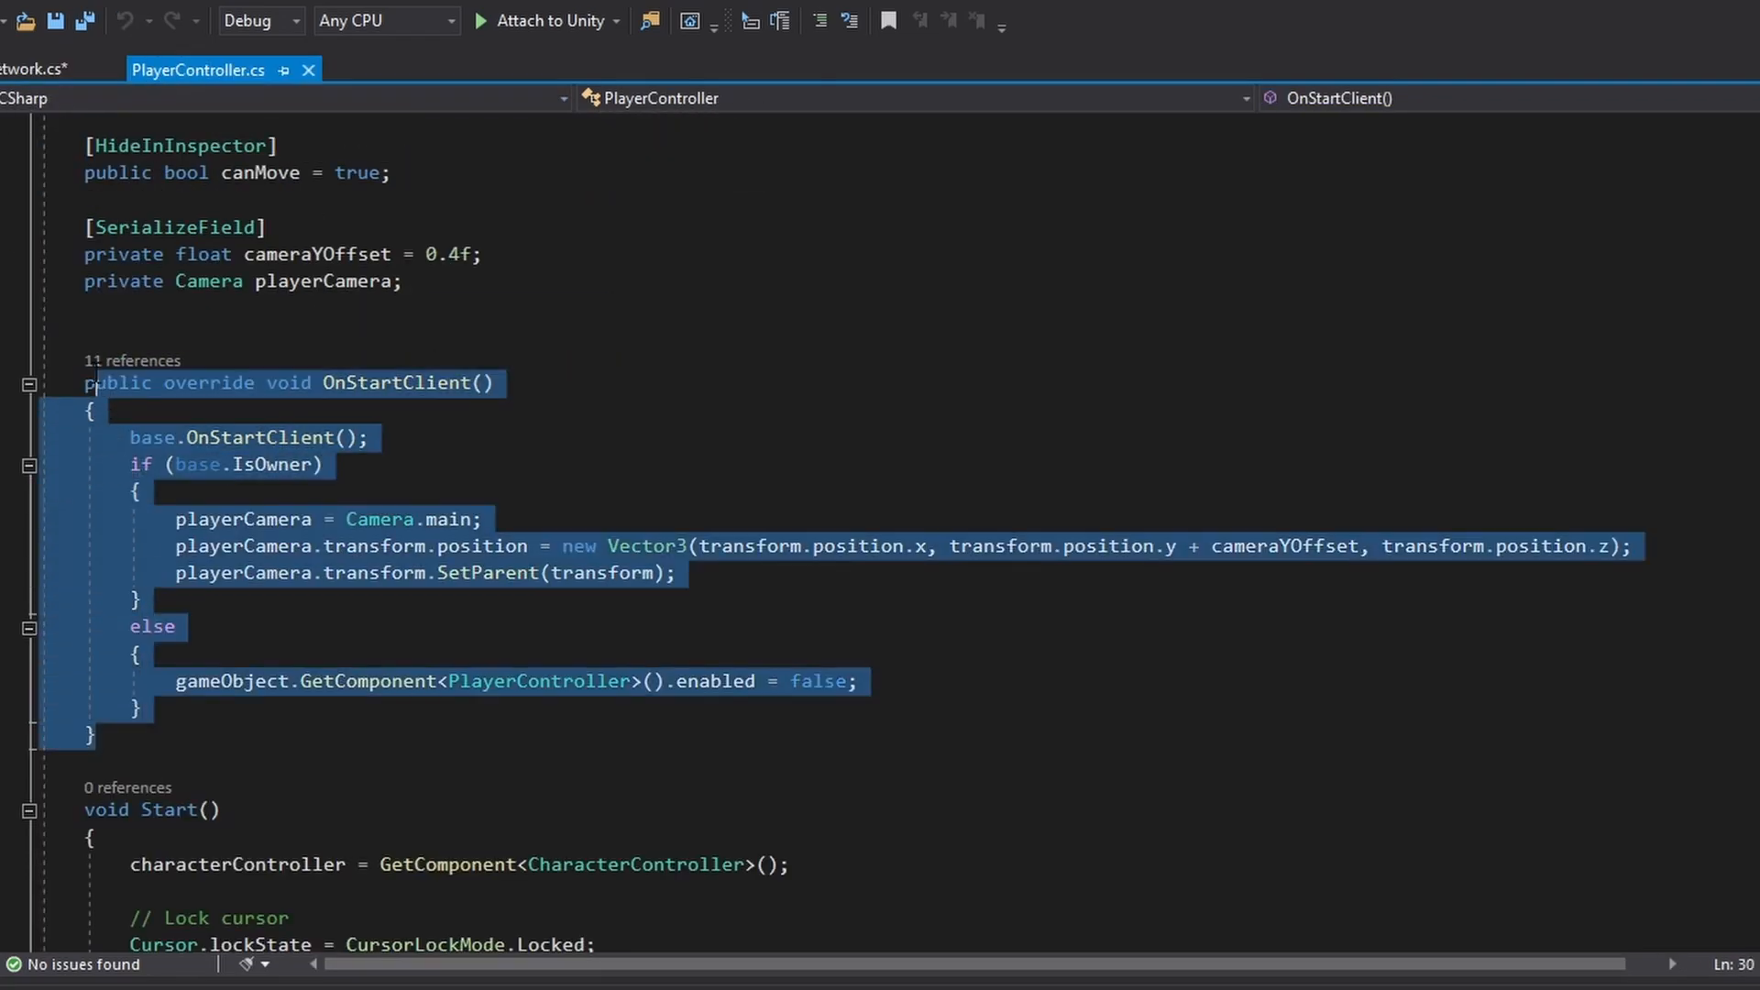
click(37, 67)
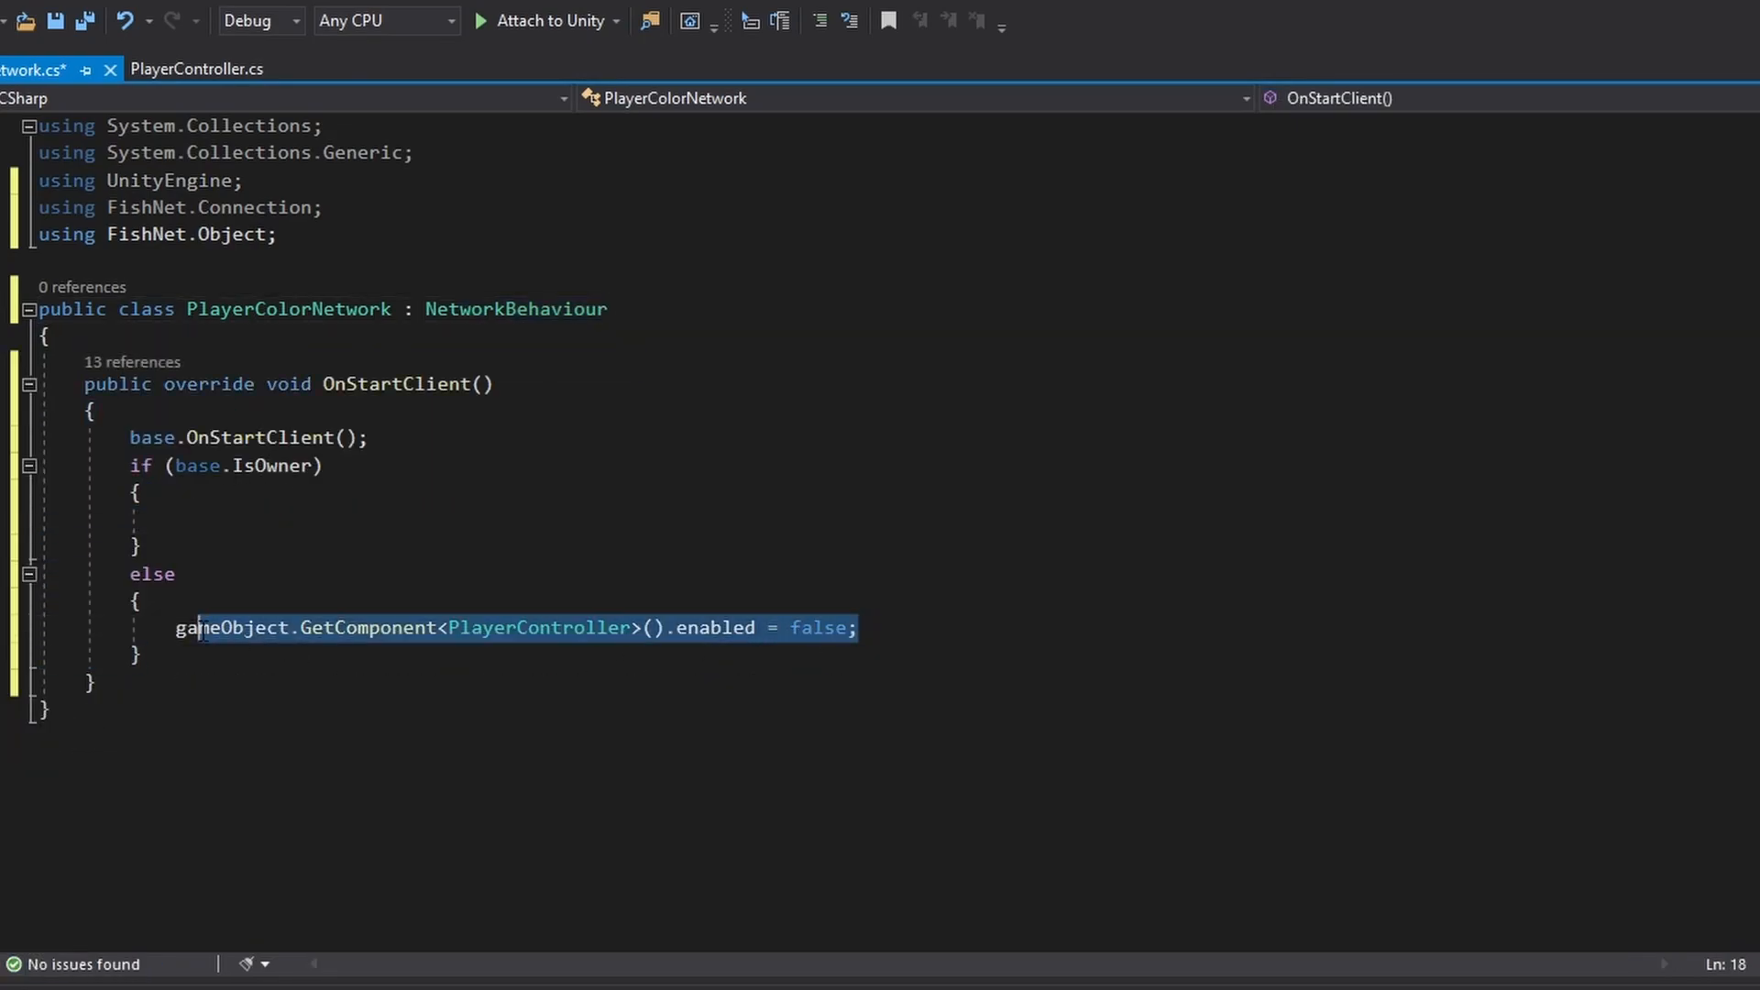
key(Delete)
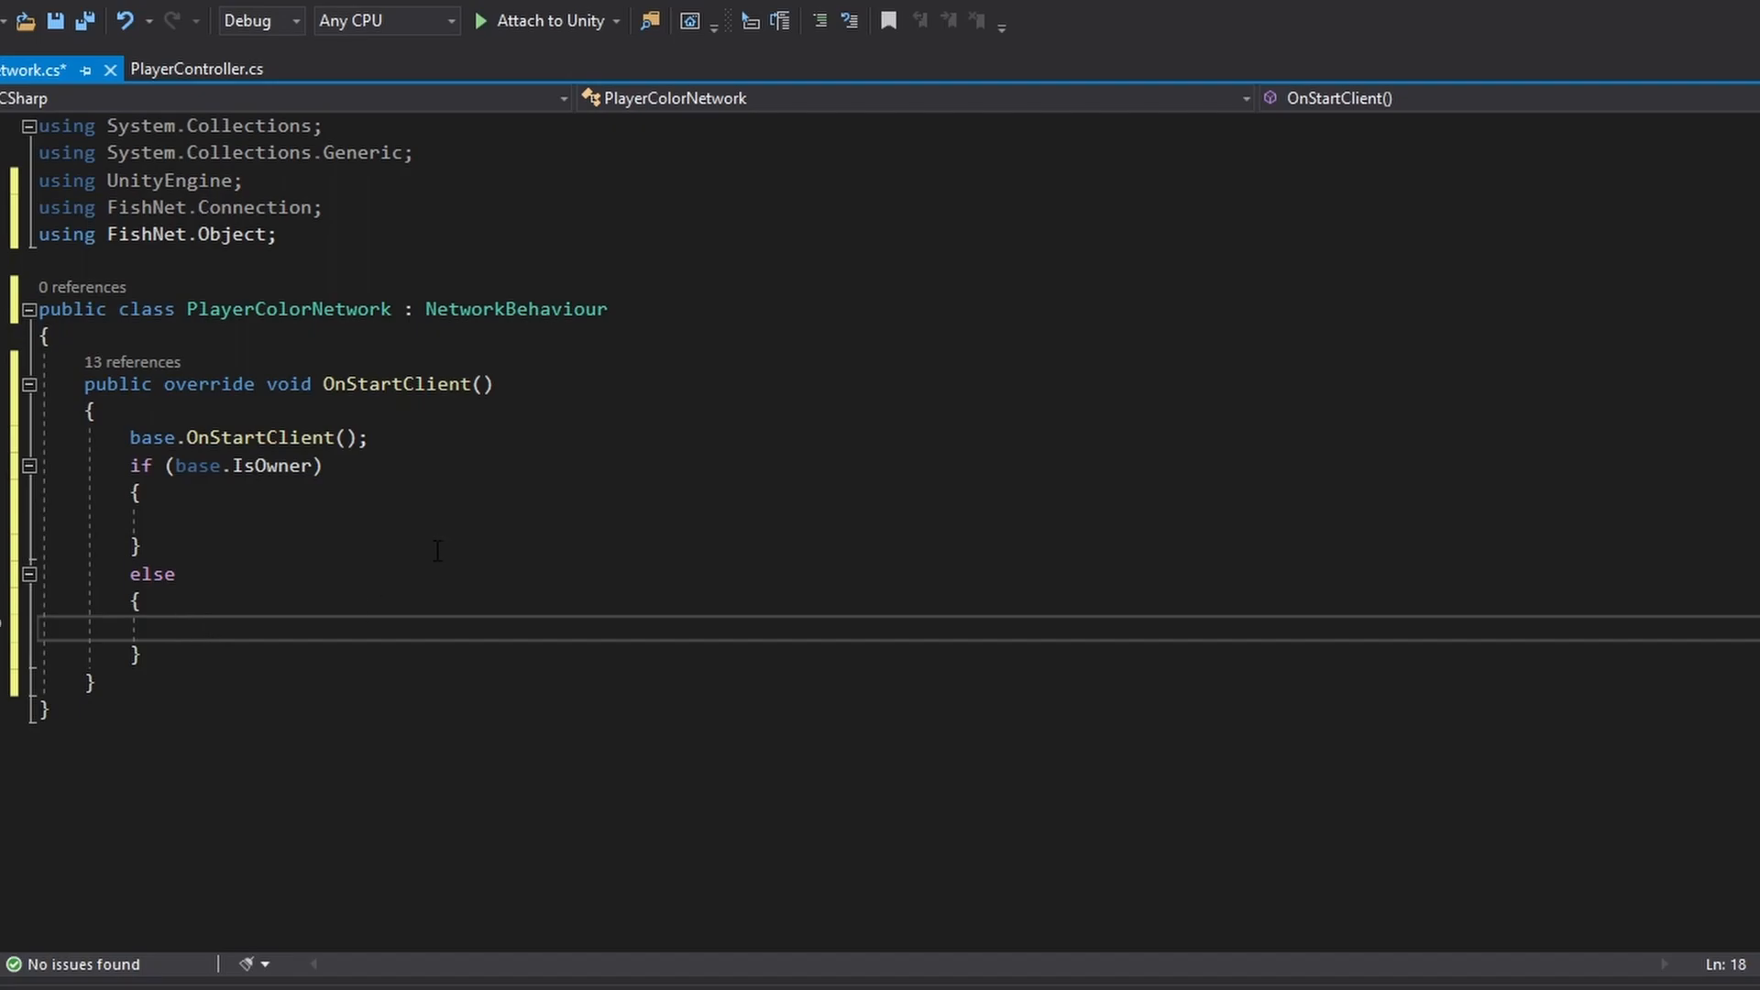
Step: Disable the PlayerColorNetwork component for non-owners with GetComponent<PlayerColorNetwork>().enabled = false
click(196, 68)
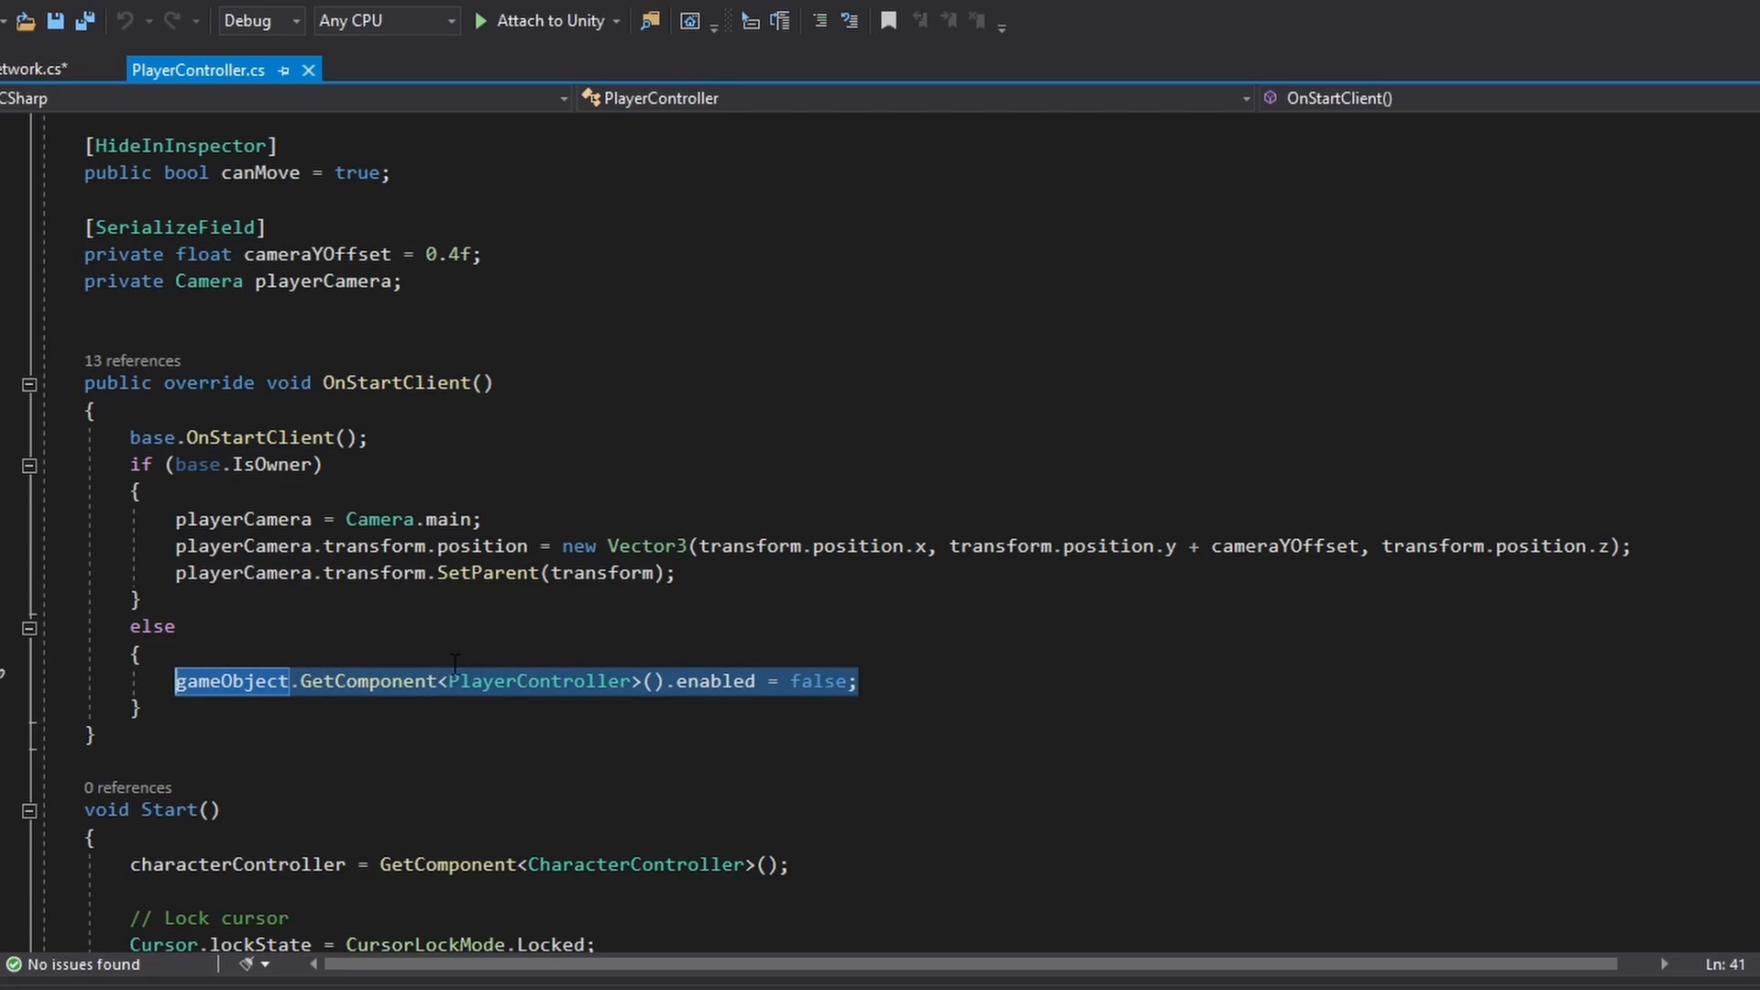
click(38, 68)
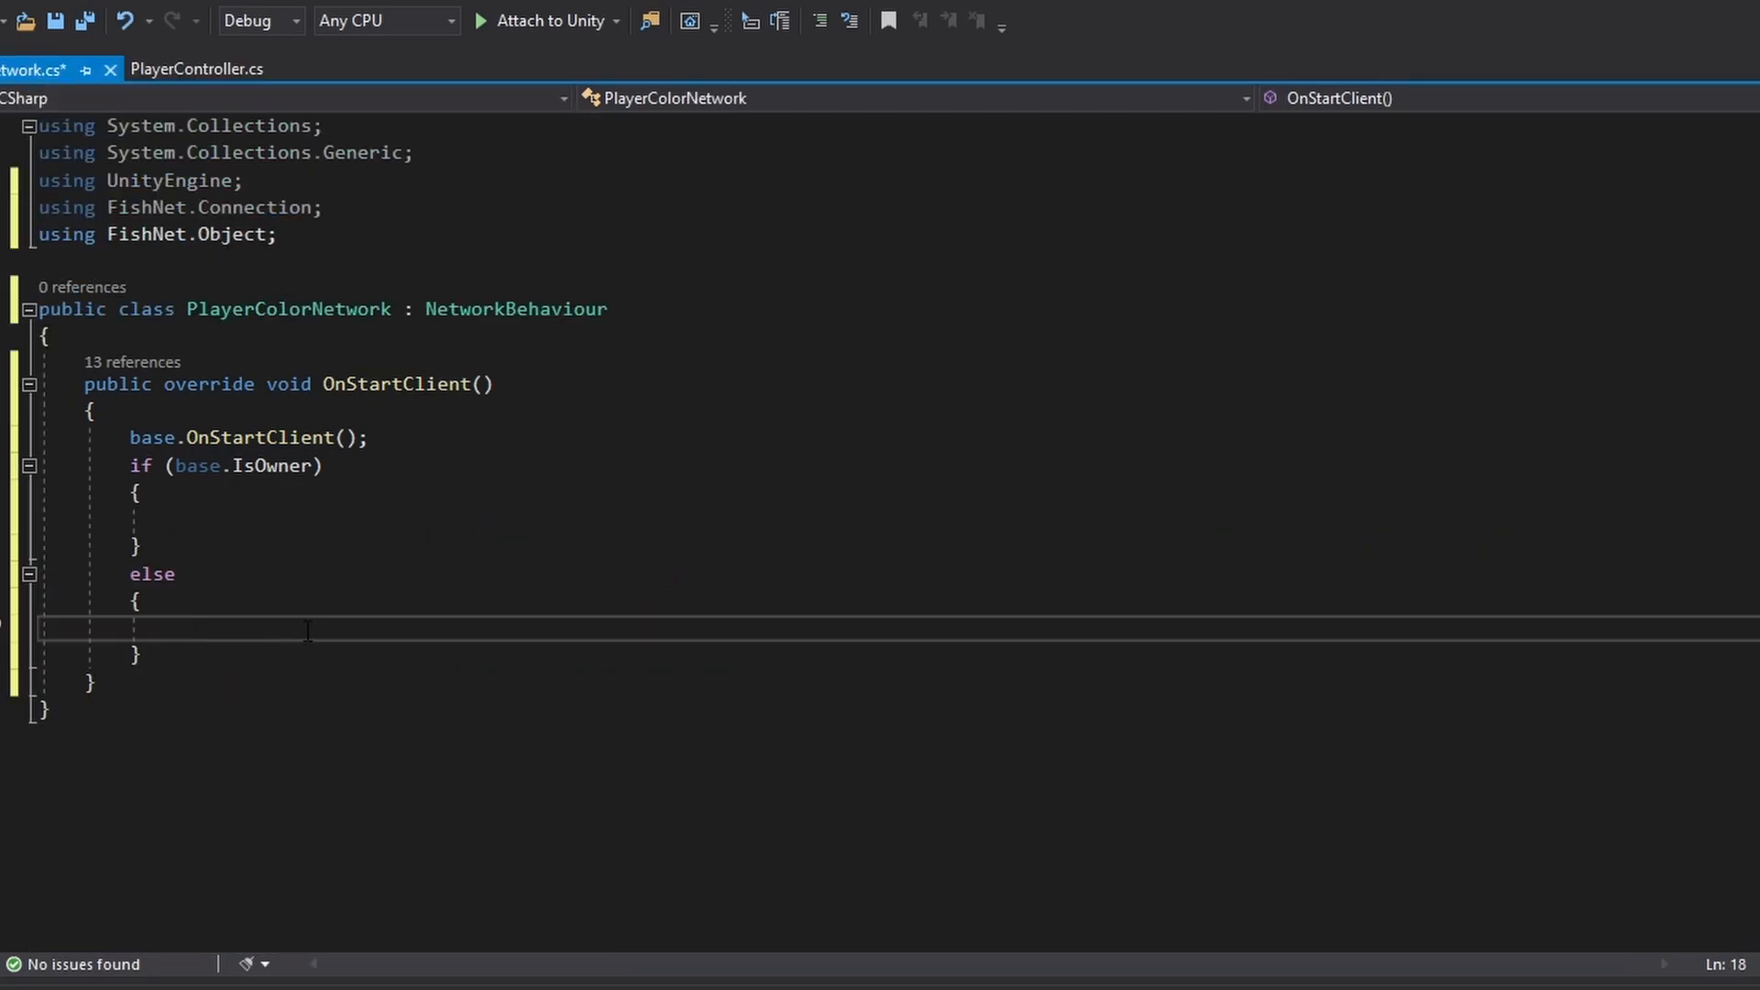
text(GetComponent)
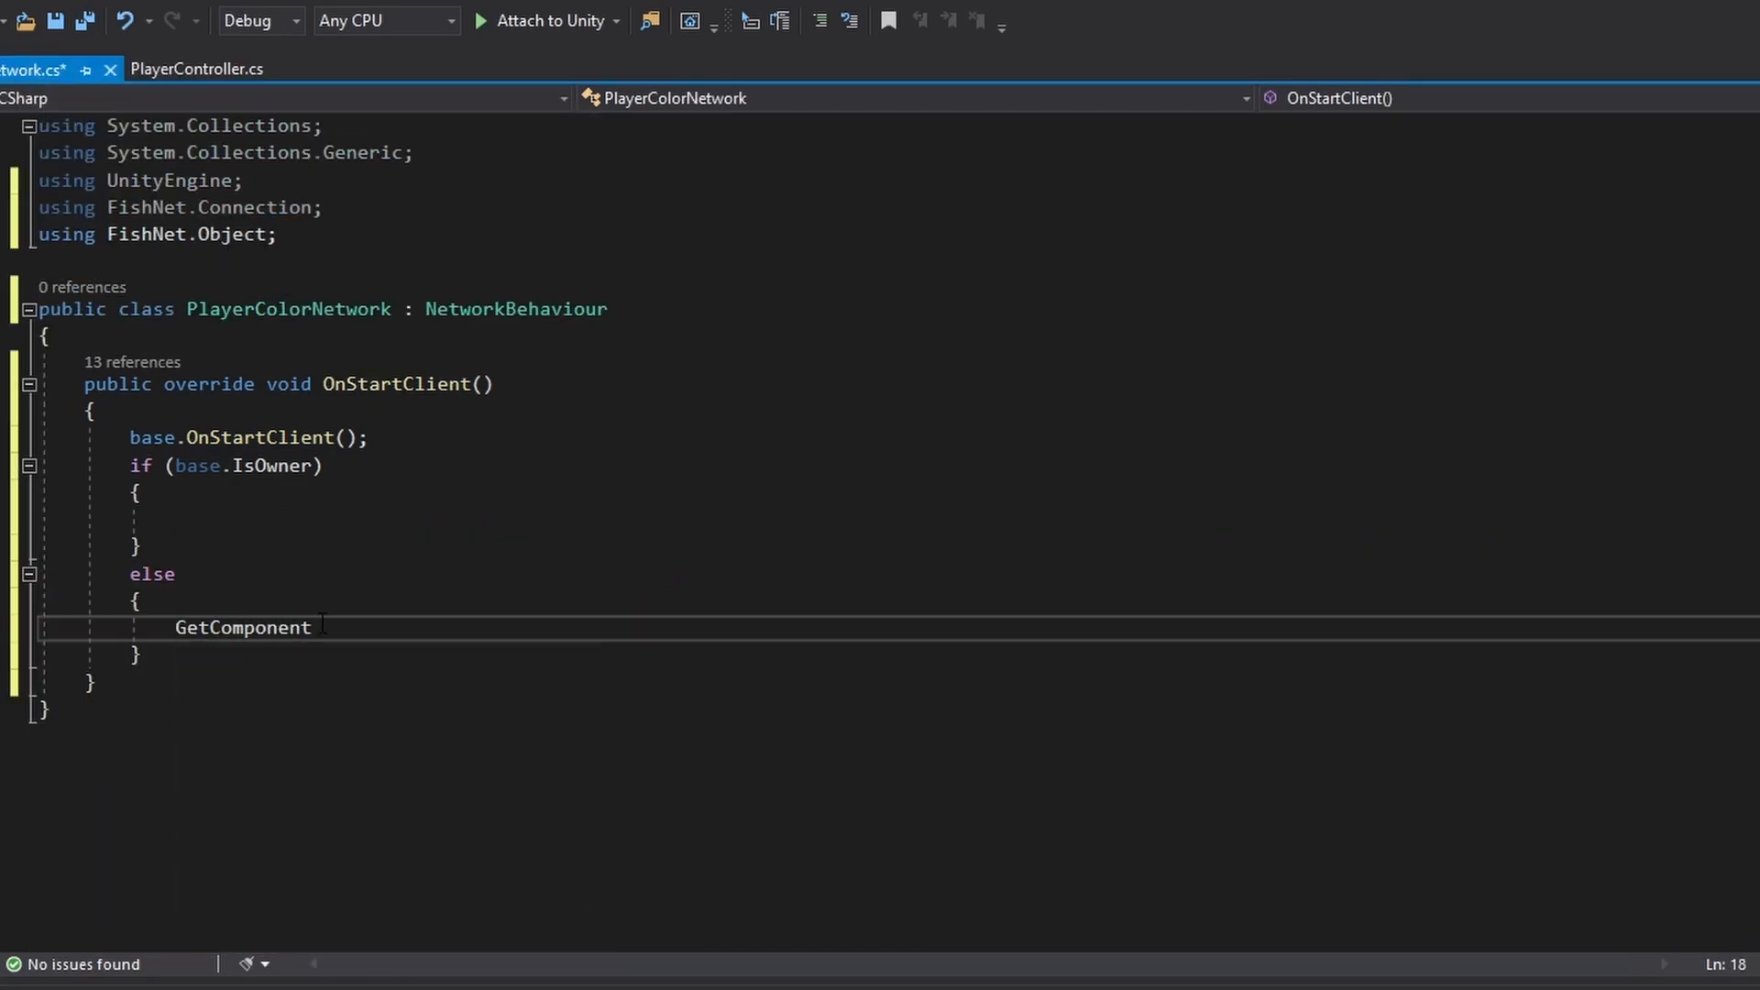
text(<PlayerColorNetwork>()
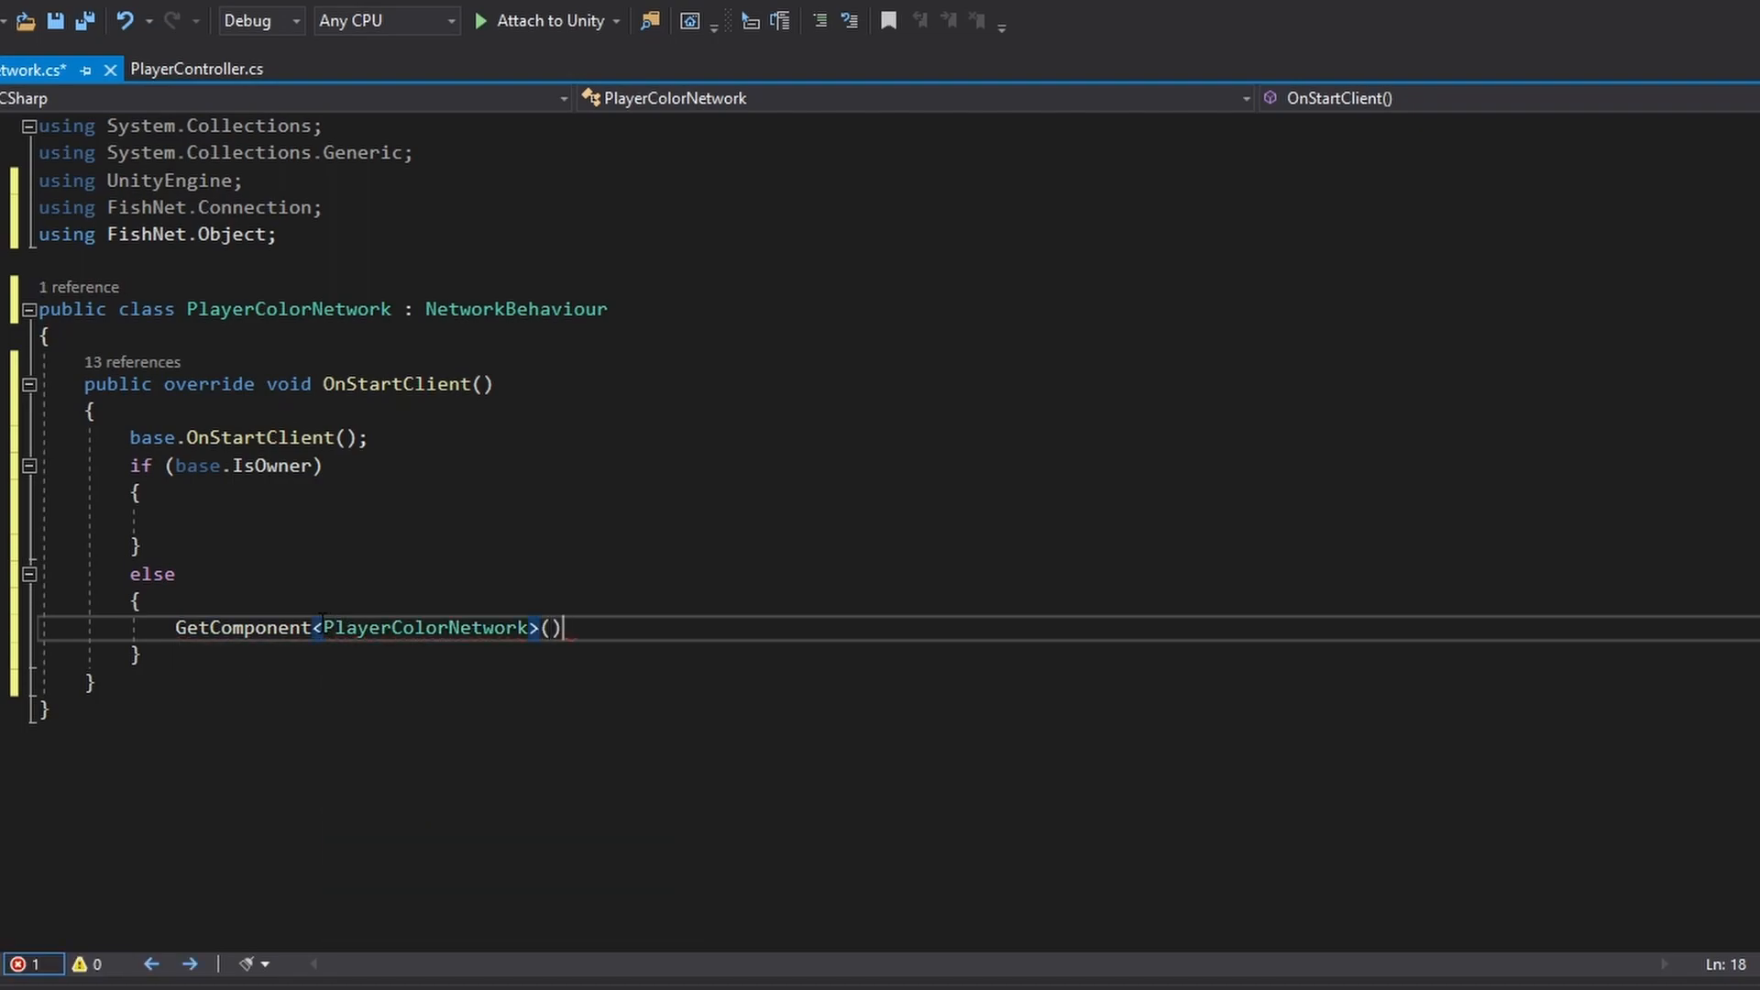
text(.enabled)
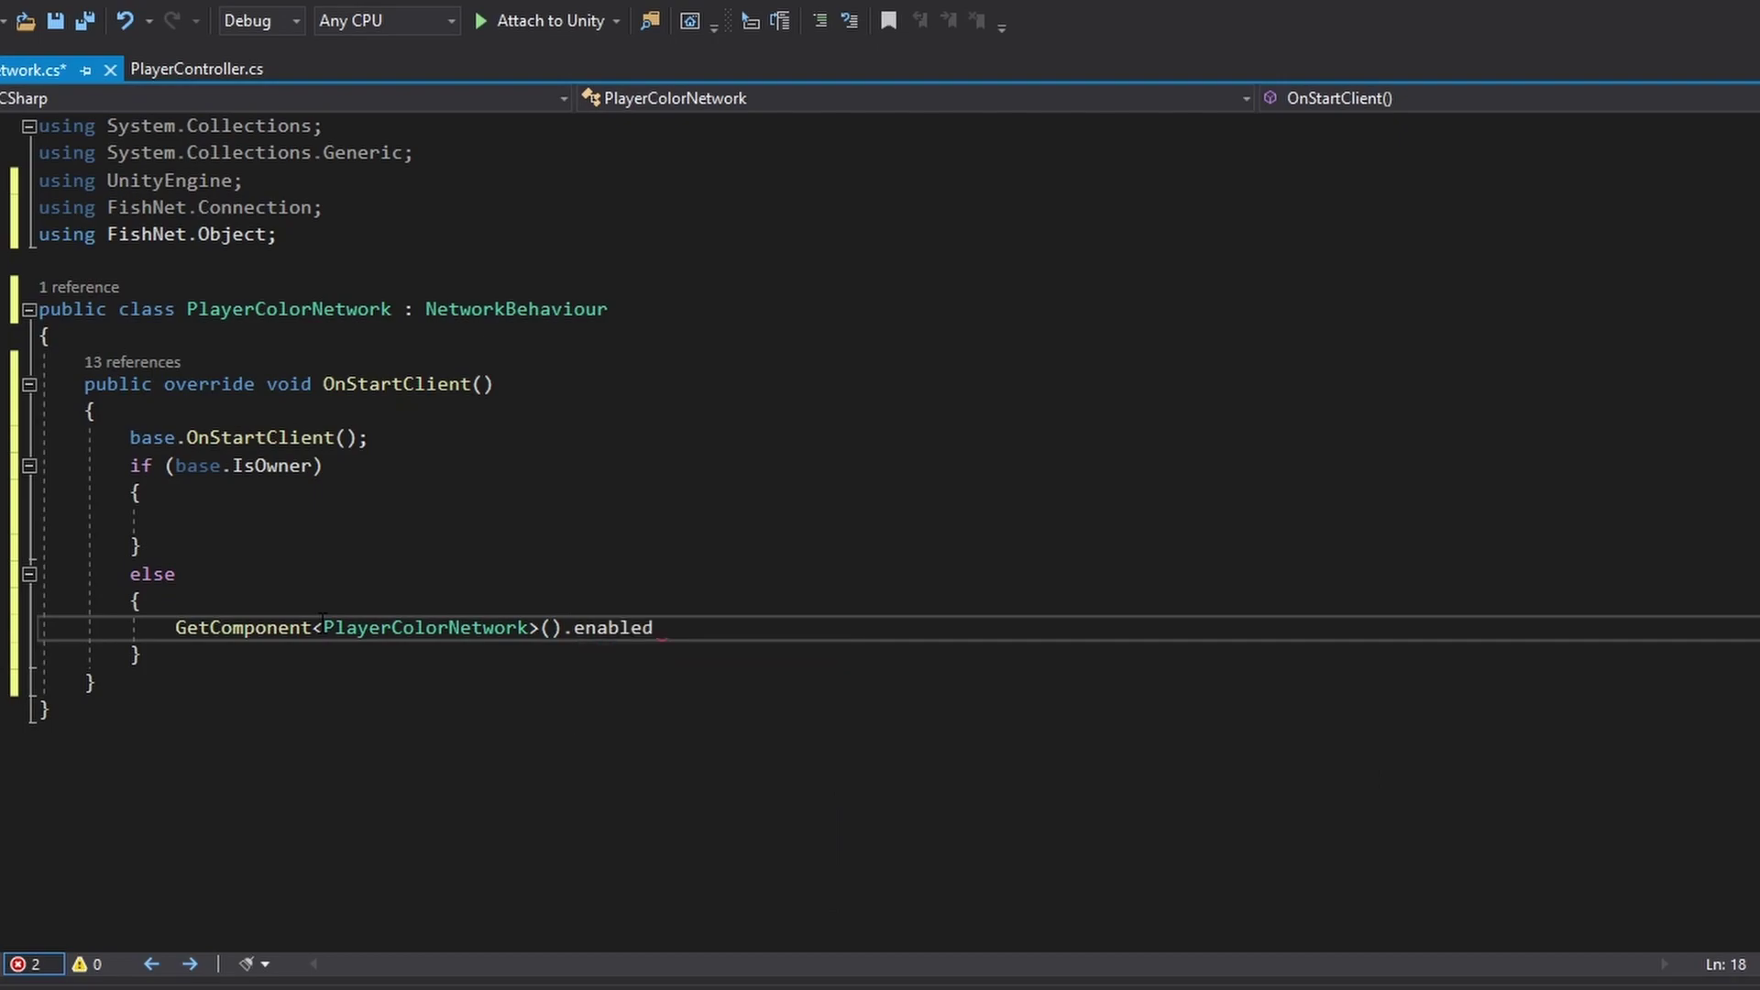
text(= false;)
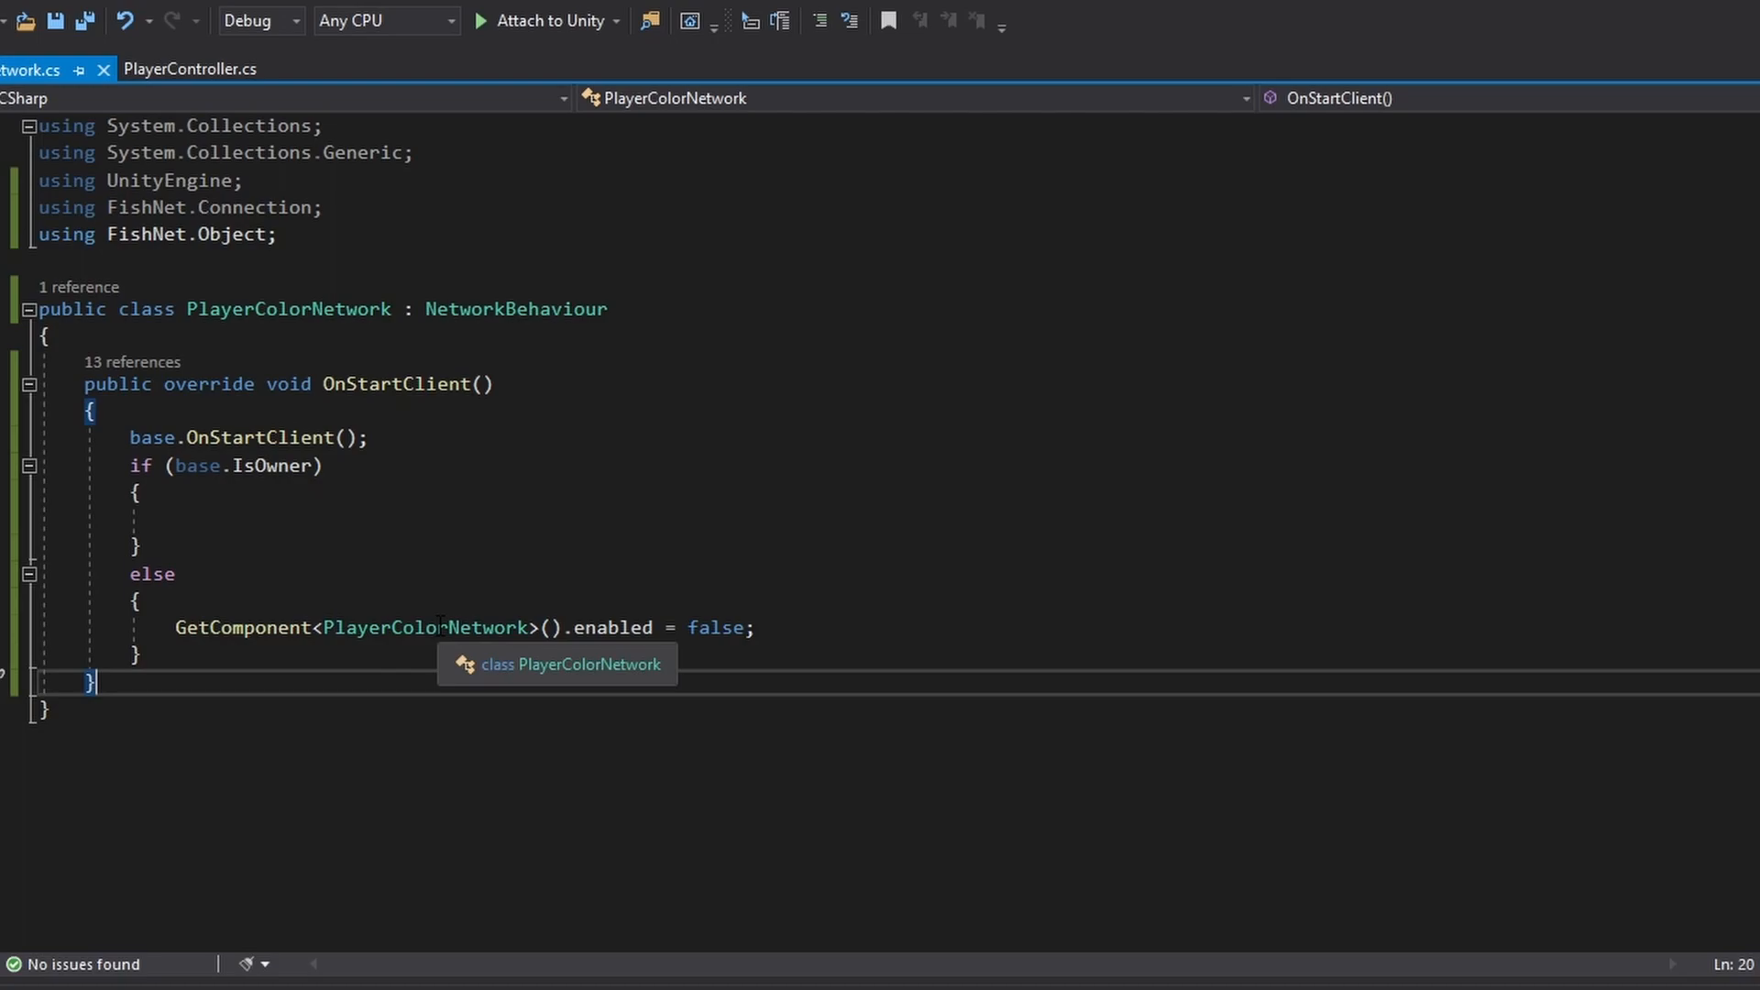
mouse_move(394, 596)
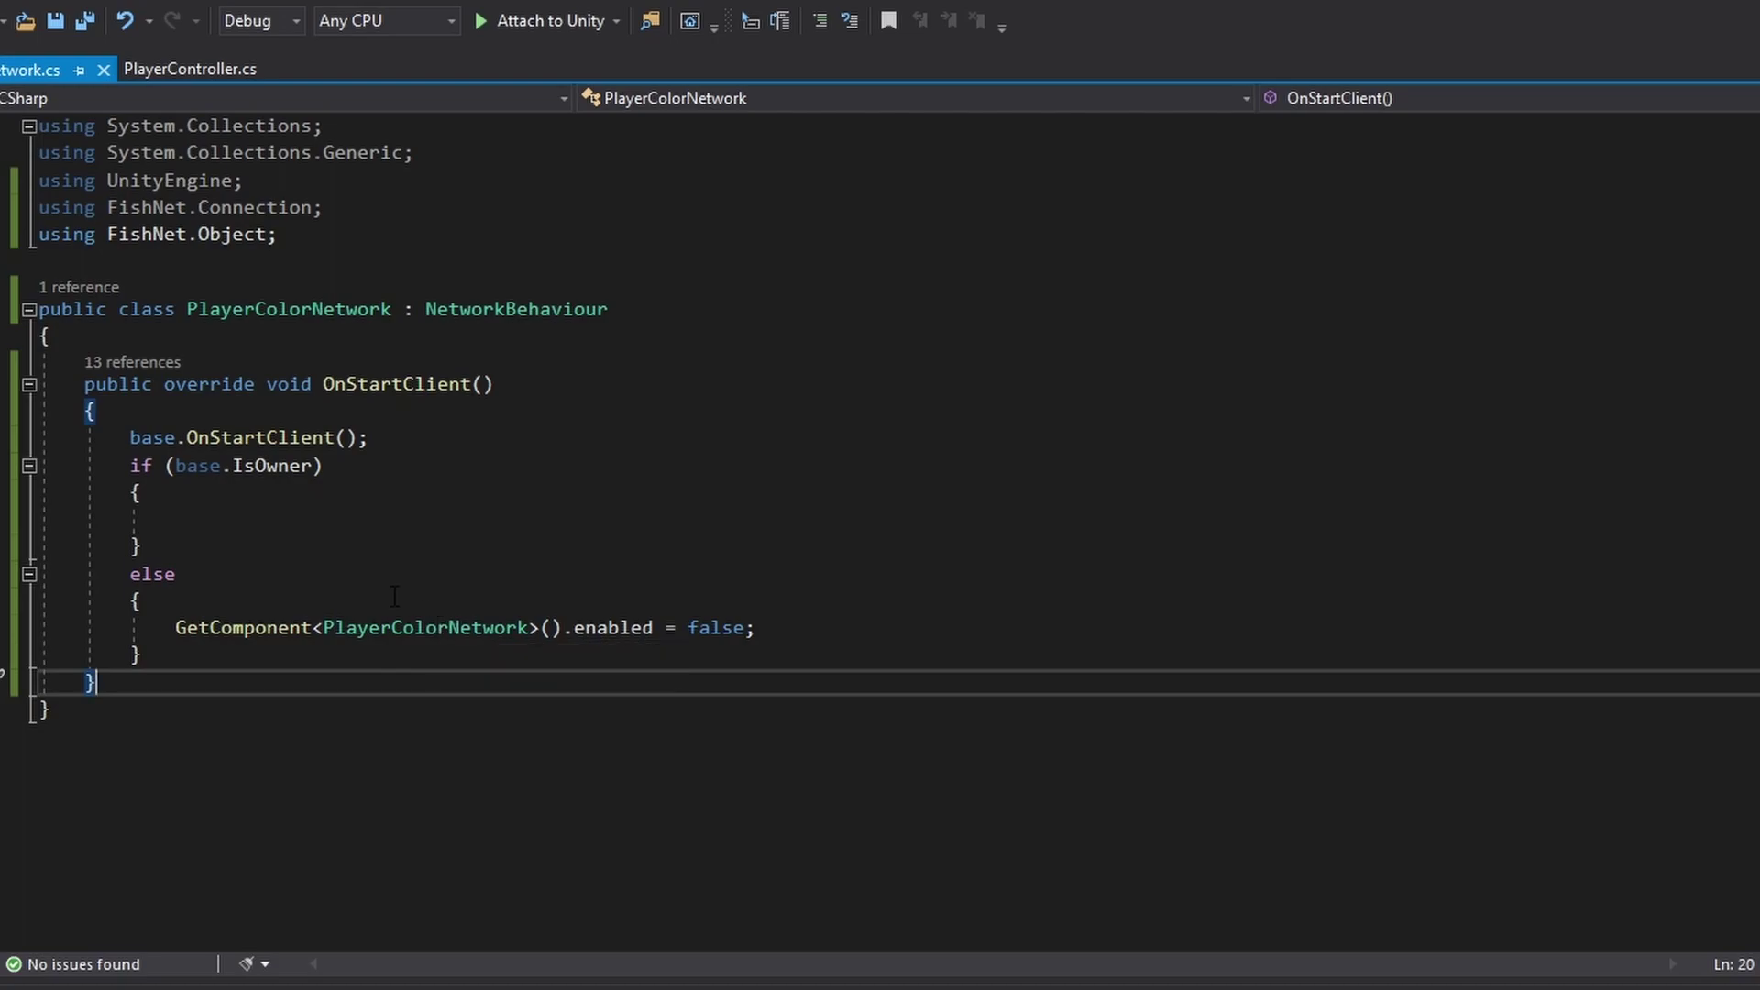
click(47, 336)
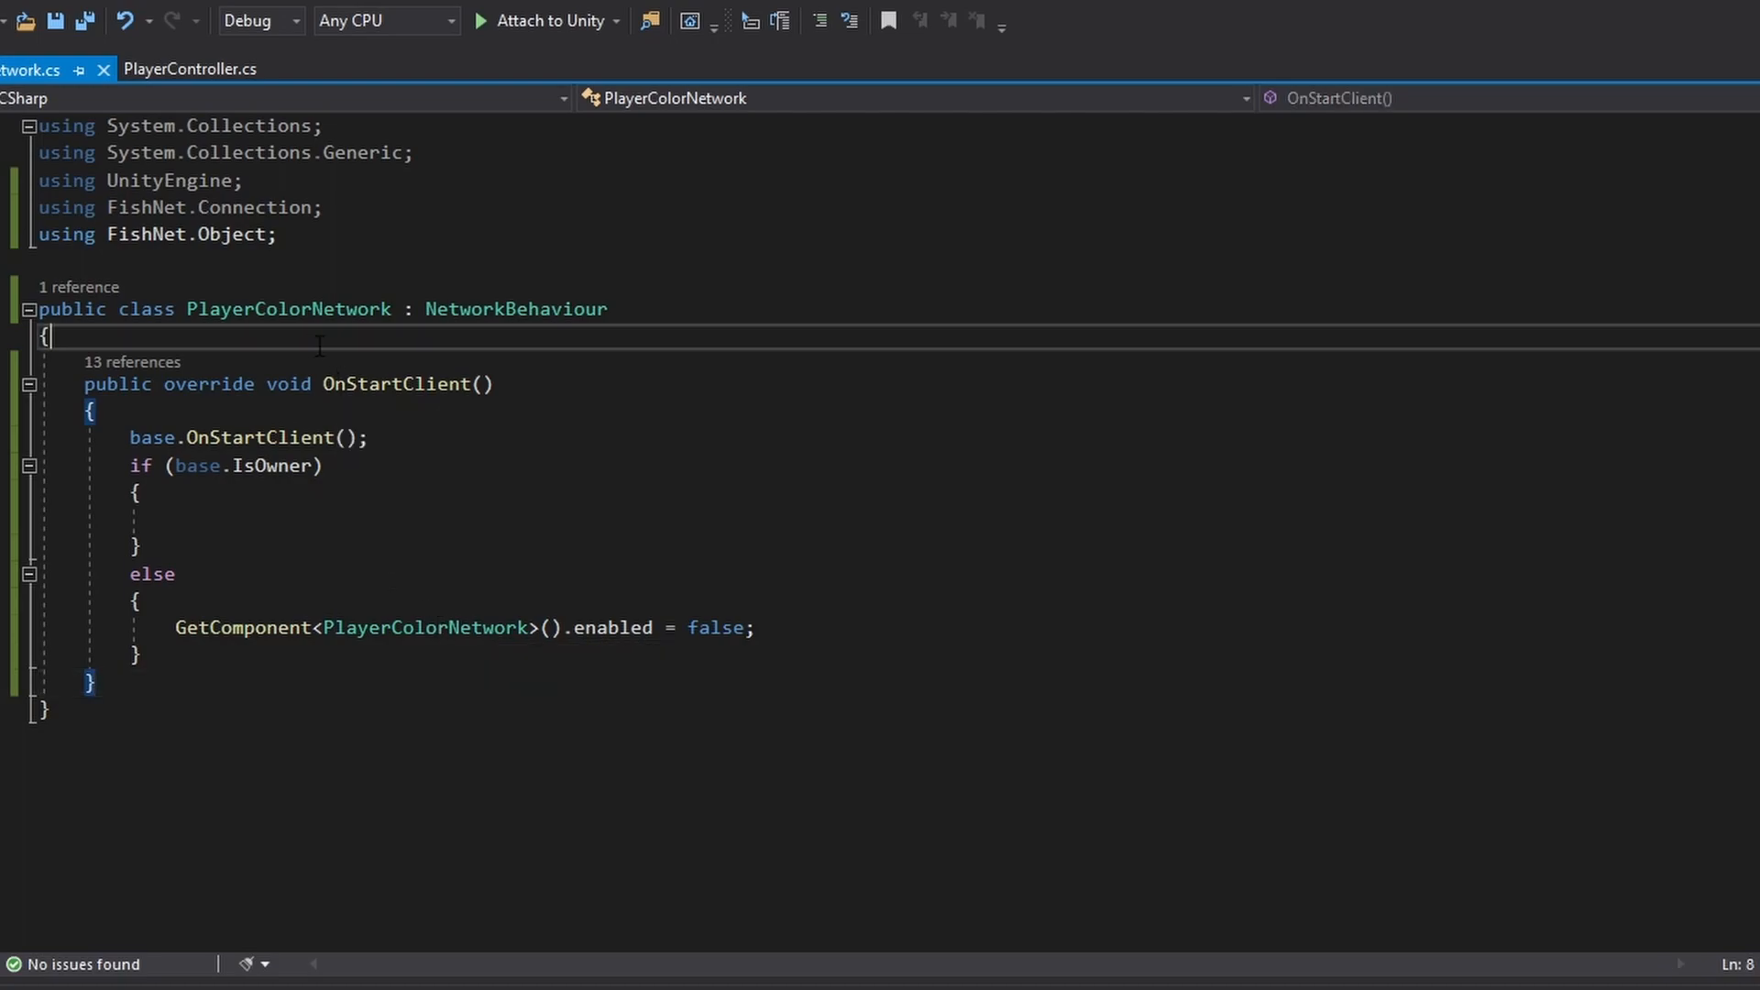
key(Enter)
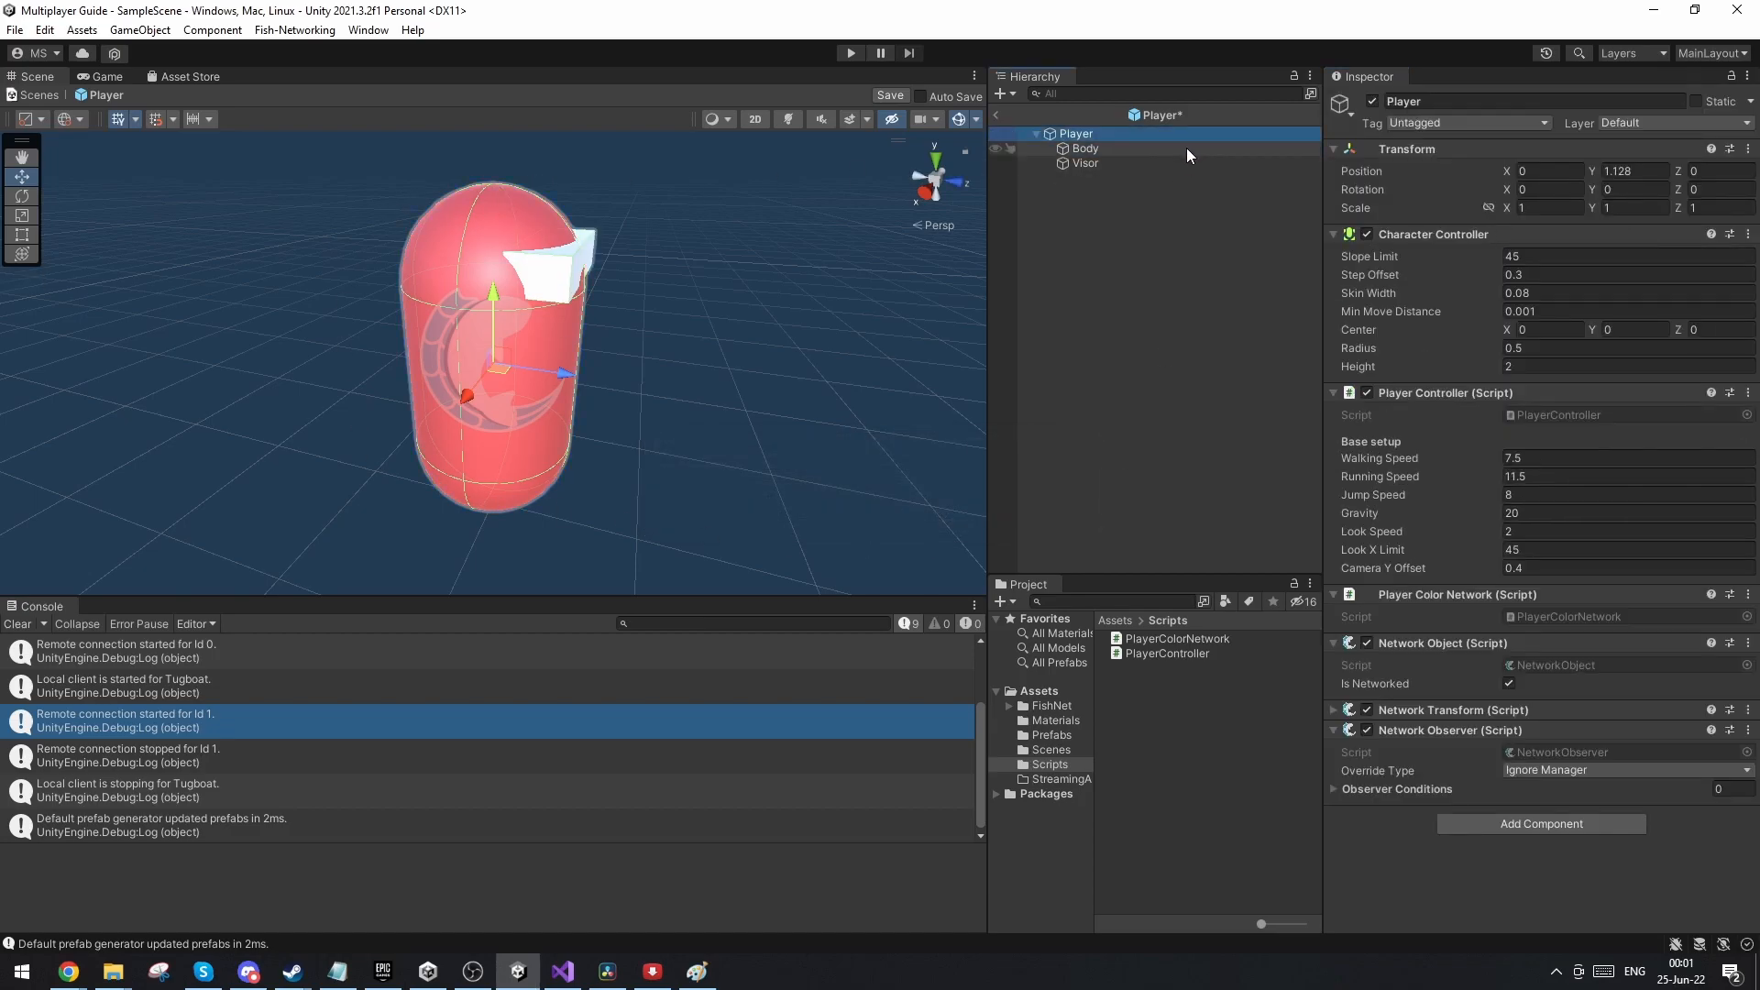
mouse_move(1308, 416)
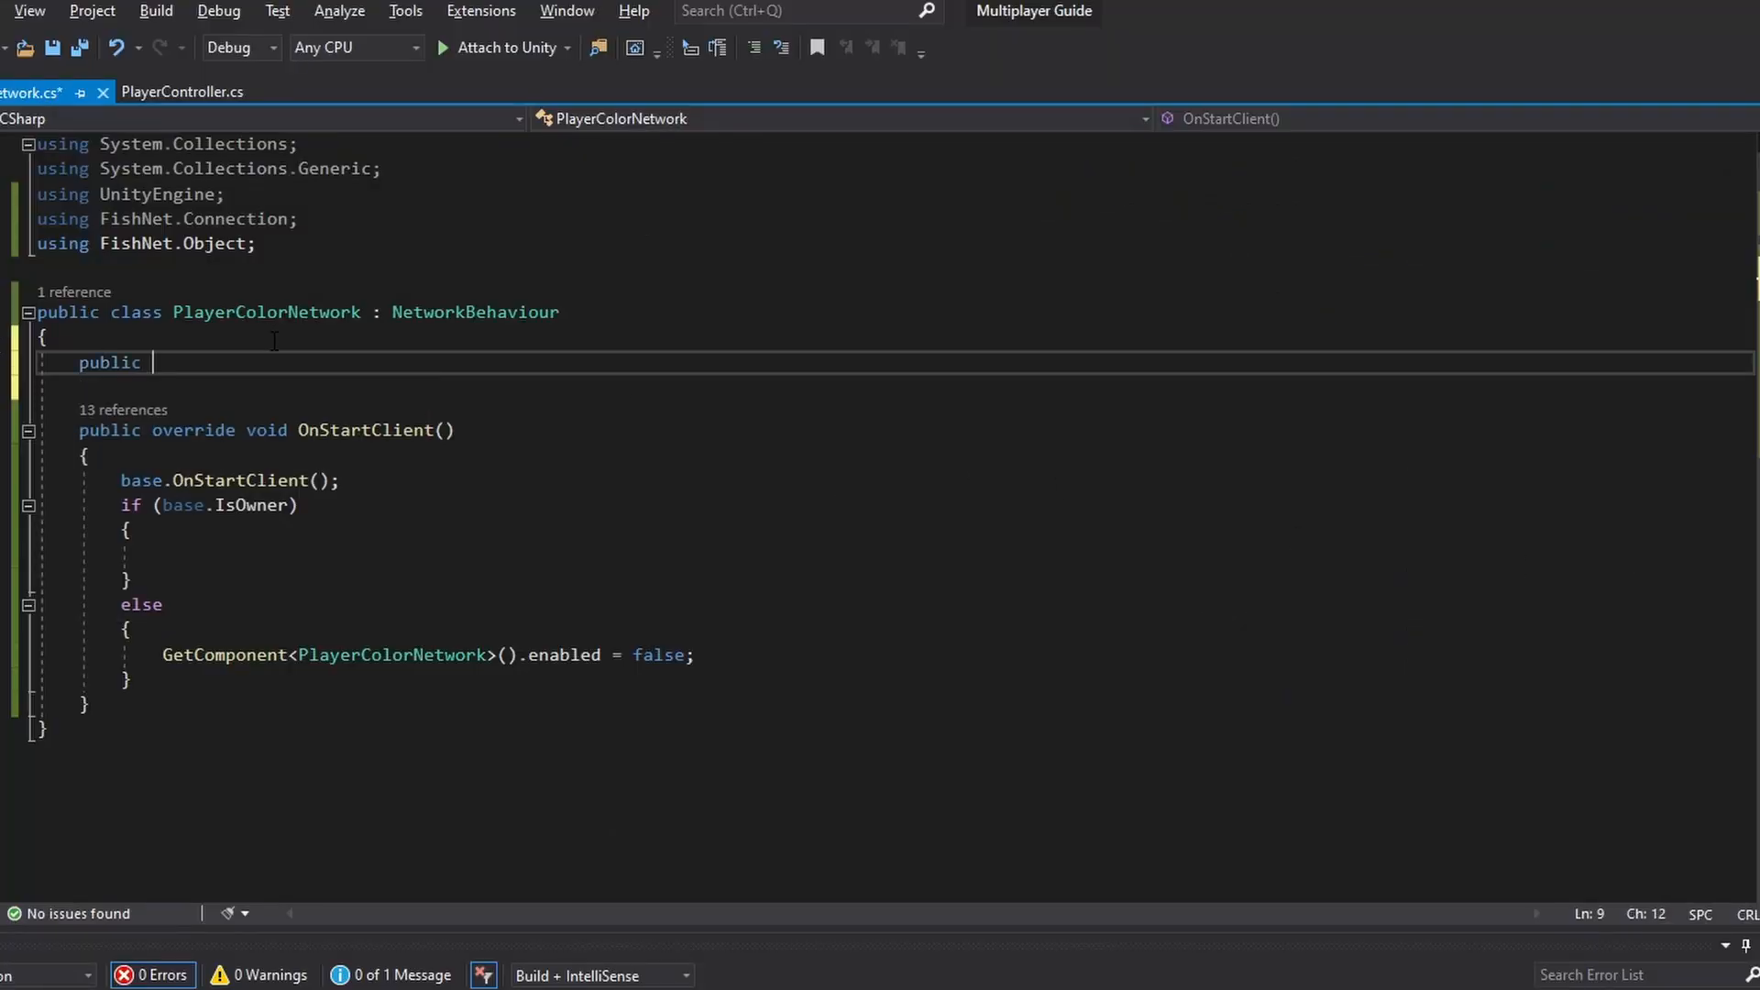
Step: Declare public GameObject body and public Color endColor fields
text(GameObject)
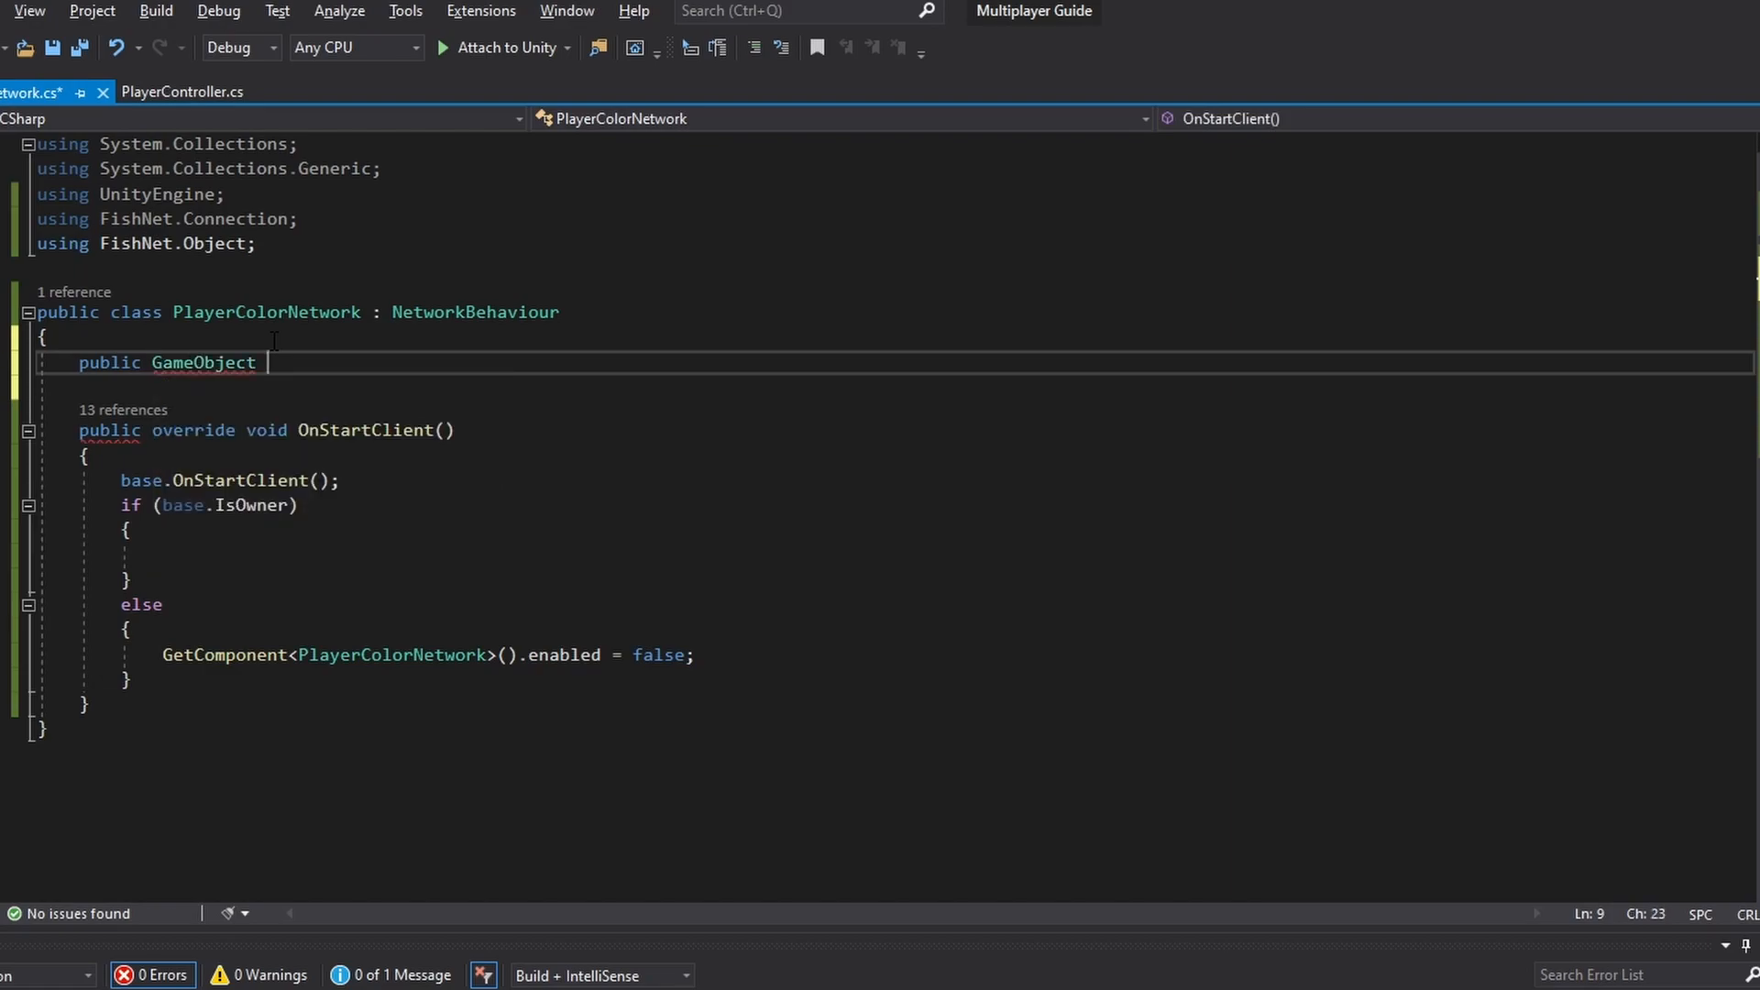
text(body;)
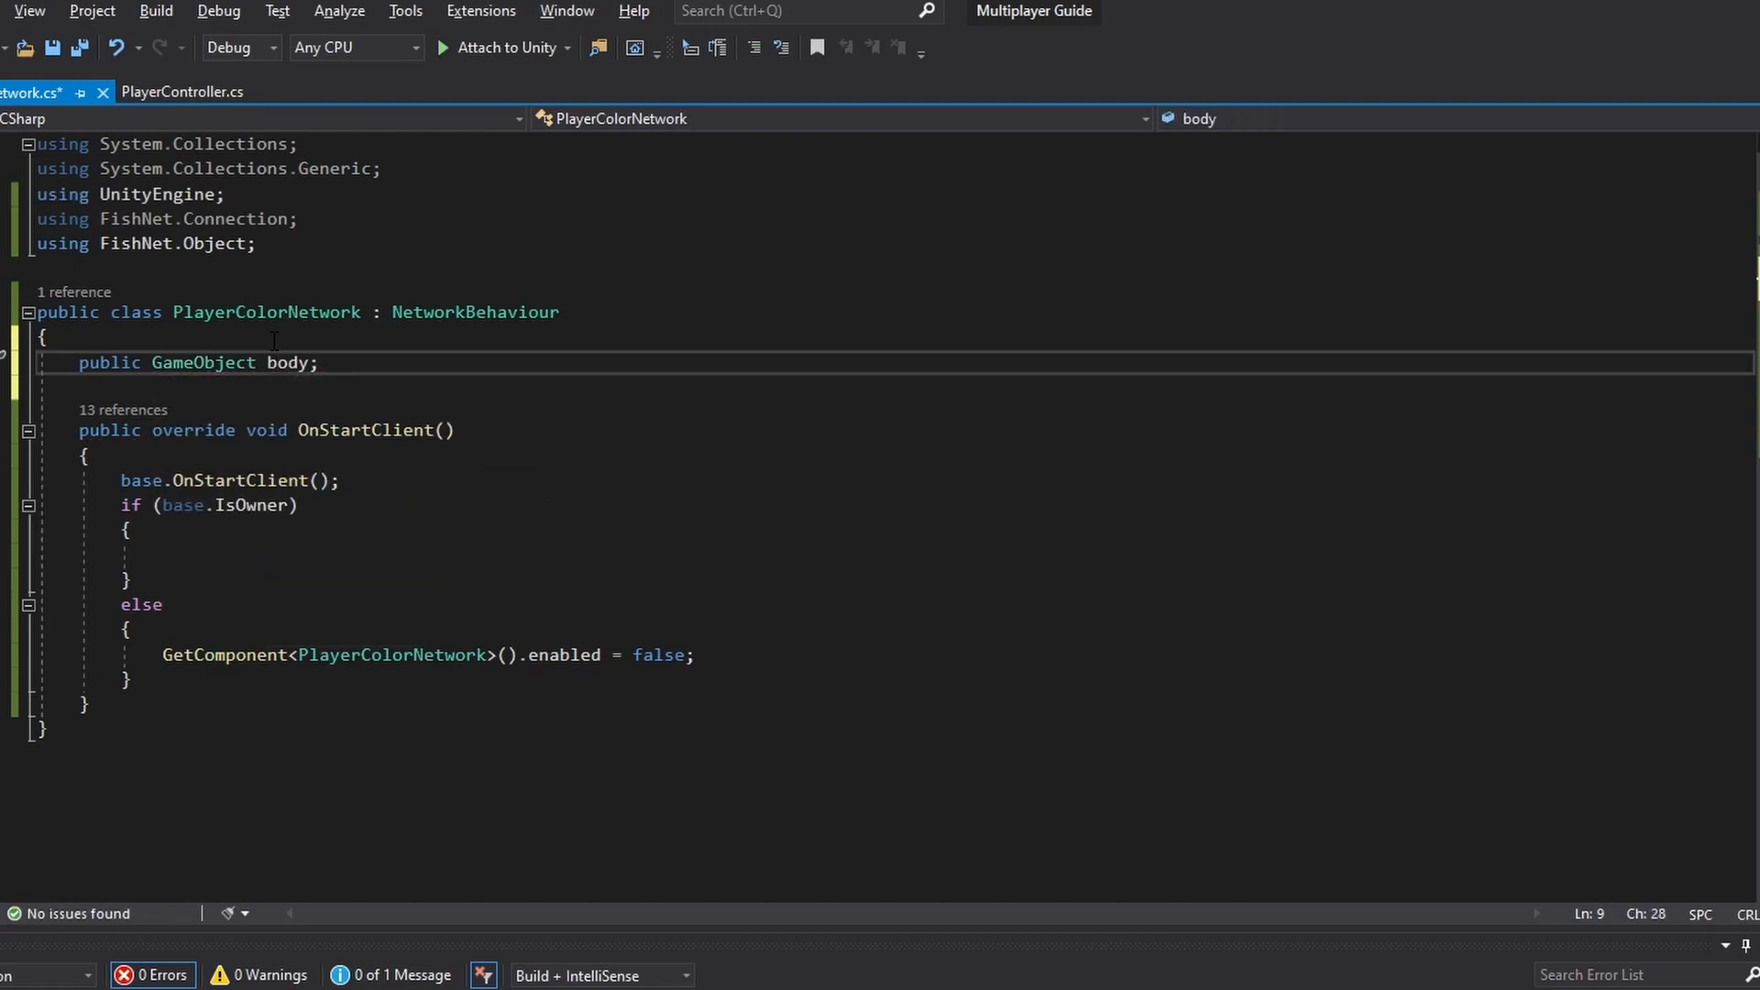
text(publi)
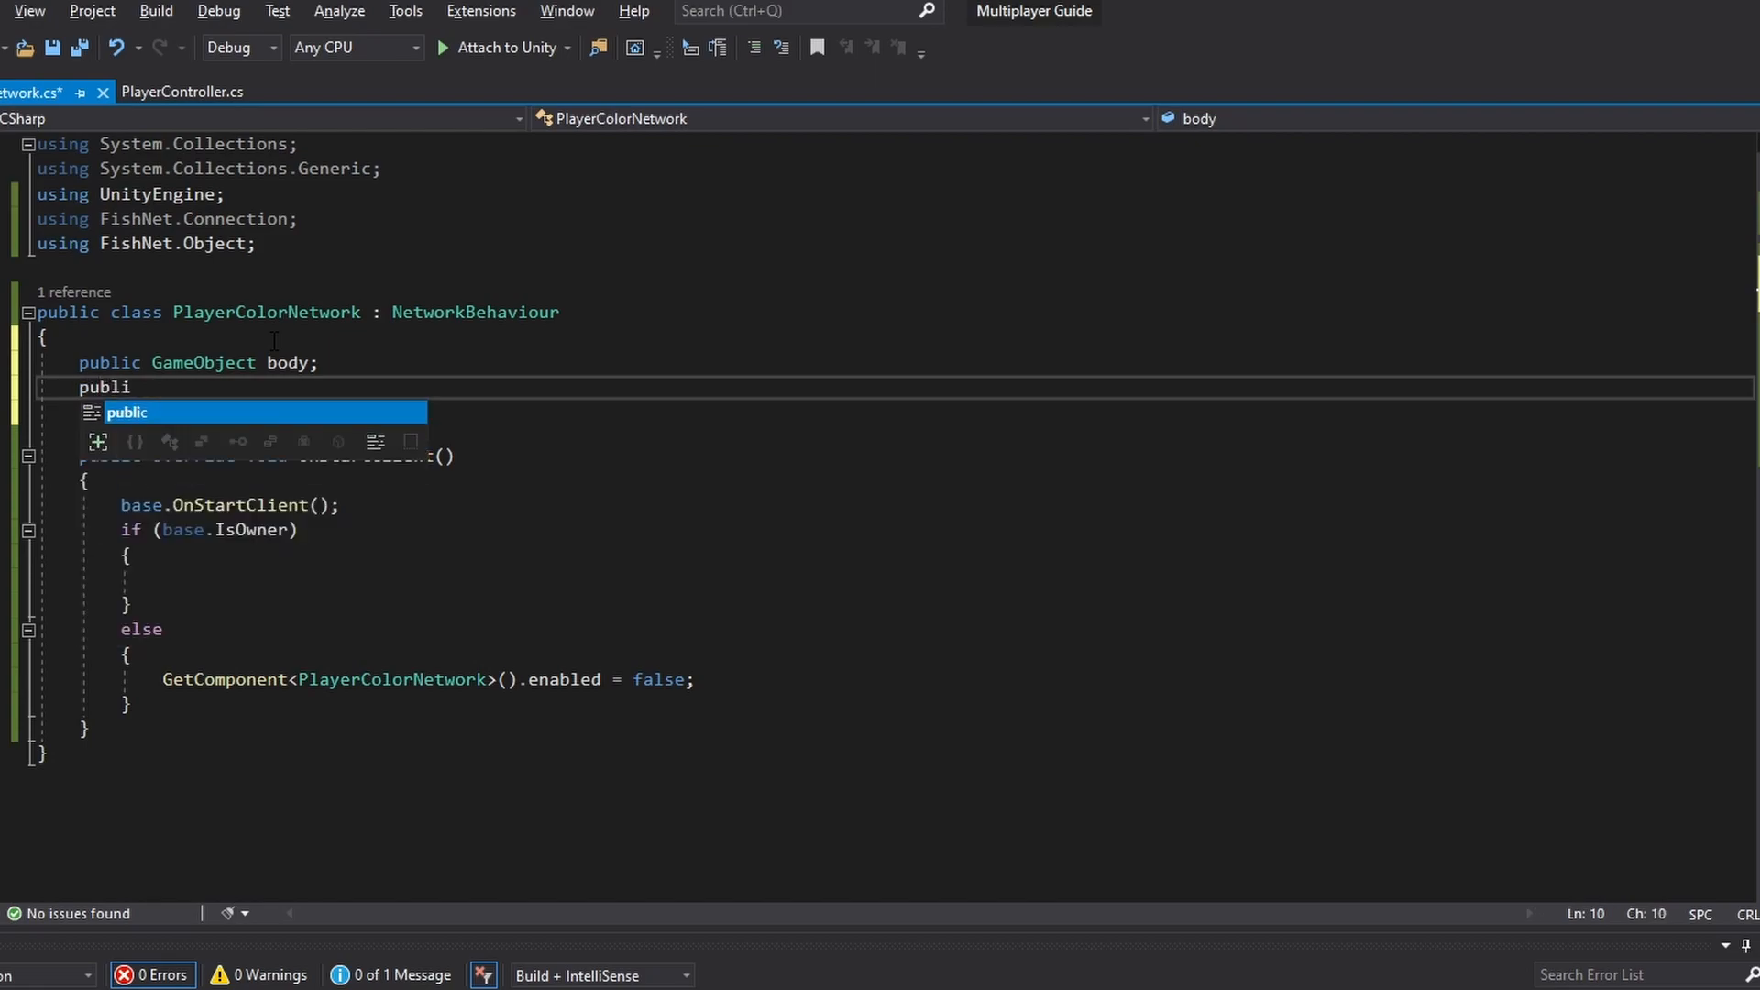
text(Color)
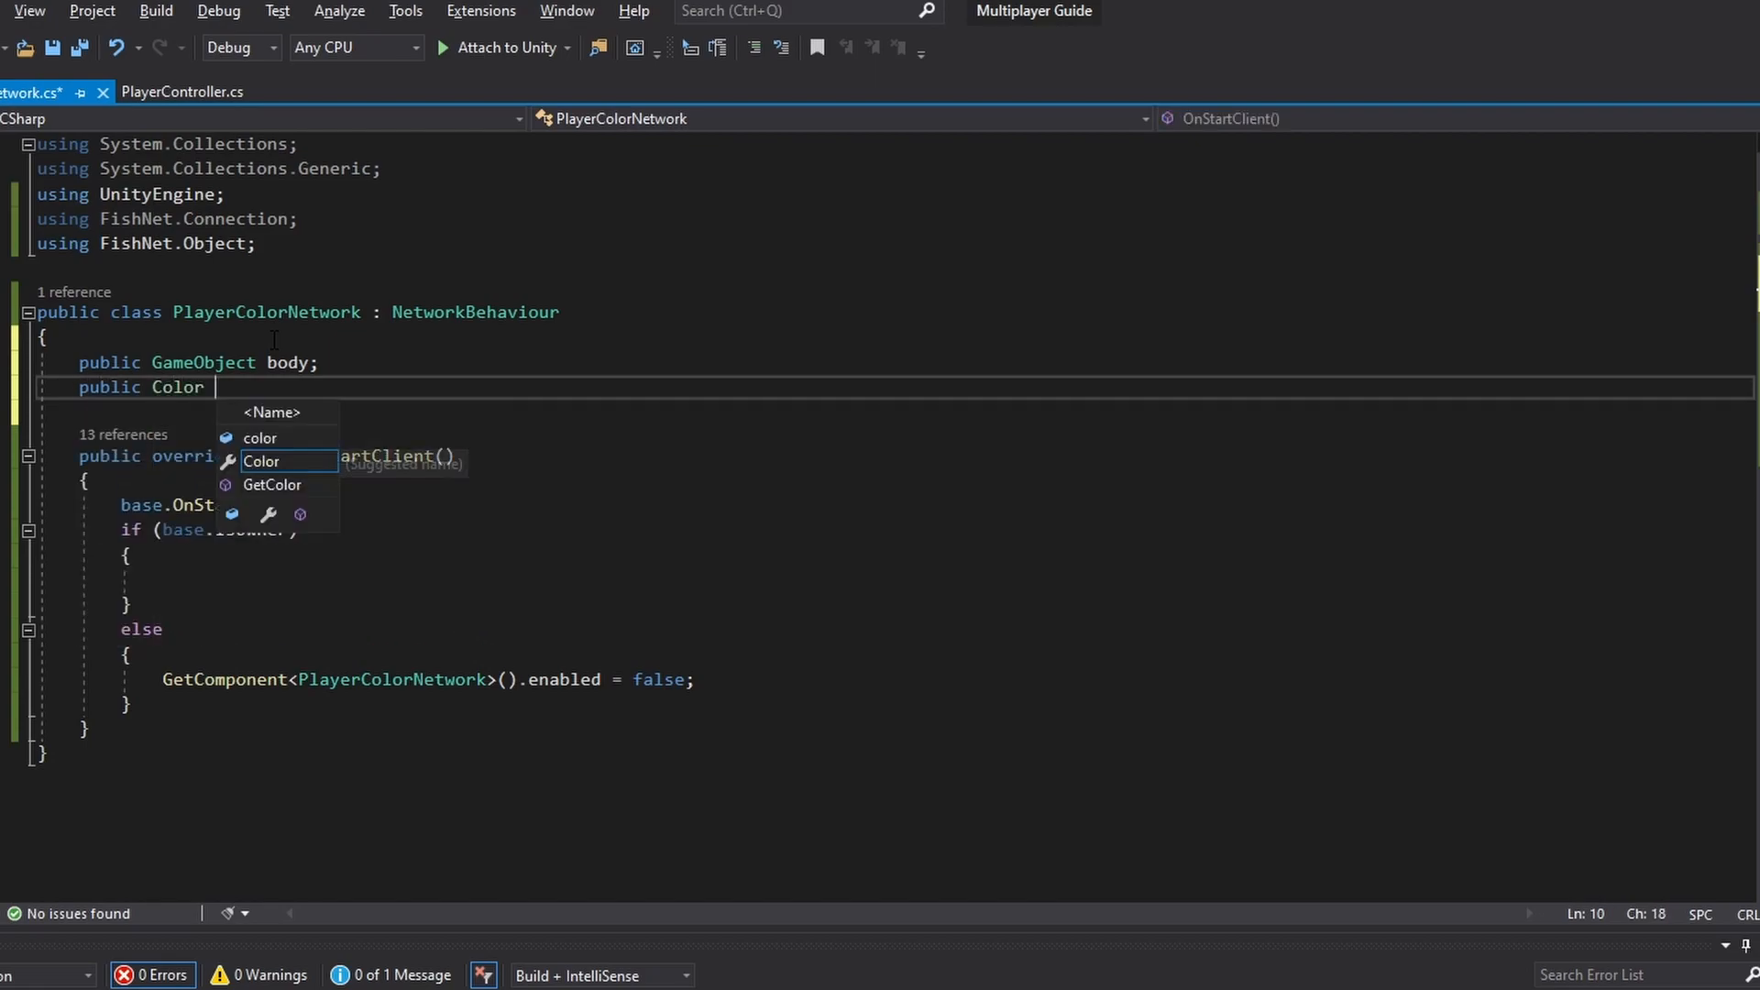
text(endColor;)
text(private void Update()
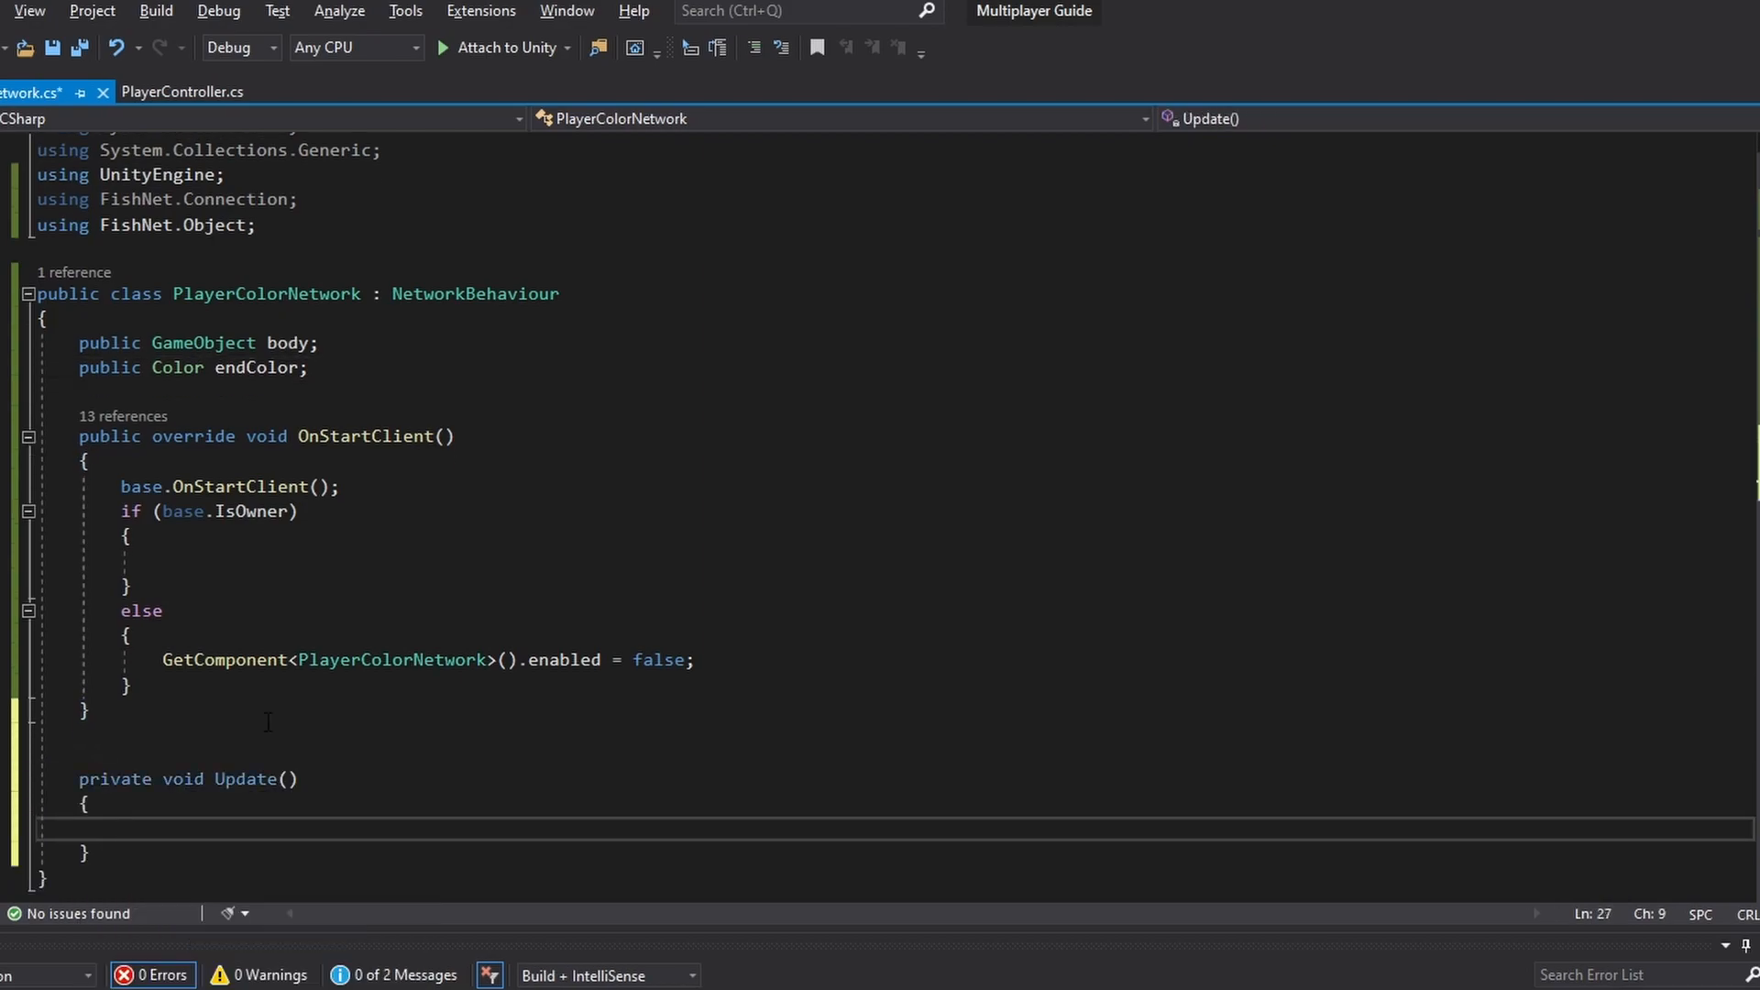
Step: Add an Update method checking Input.GetKeyDown(KeyCode.F)
text(if(inp)
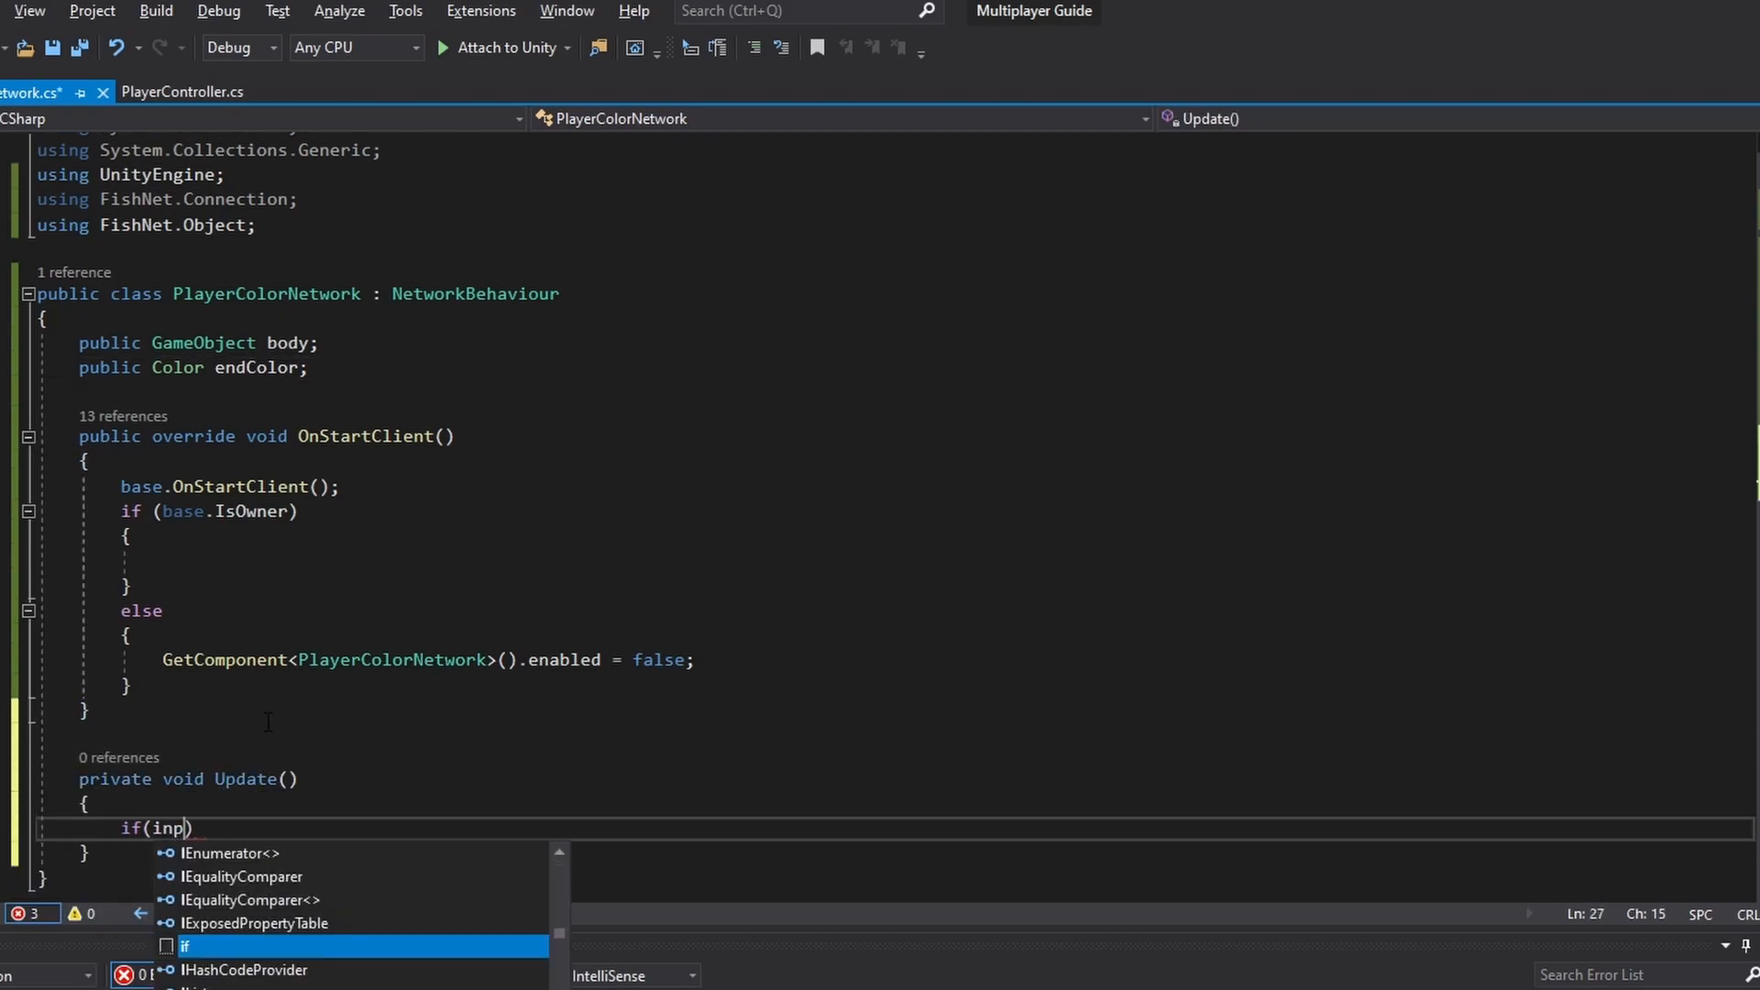
text(Input.GetKeyDown()
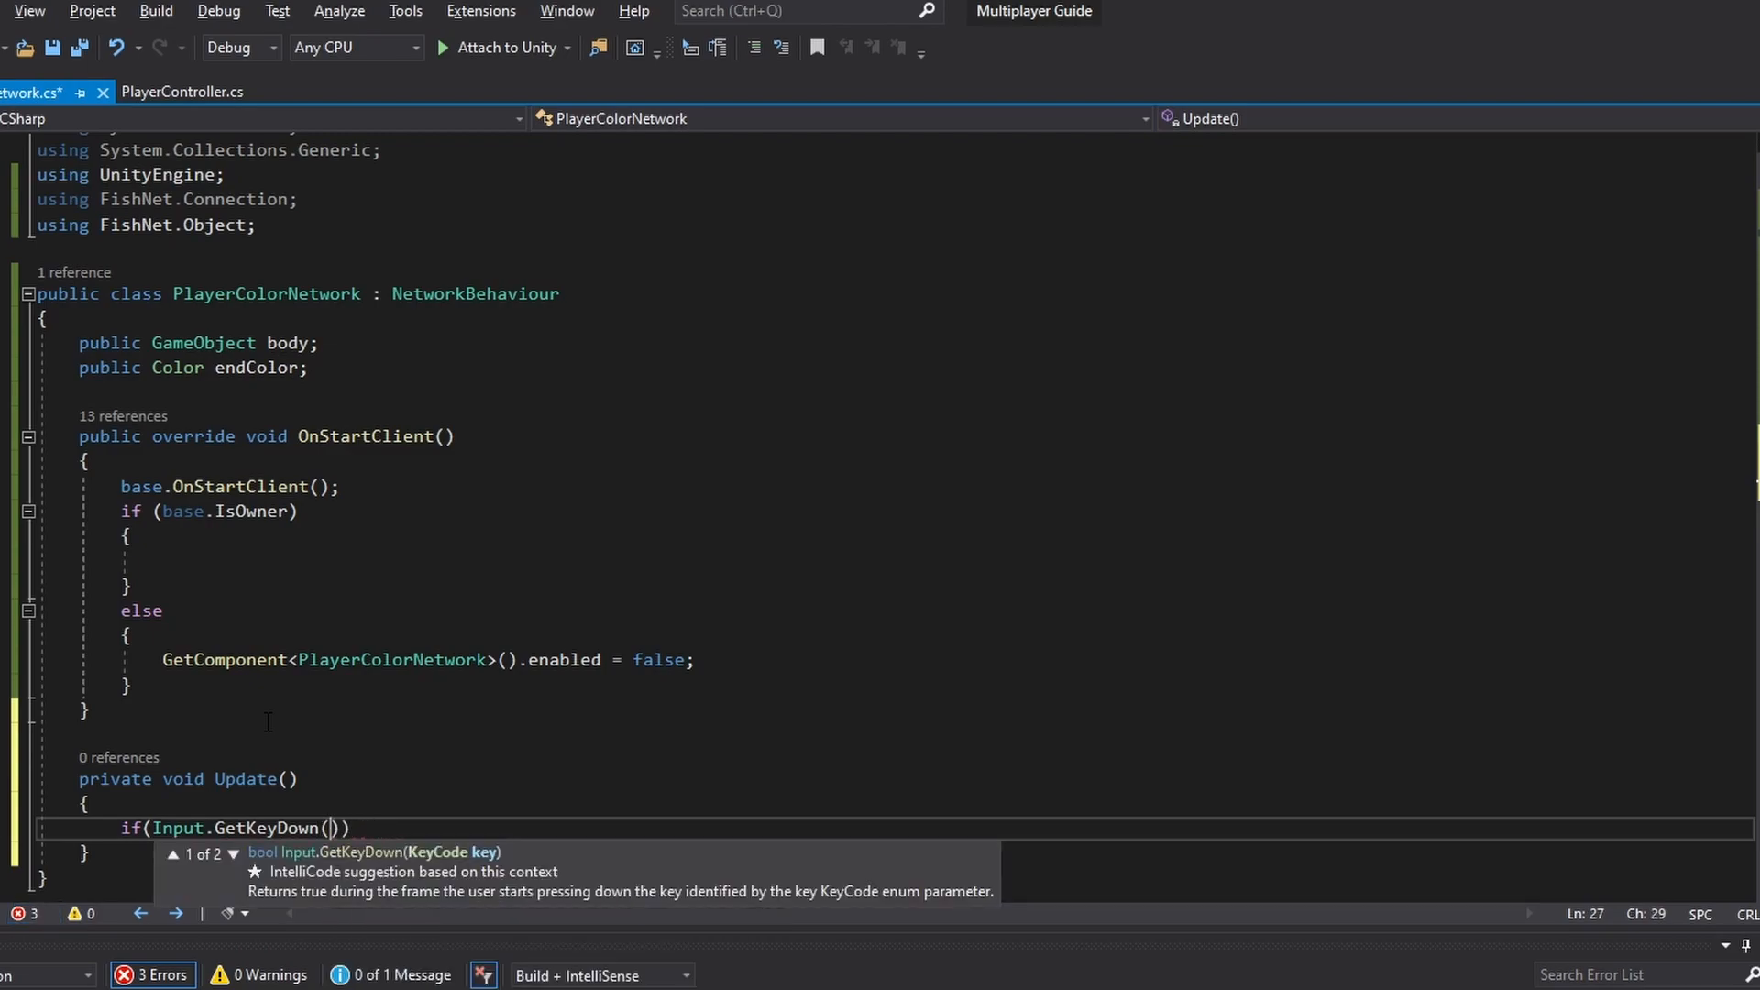
text(KeyCode.F)
text({)
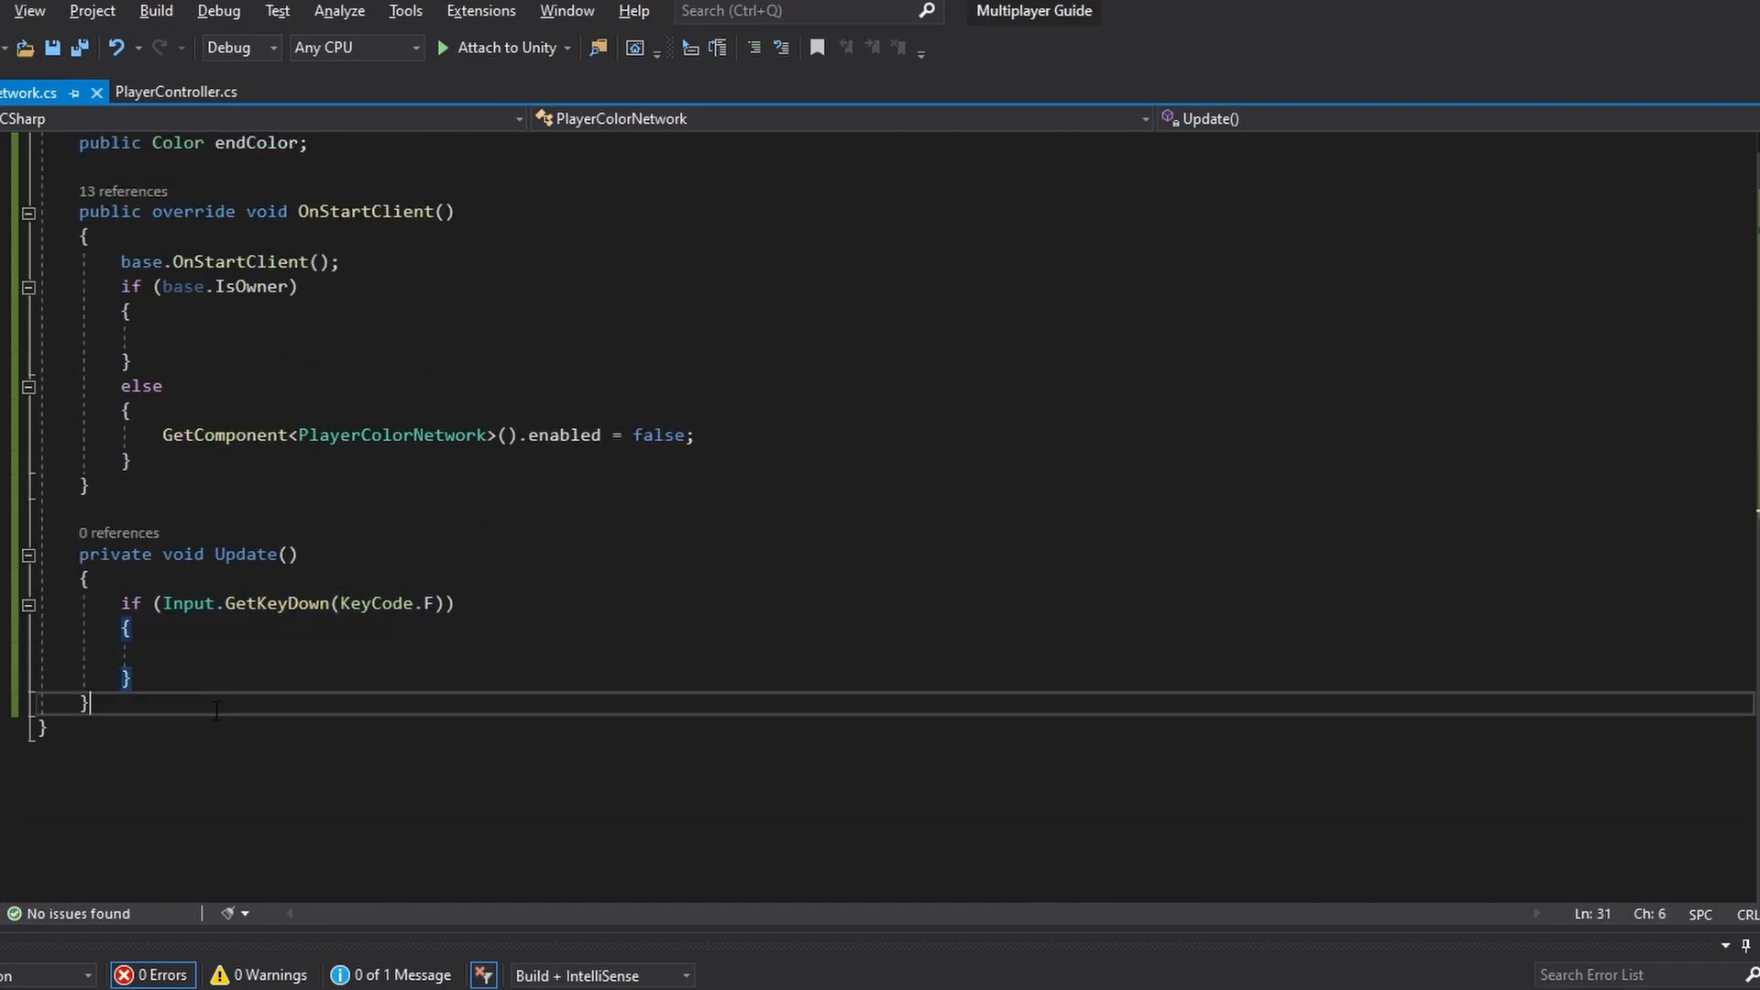
key(Enter)
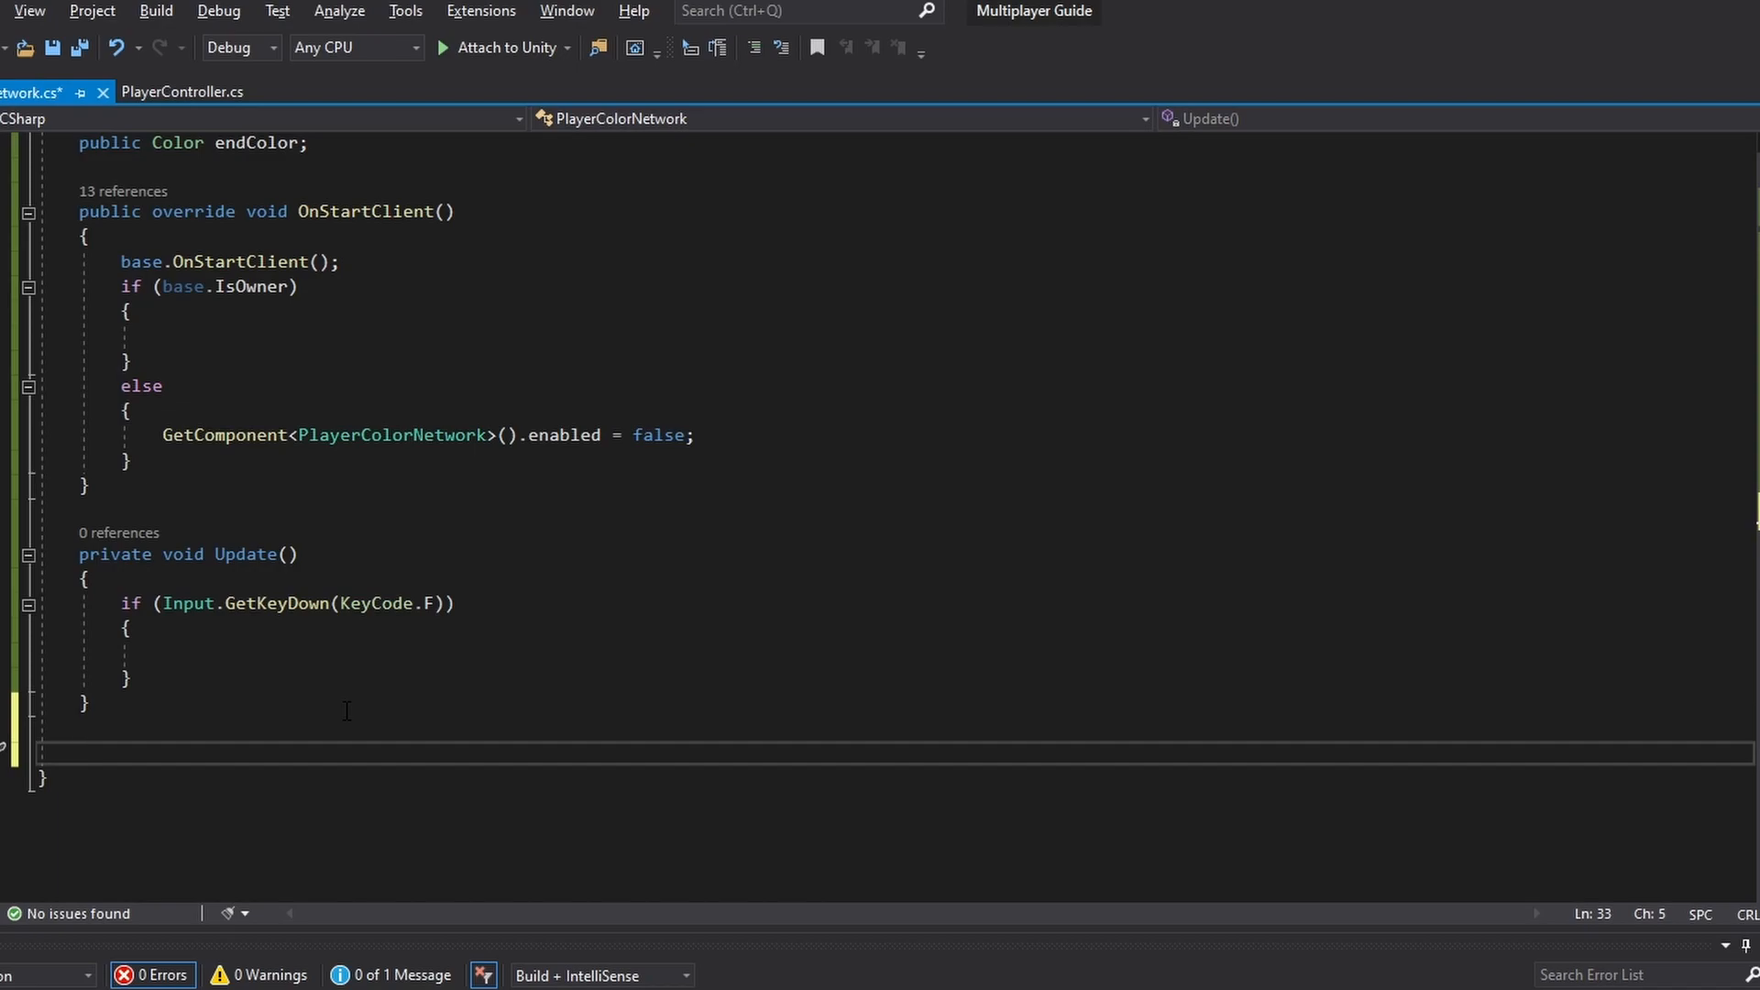
Step: Write an empty [ObserversRpc] public void ChangeColor() method below Update
click(79, 754)
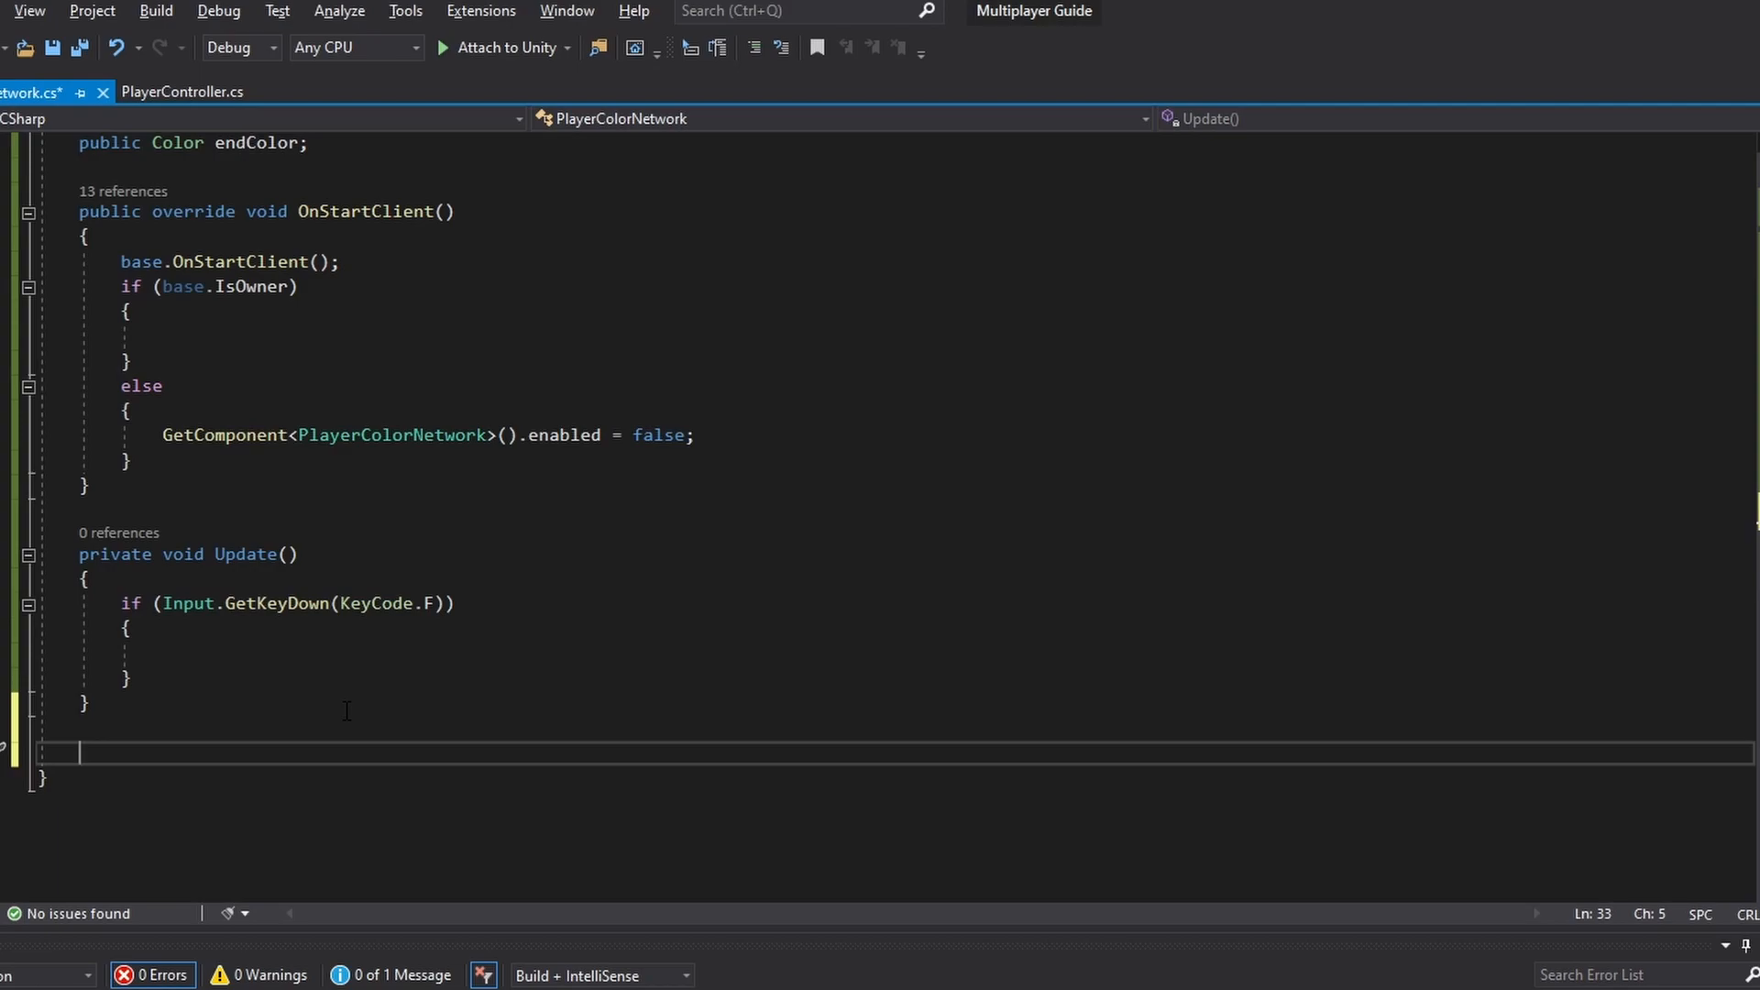
text([ObserversRpc)
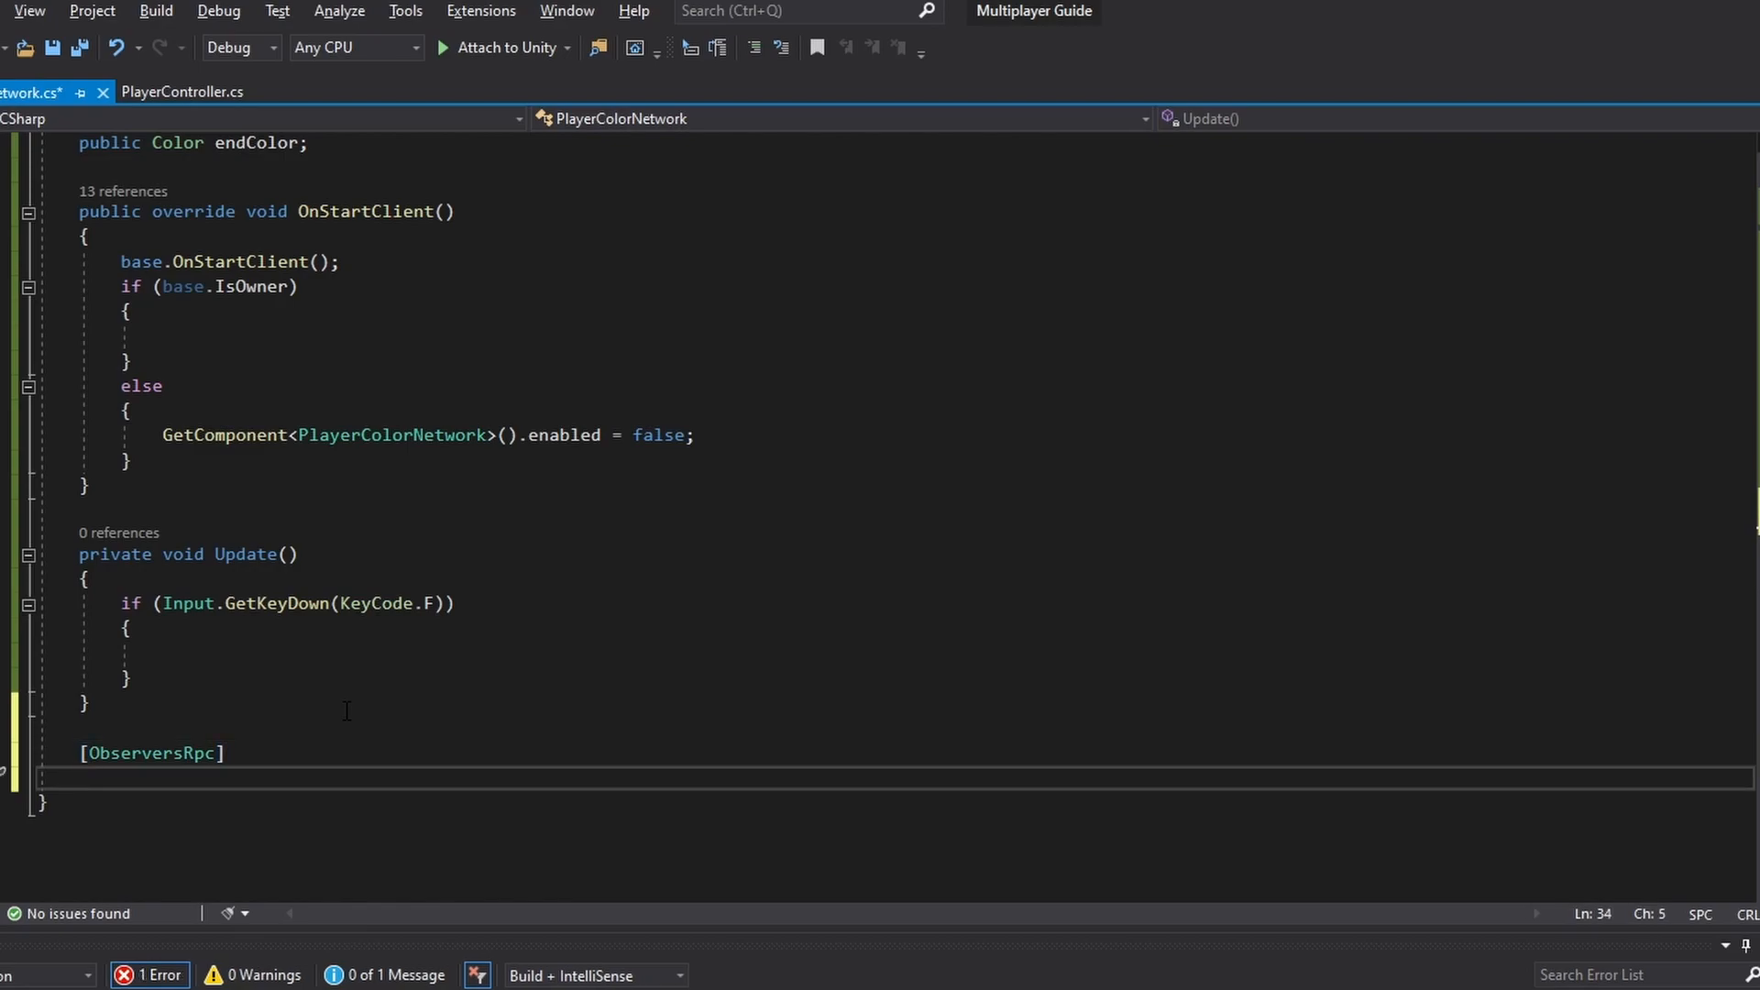
text(public)
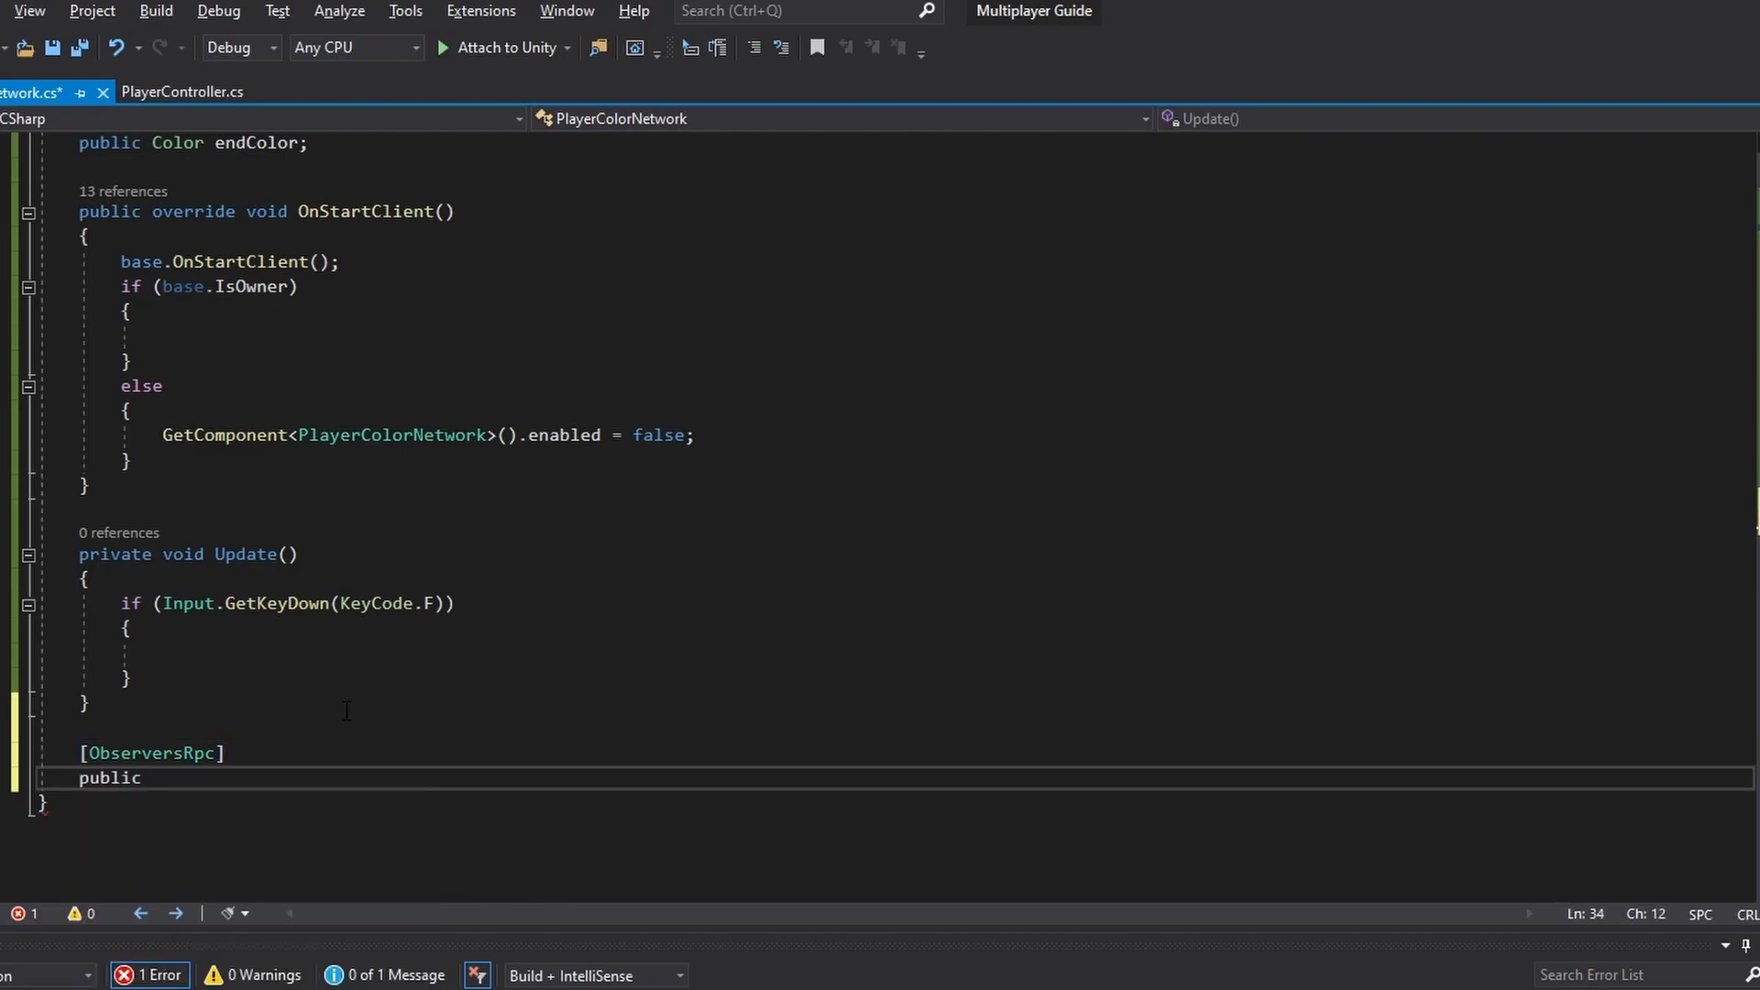
text(void ChangeColor()
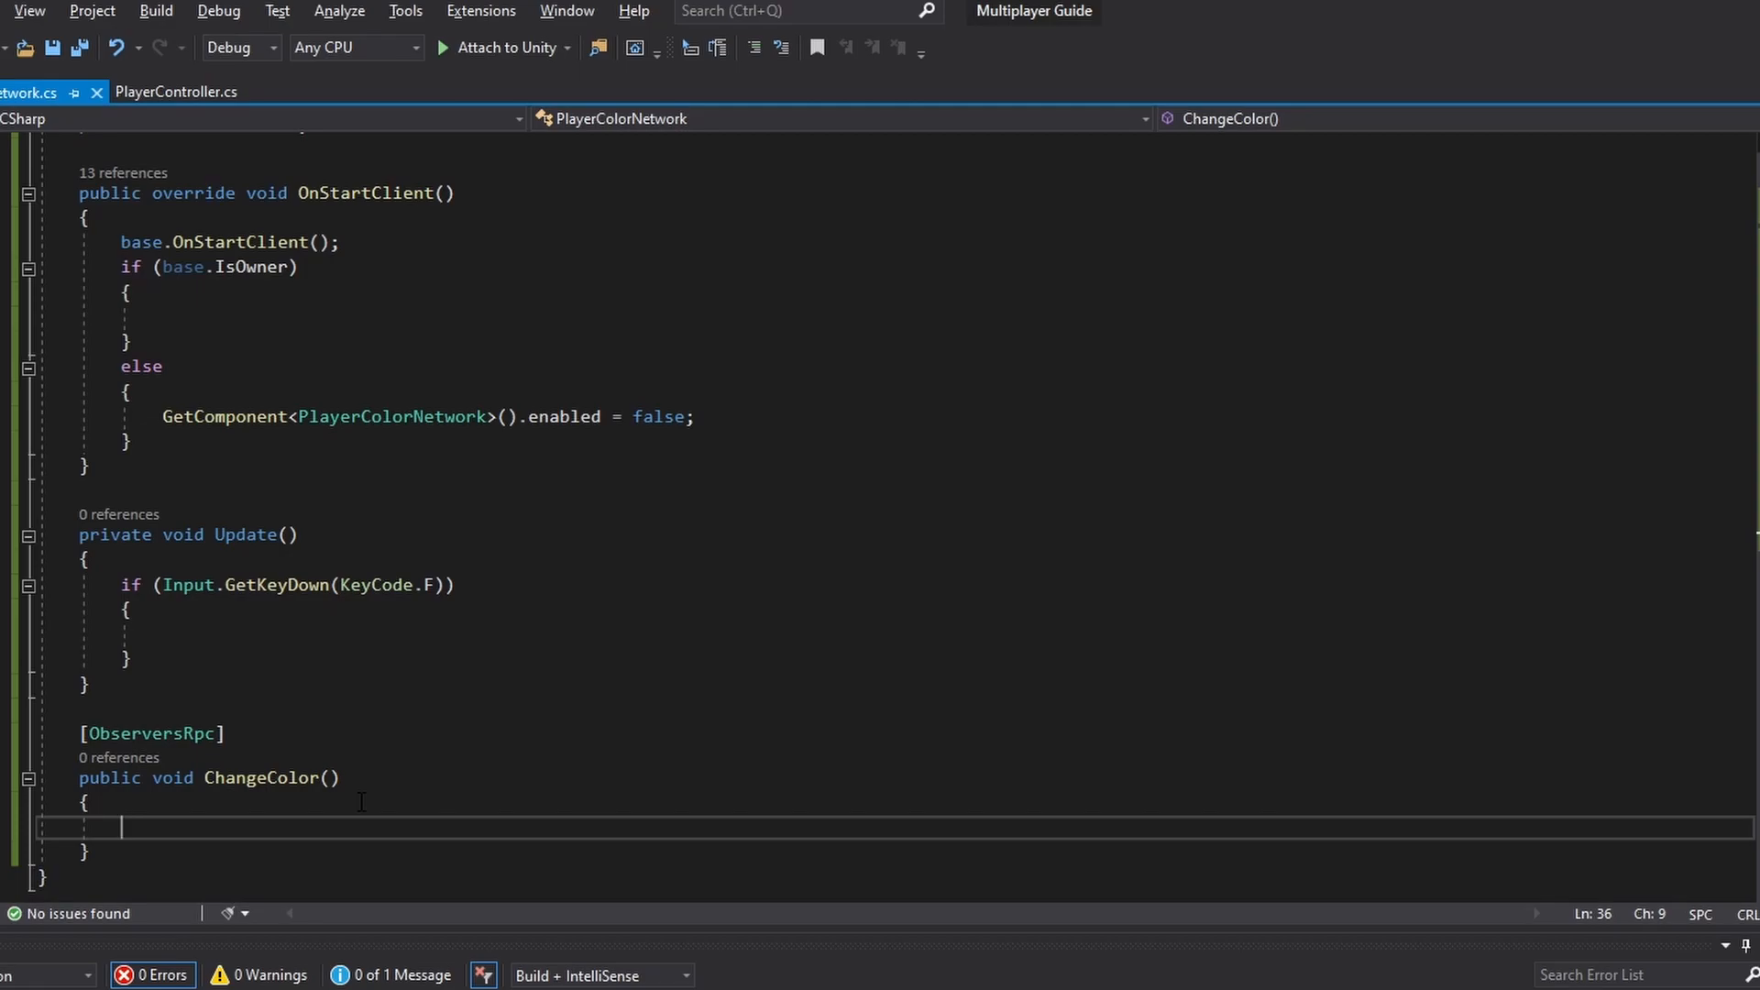
scroll(up, 3)
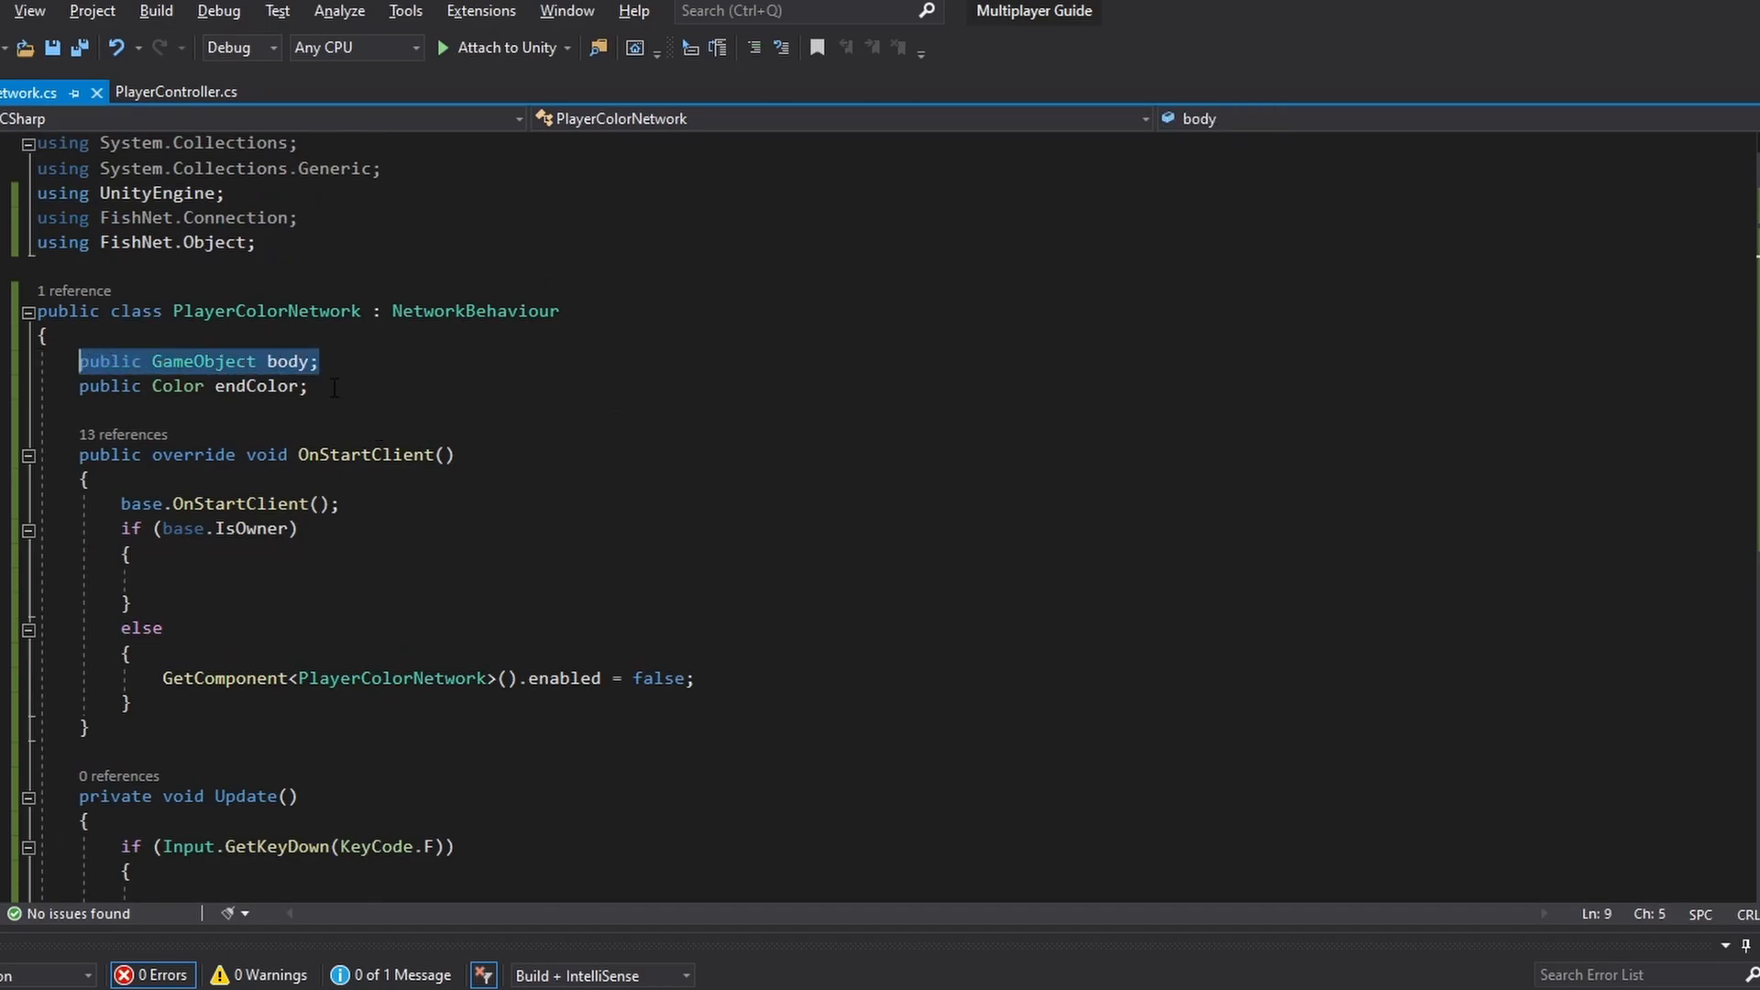
scroll(down, 3)
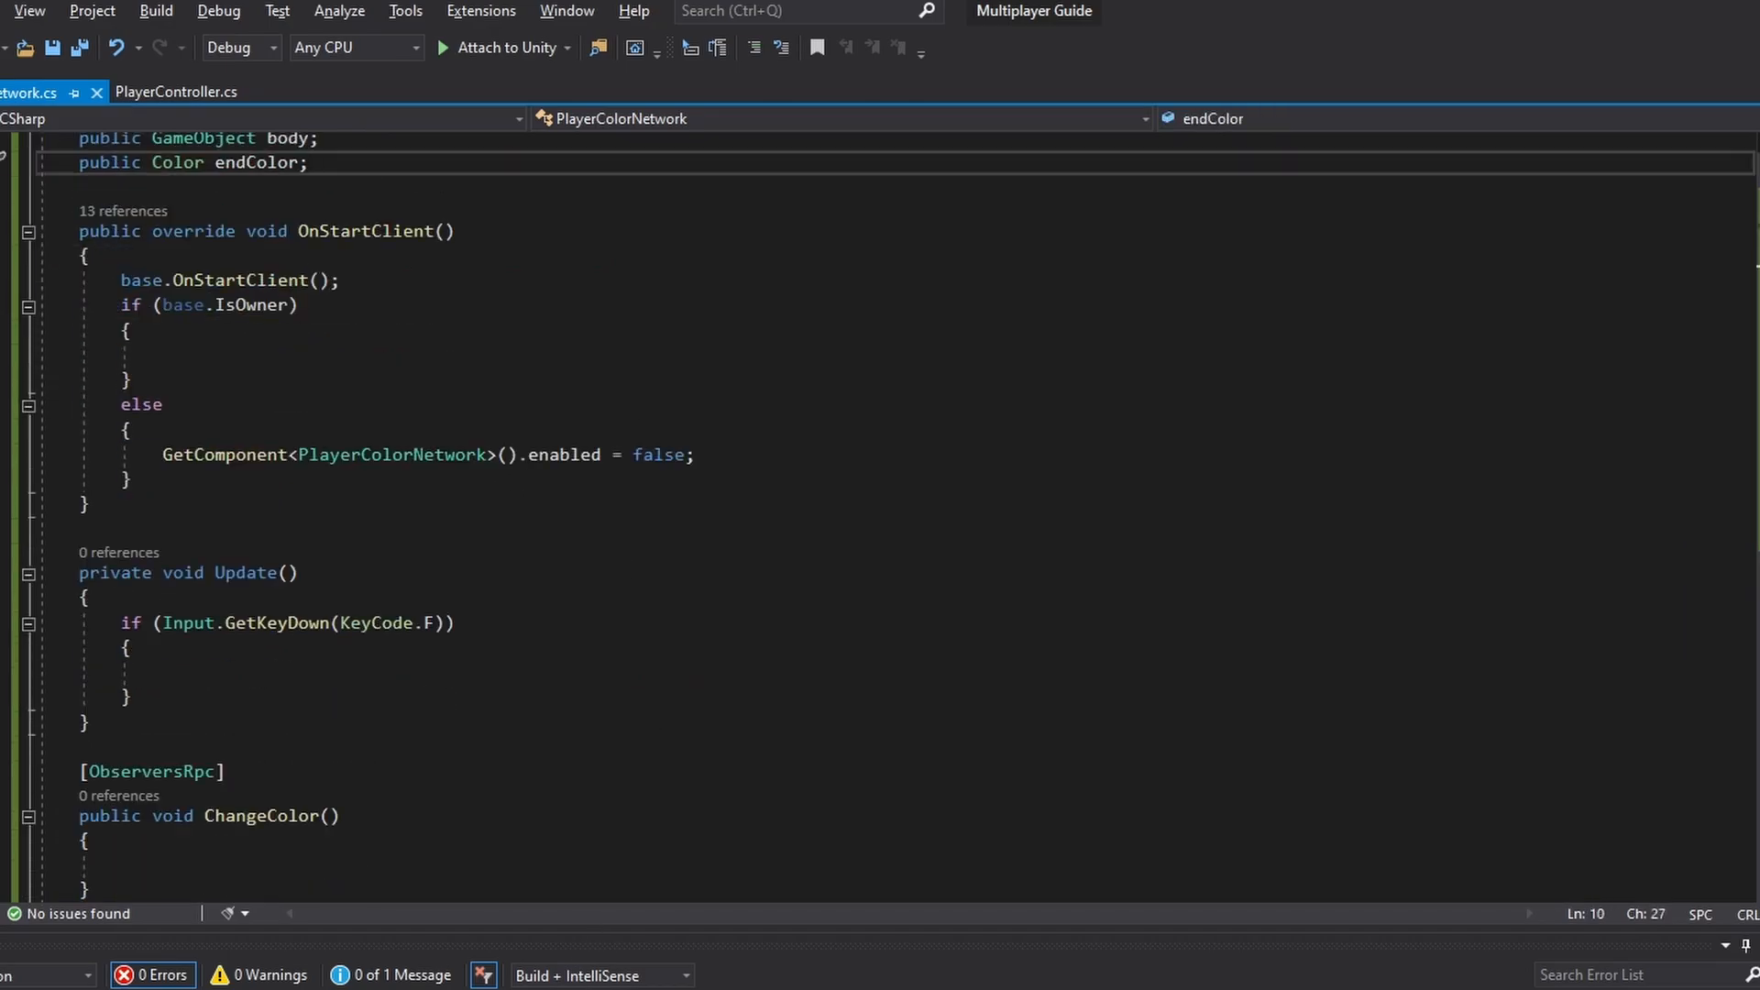
Step: Select Visor, Body and Player to check the new Body and End Color fields
click(518, 972)
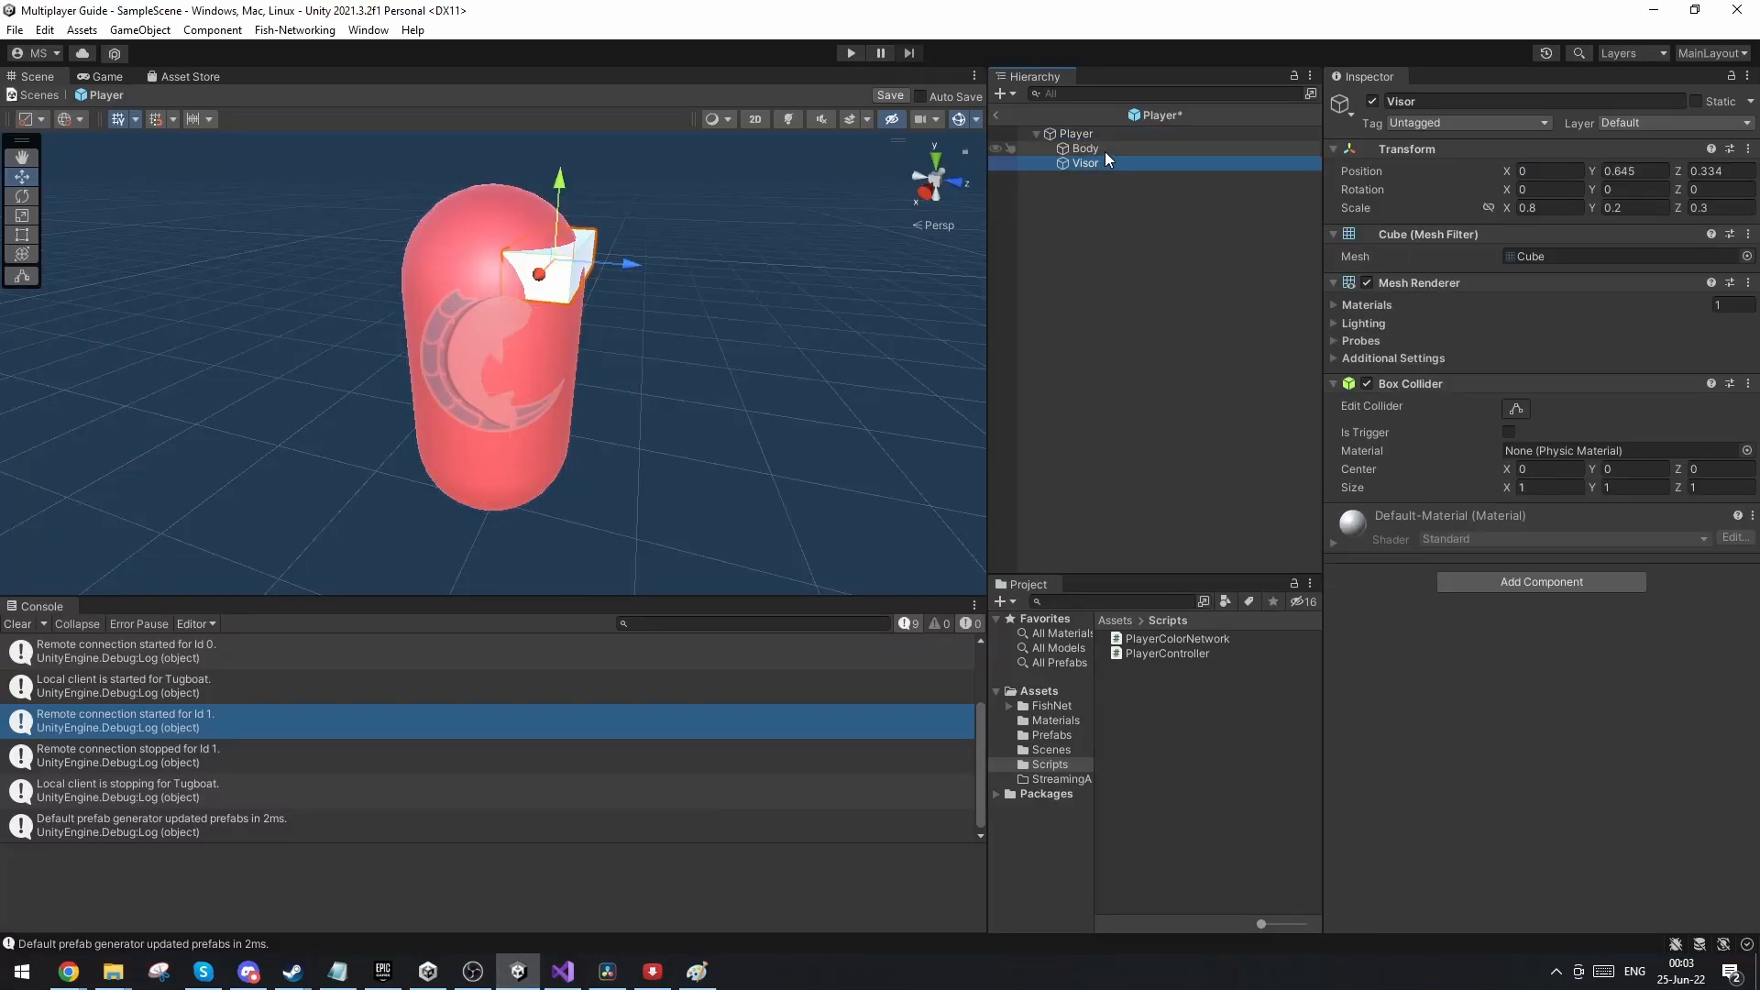
click(1084, 148)
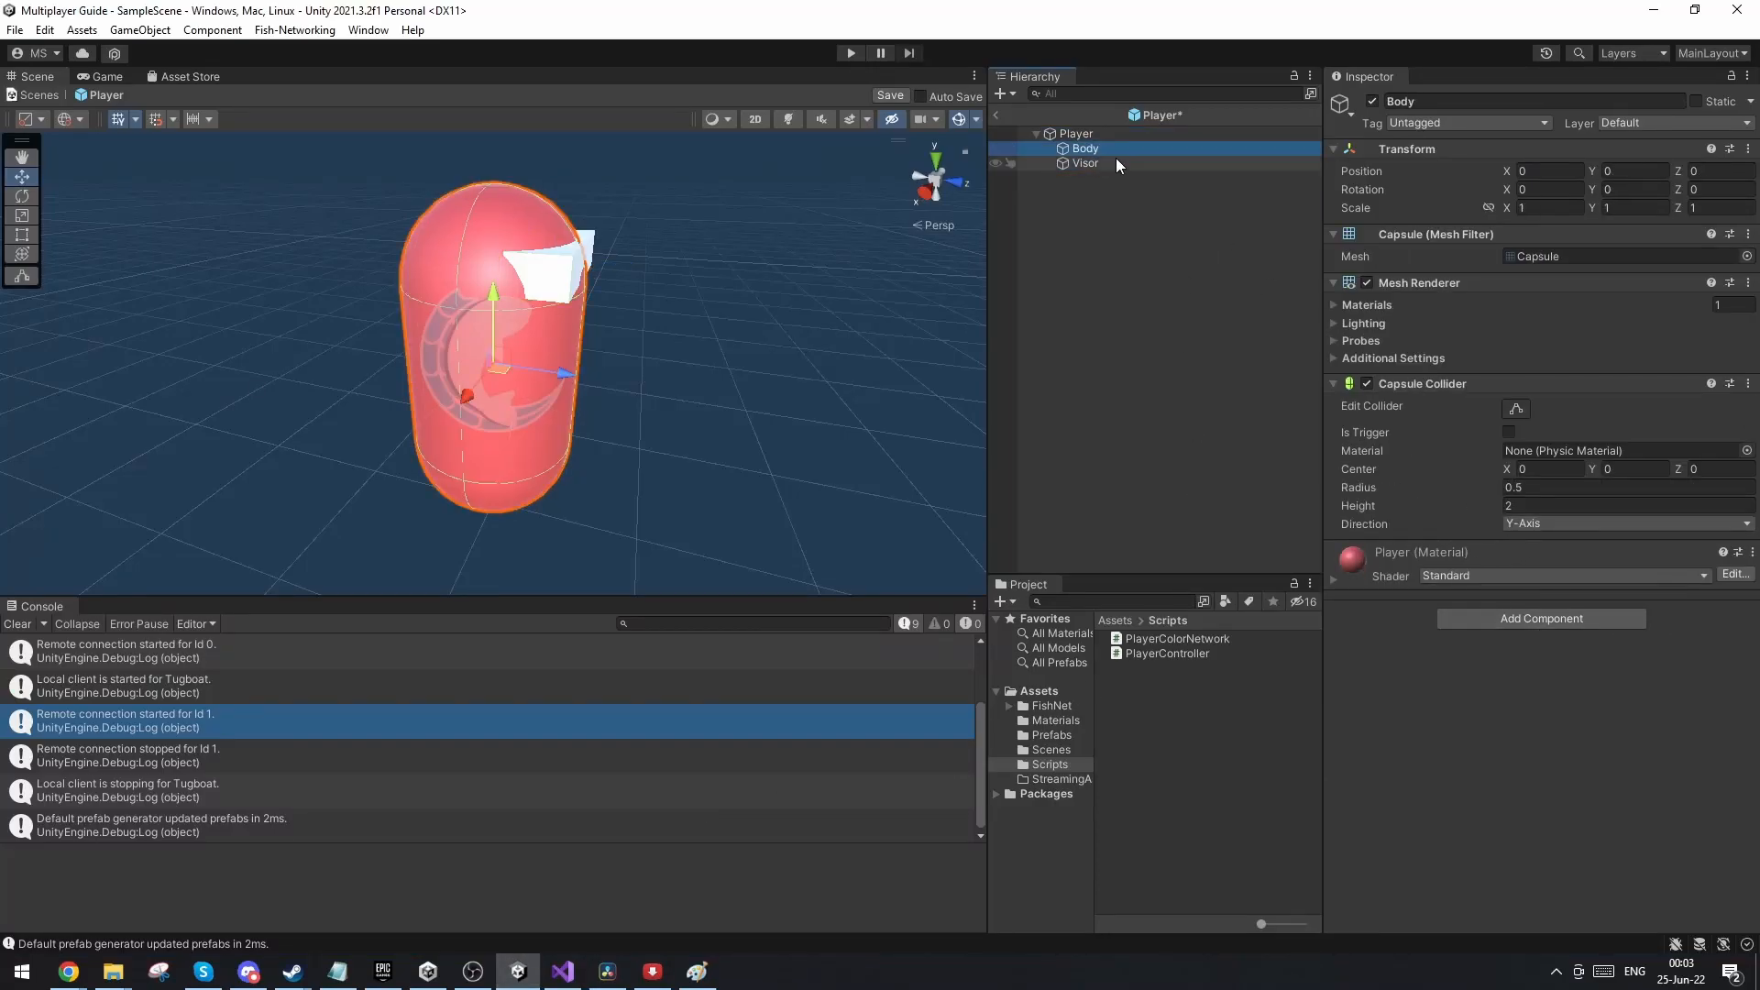
click(1075, 134)
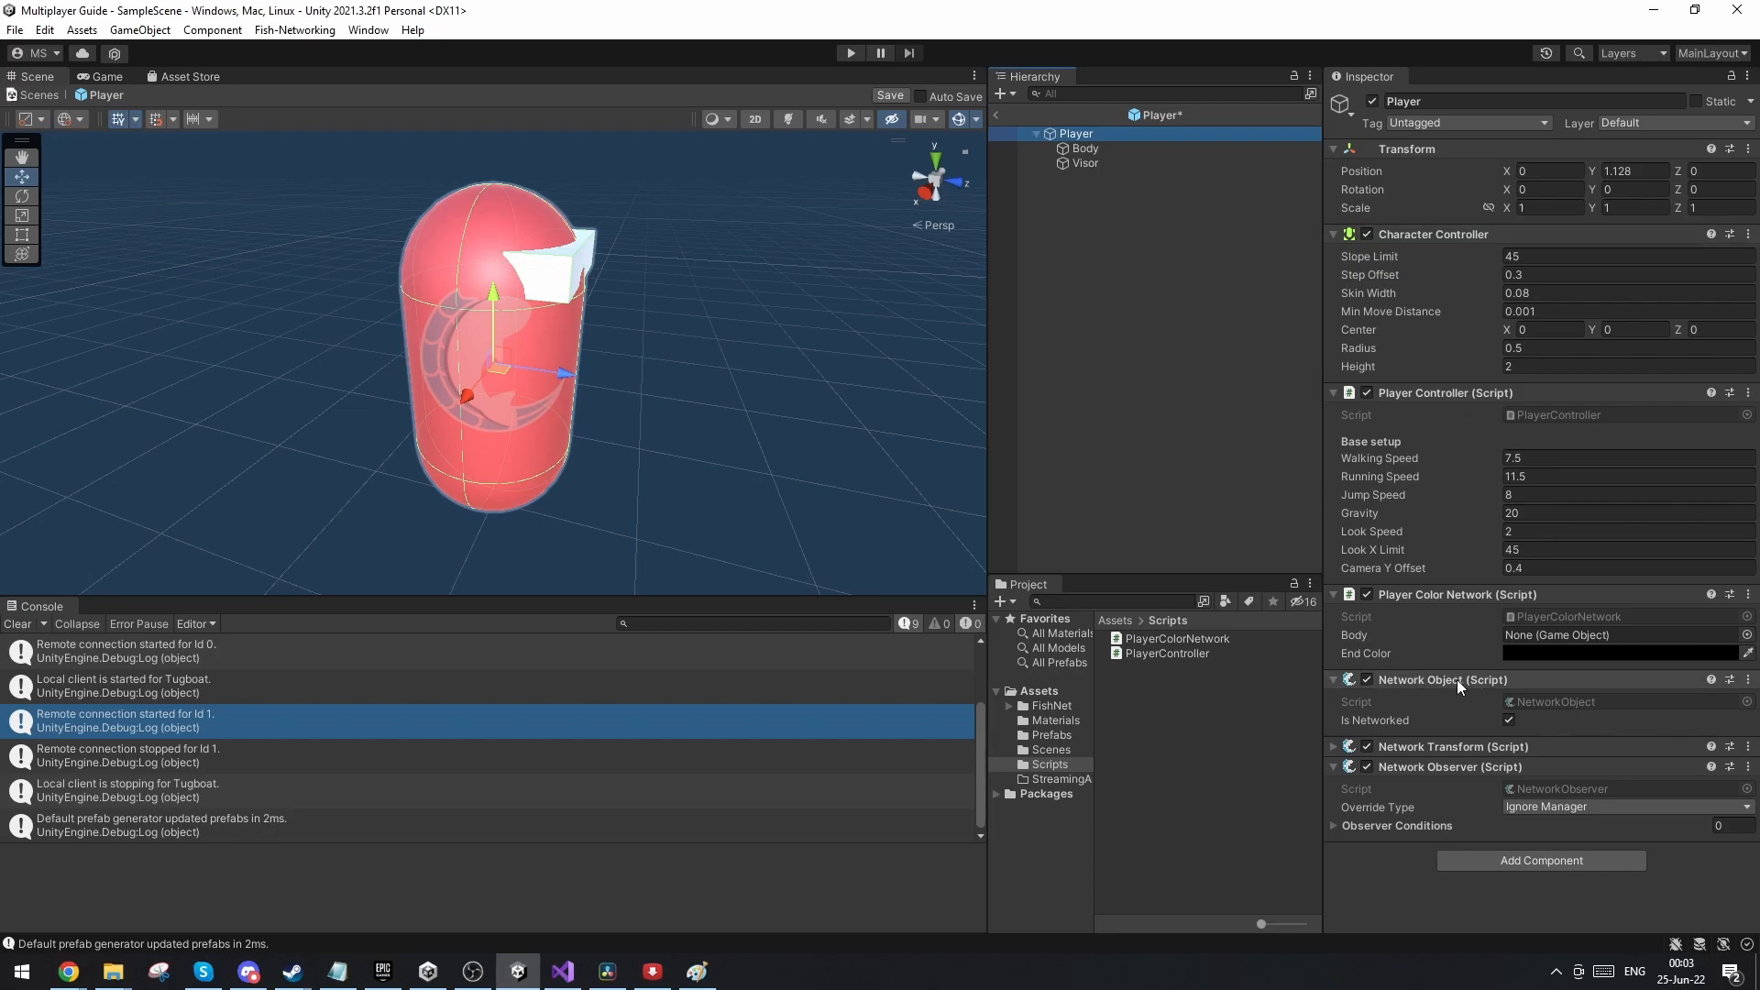
mouse_move(1483, 598)
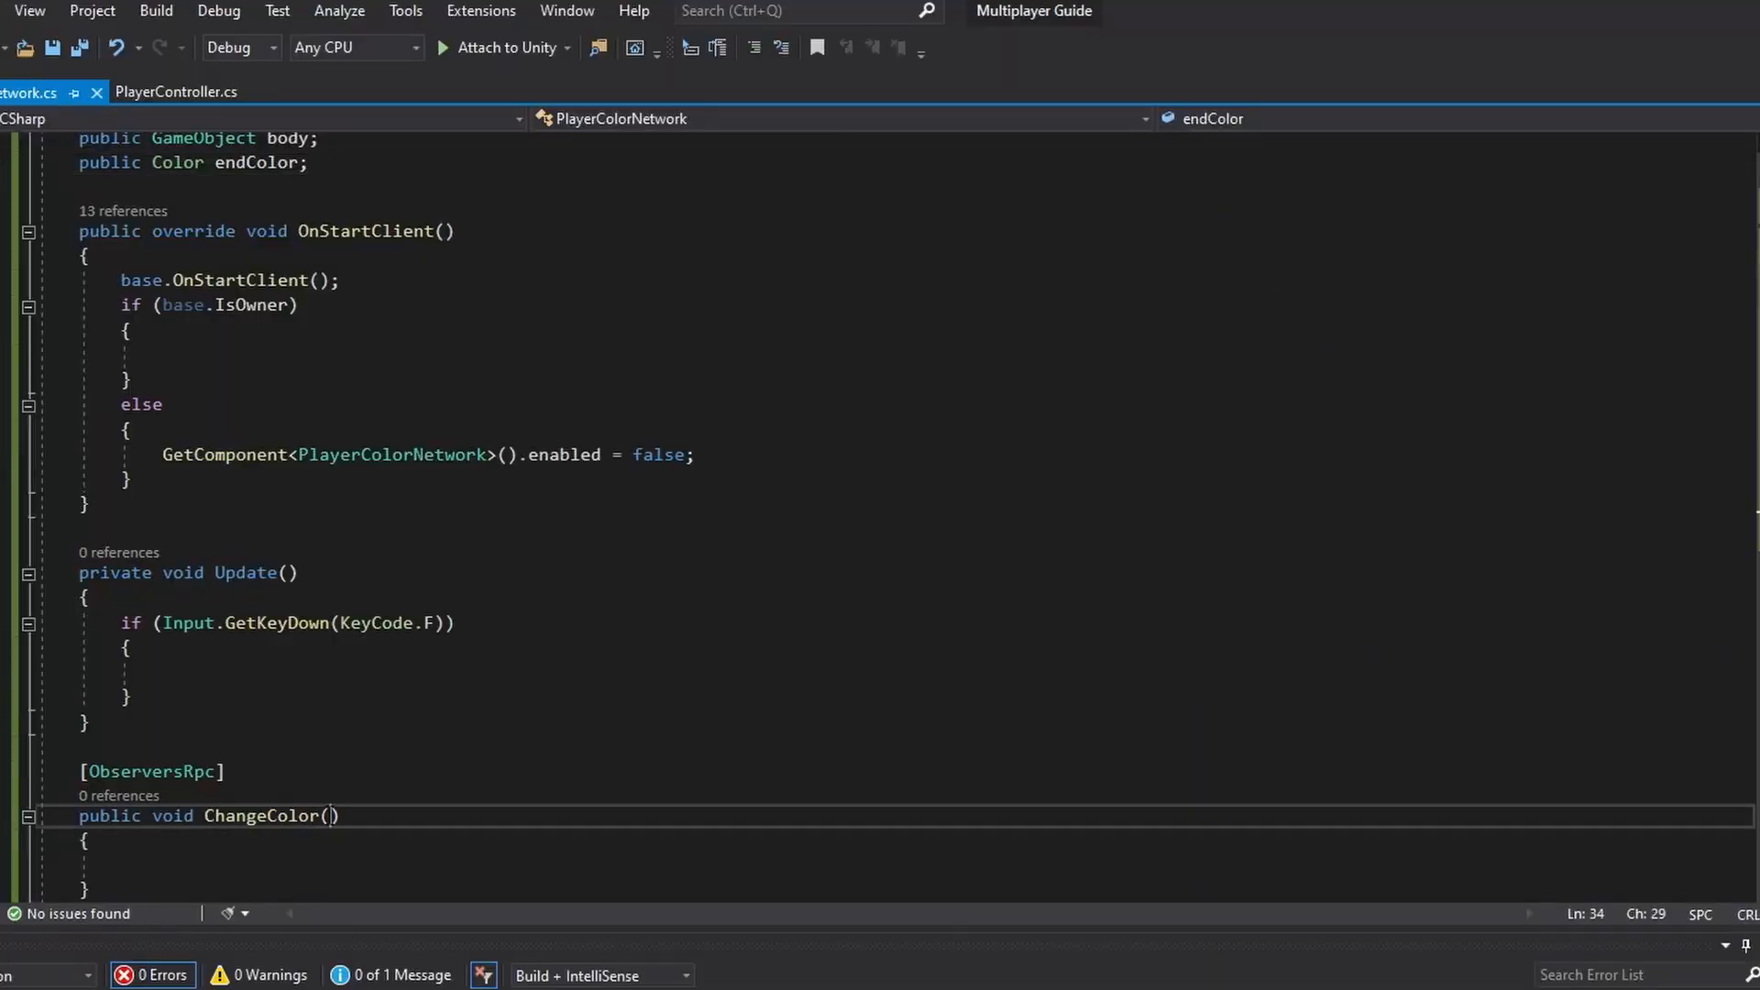
Step: Give ChangeColor player and color parameters and set the player's body Renderer material.color = color
text(GameObject)
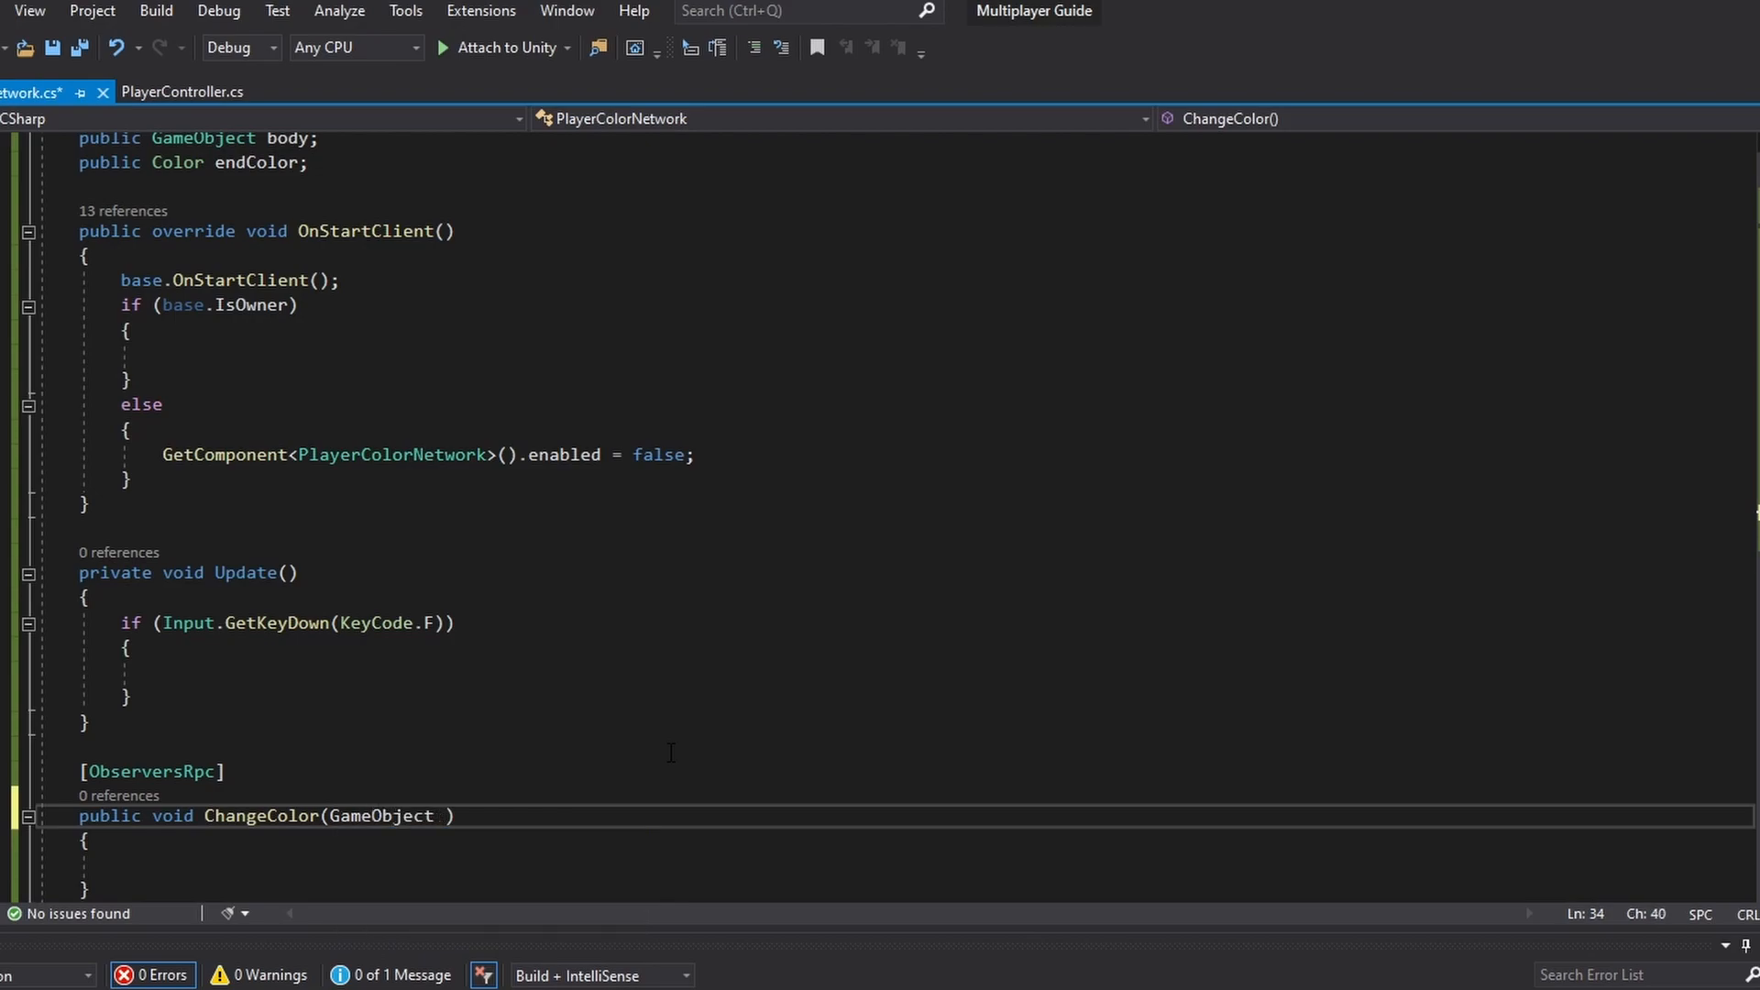
text(player,)
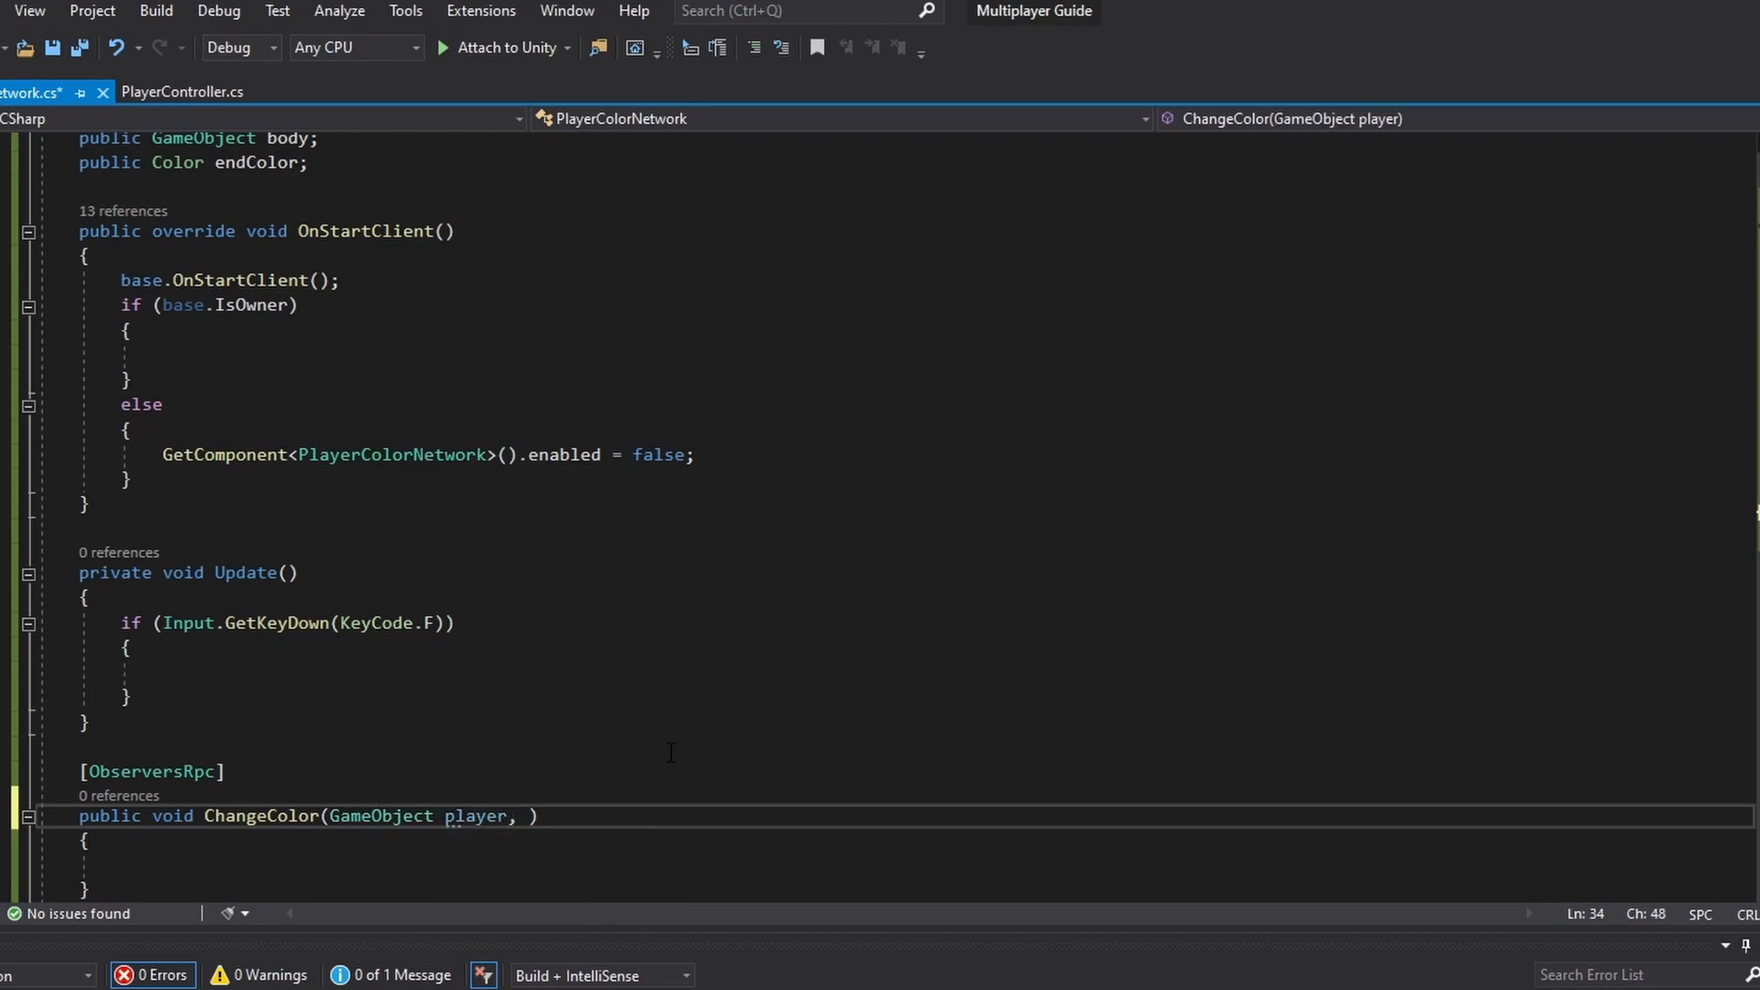
text(Color color)
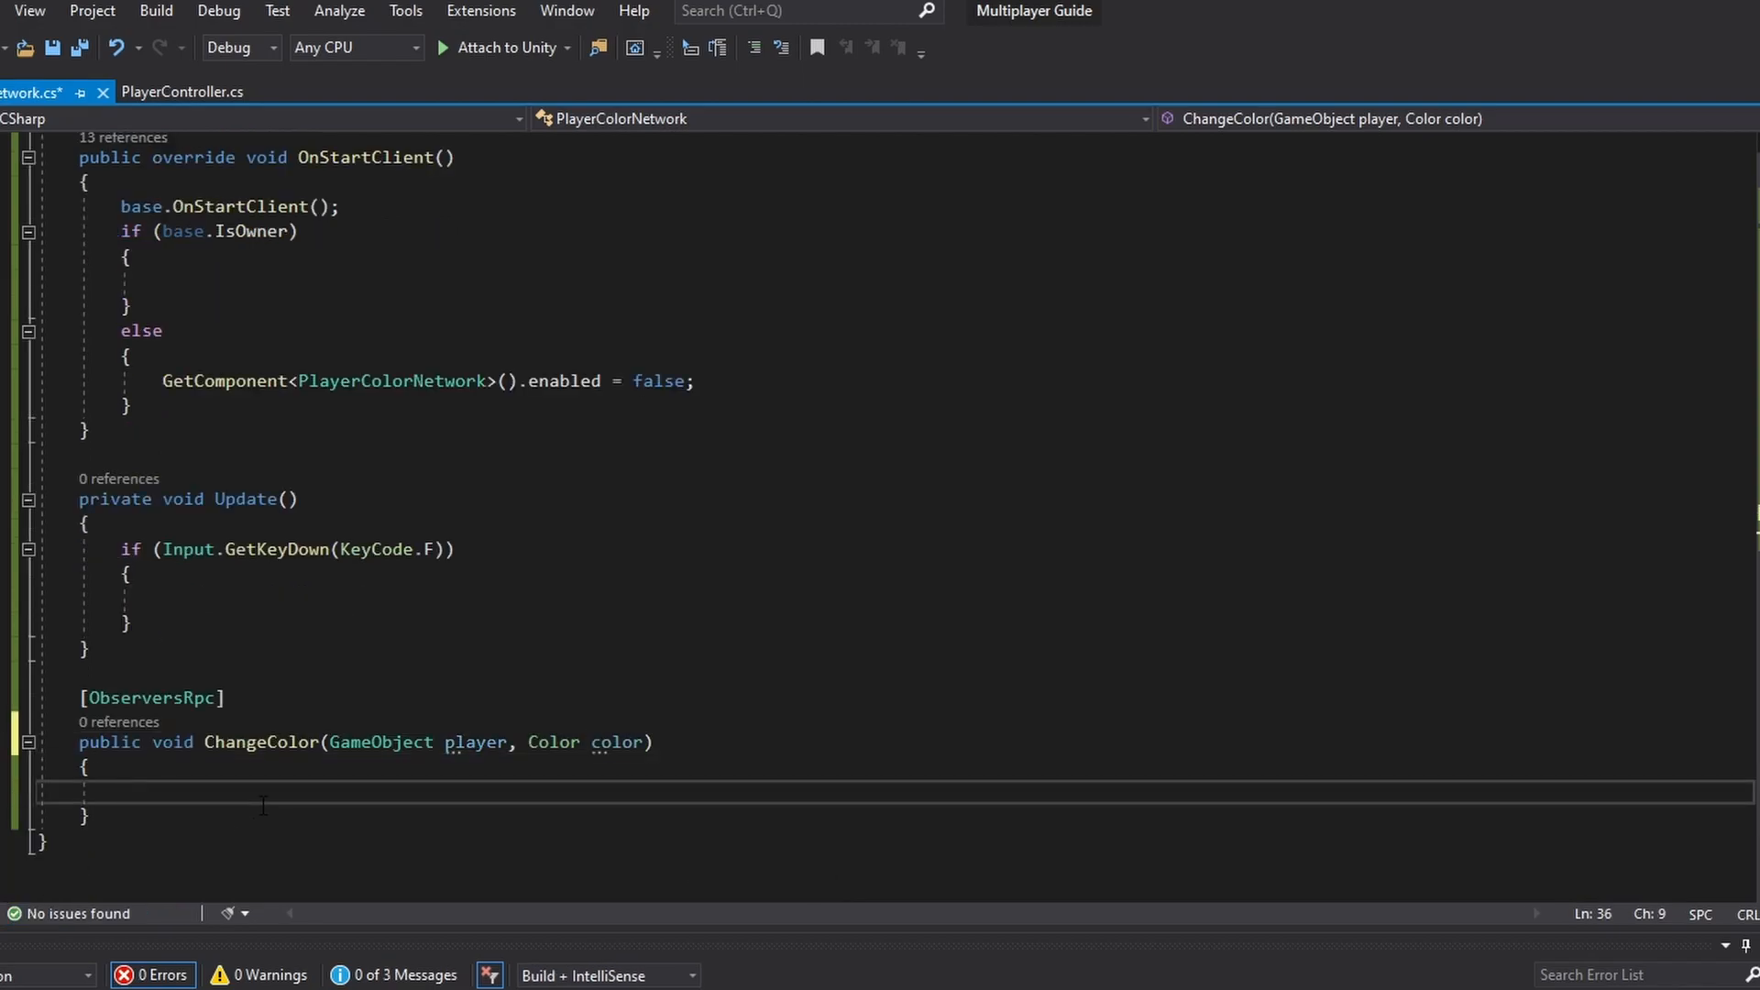
text(player.ge)
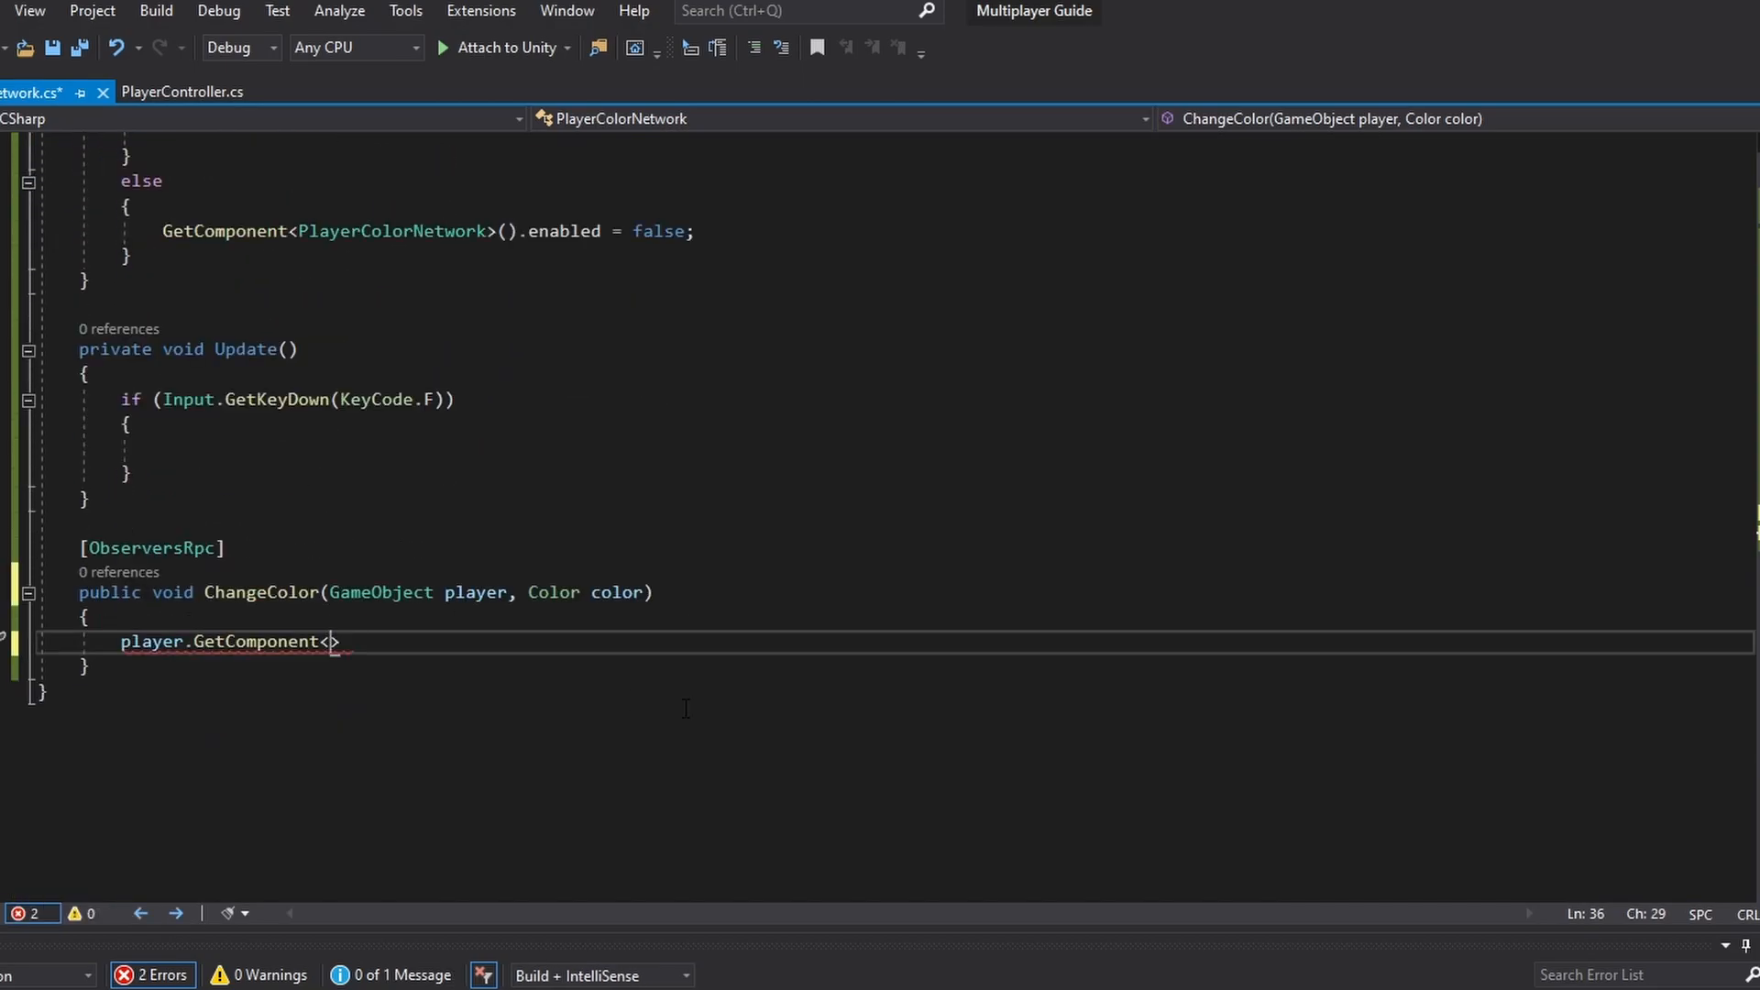
text(PlayerColorNetwork)
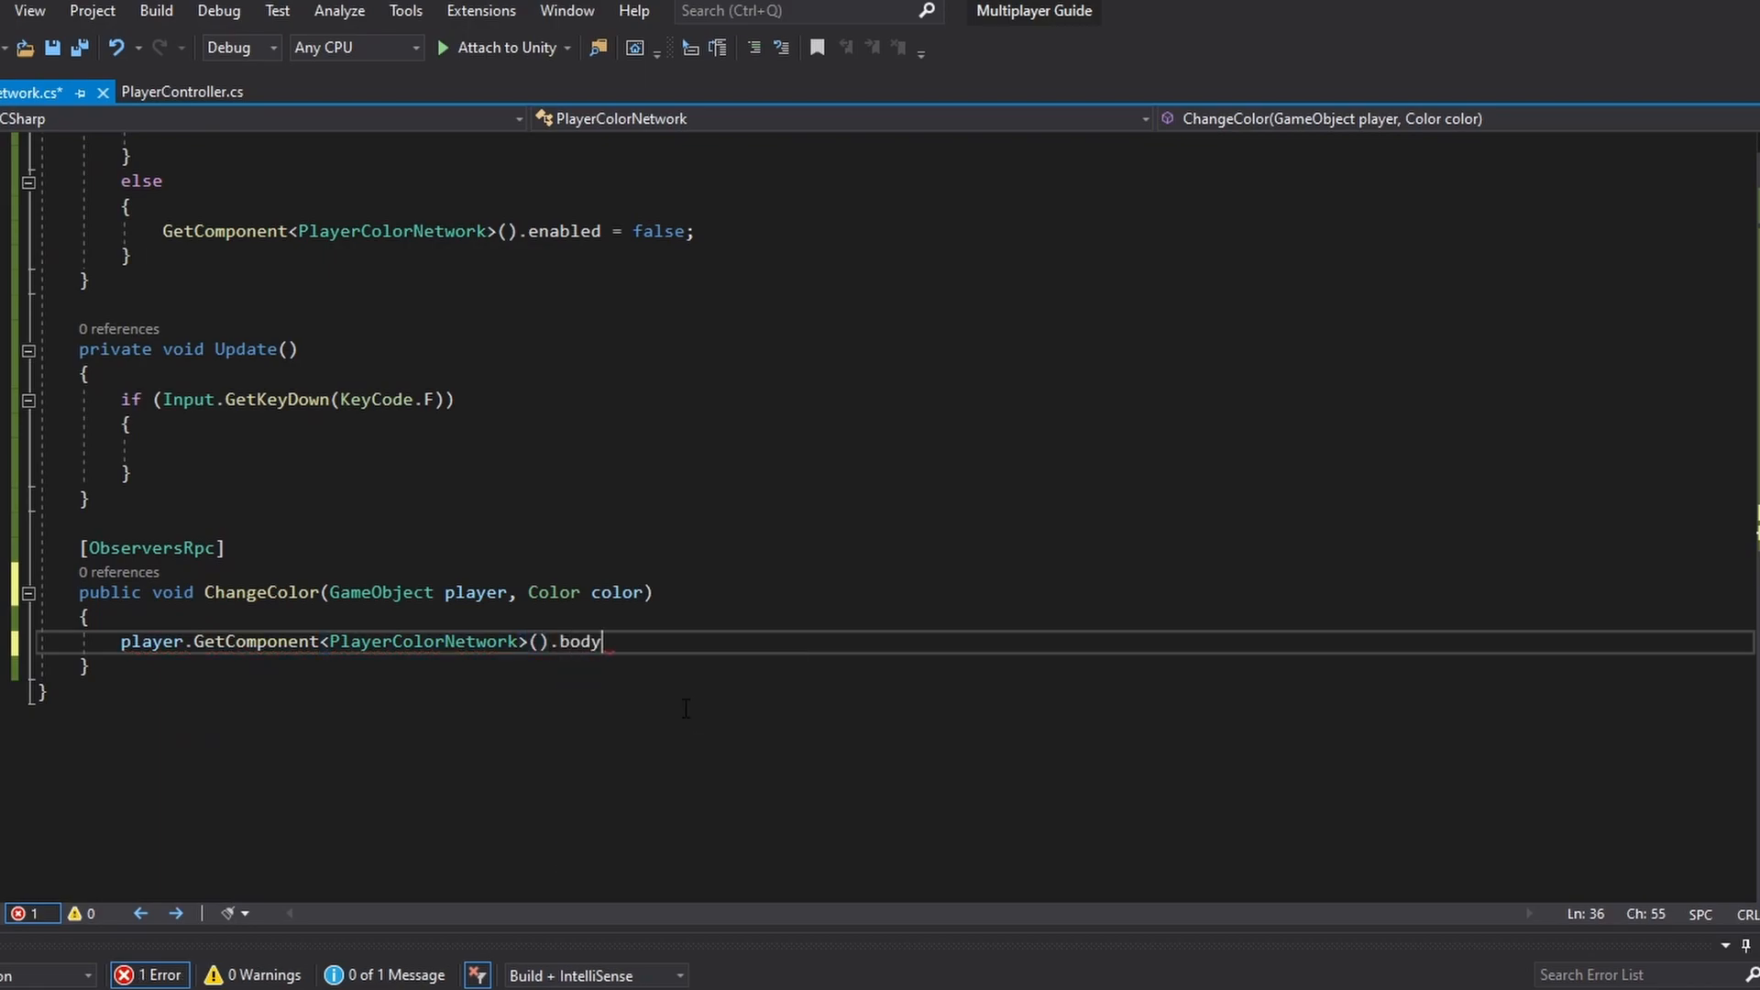
text(.GetComponent<renderer>().)
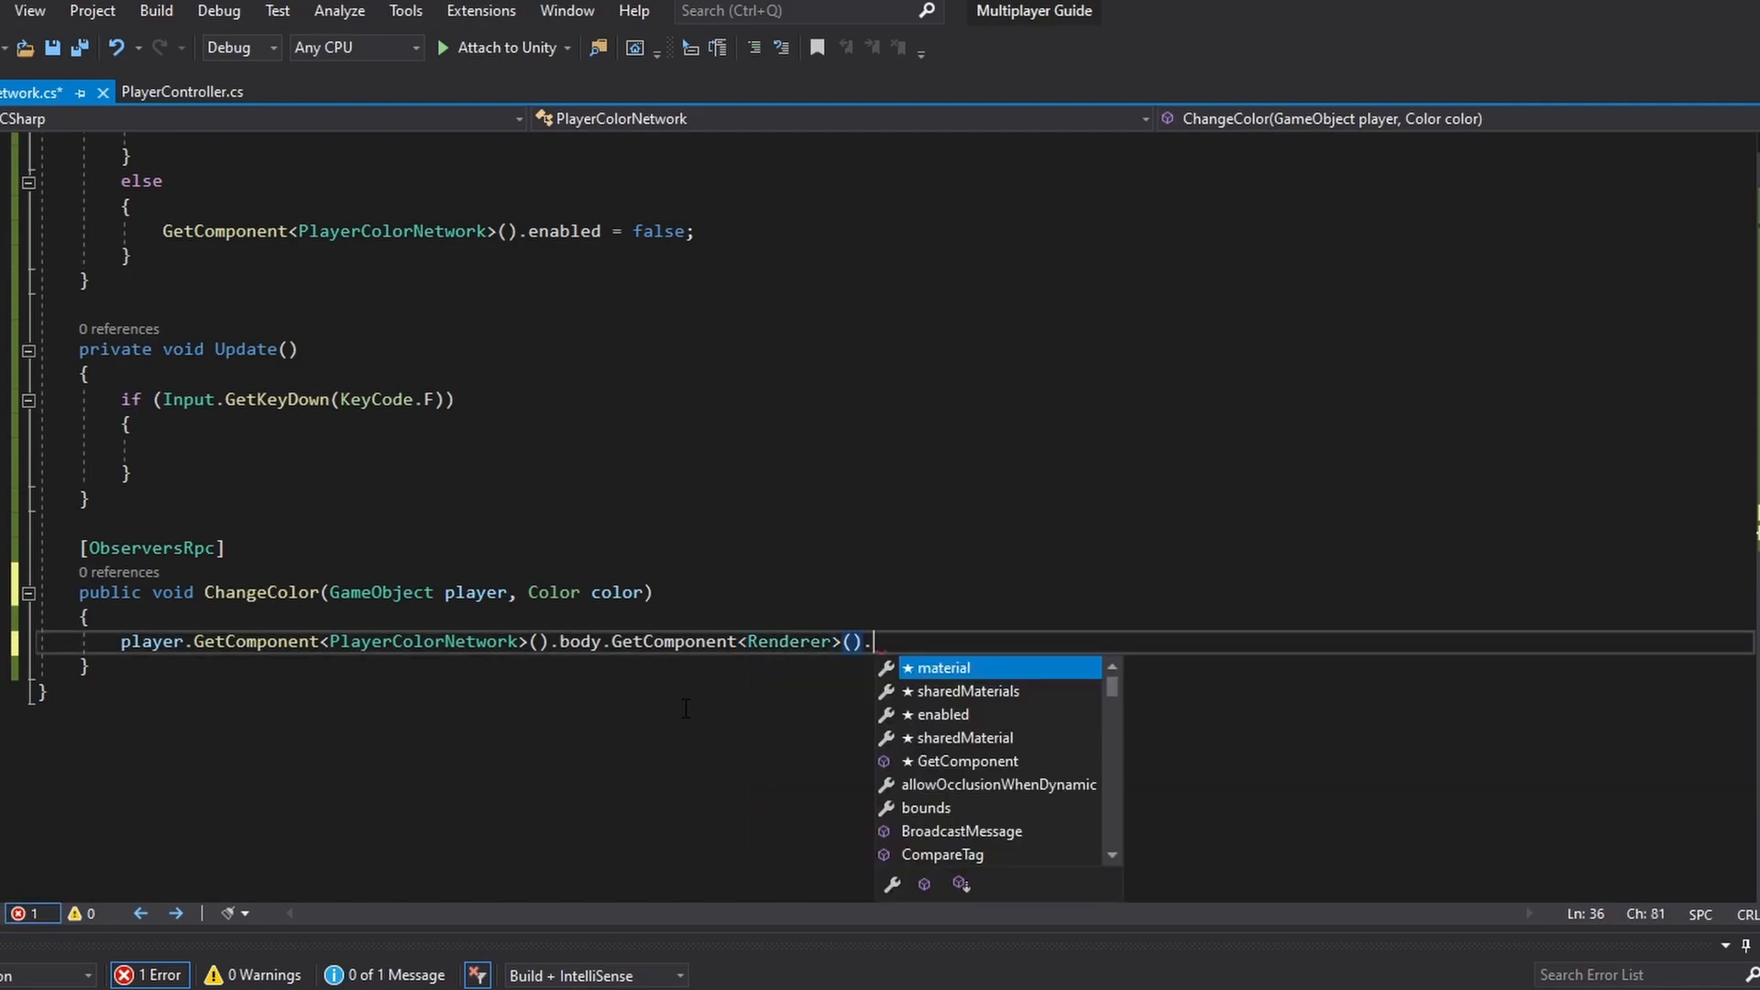
text(material.color)
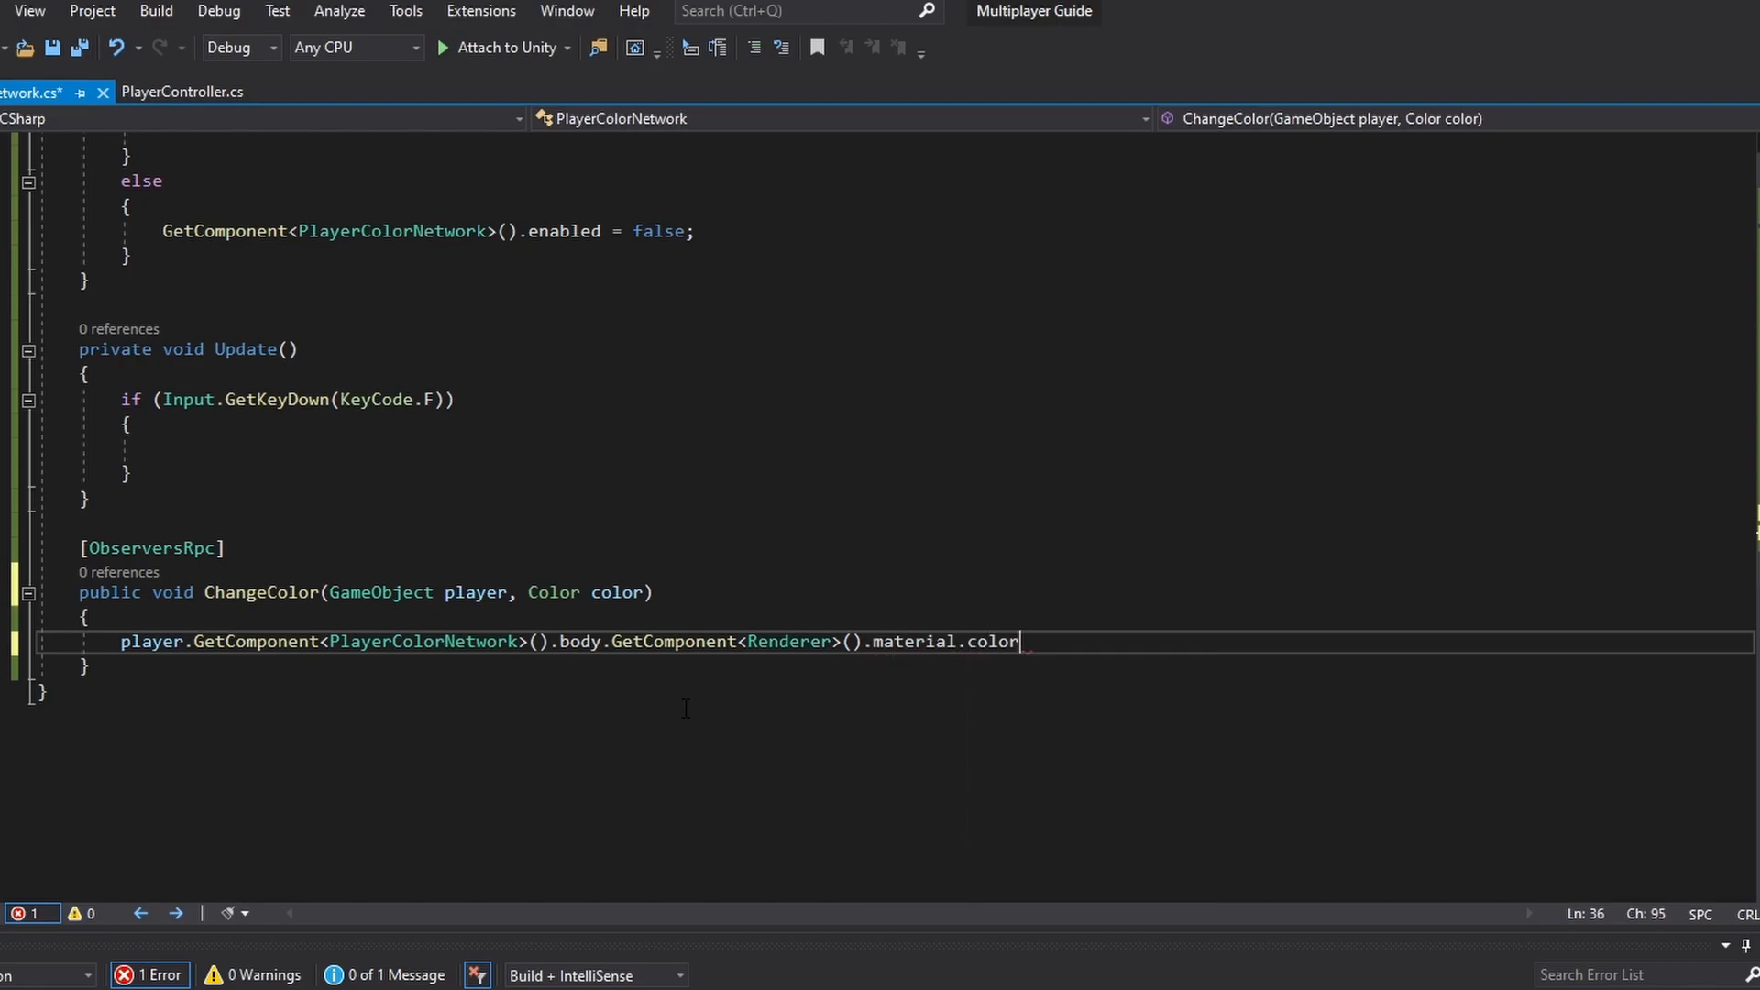
text(= color;)
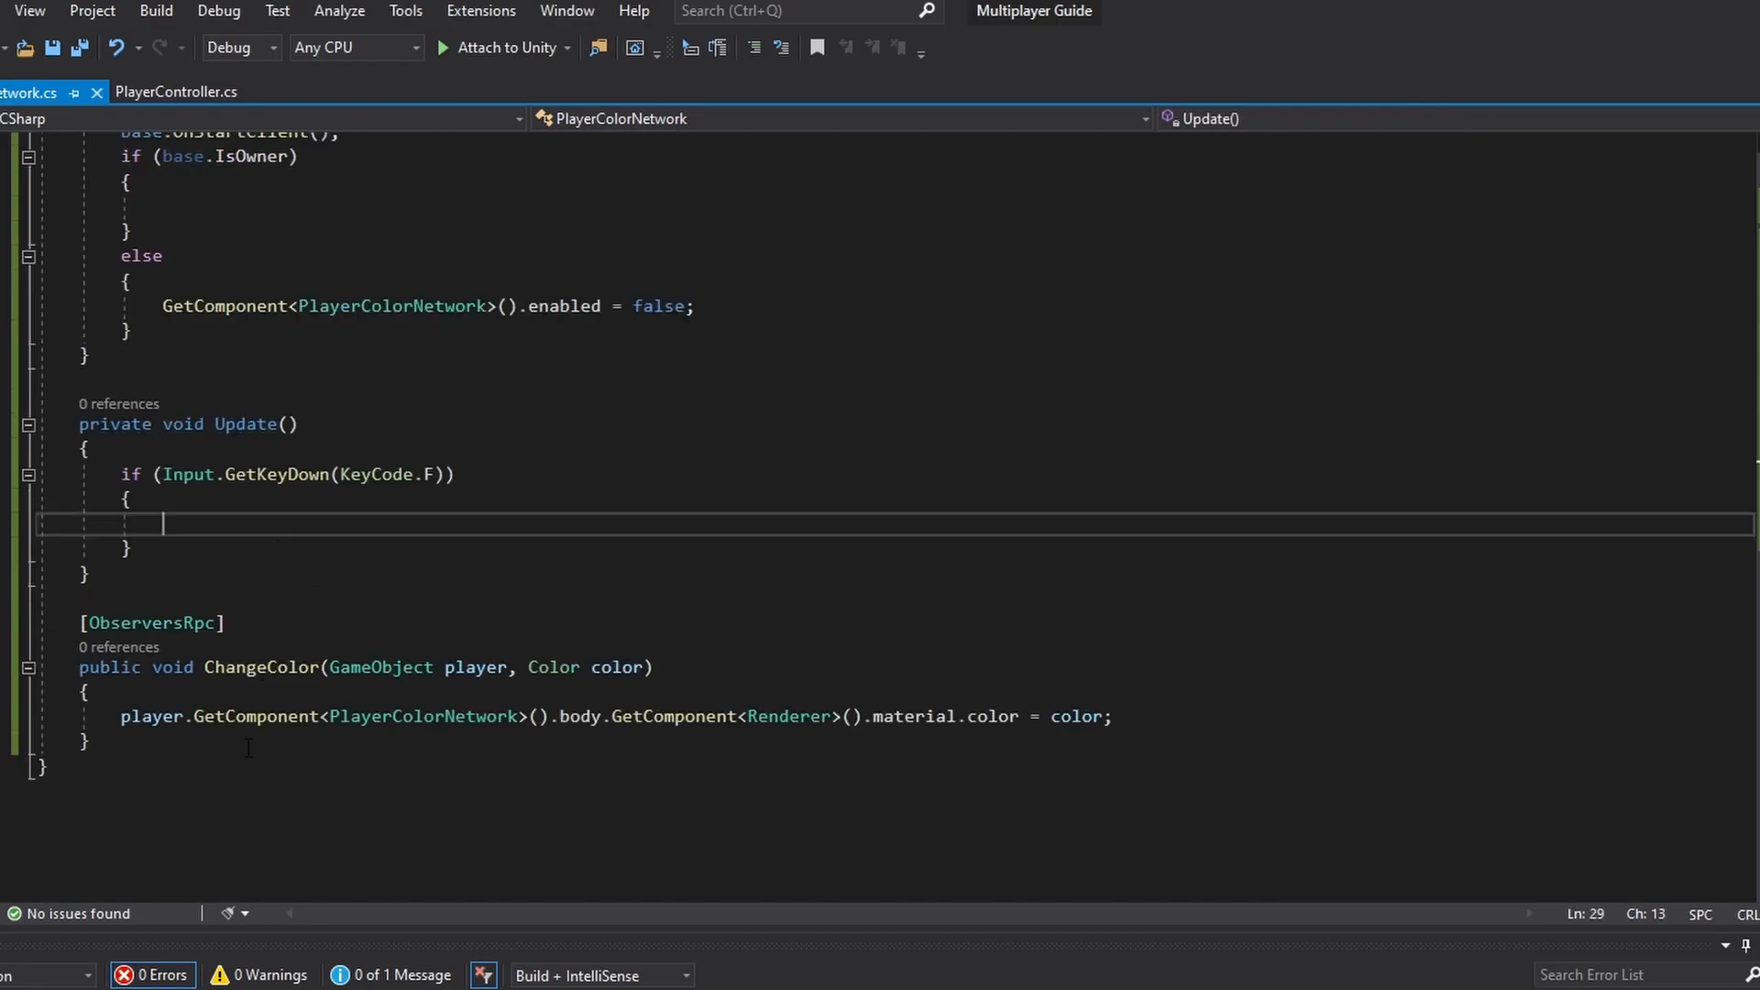
Step: Add [ServerRpc] ChangeColorServer calling ChangeColor, and call ChangeColorServer(gameObject, endColor) on F press
text(Change)
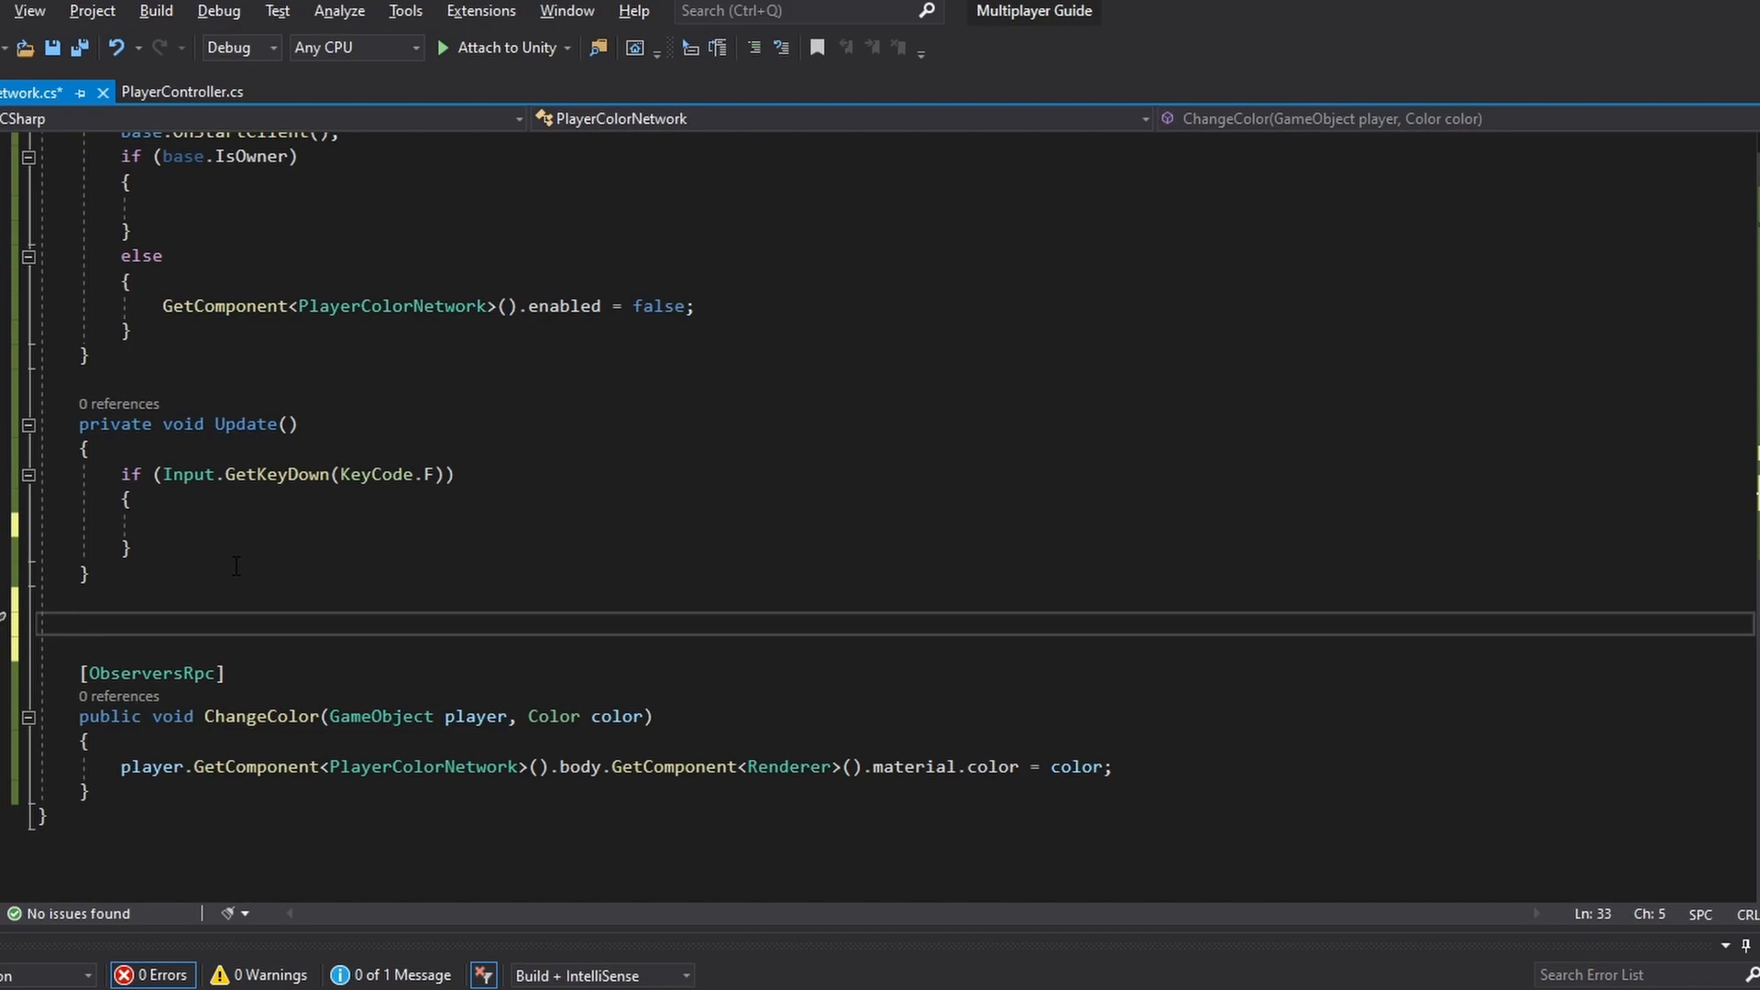
text([ServerRpc])
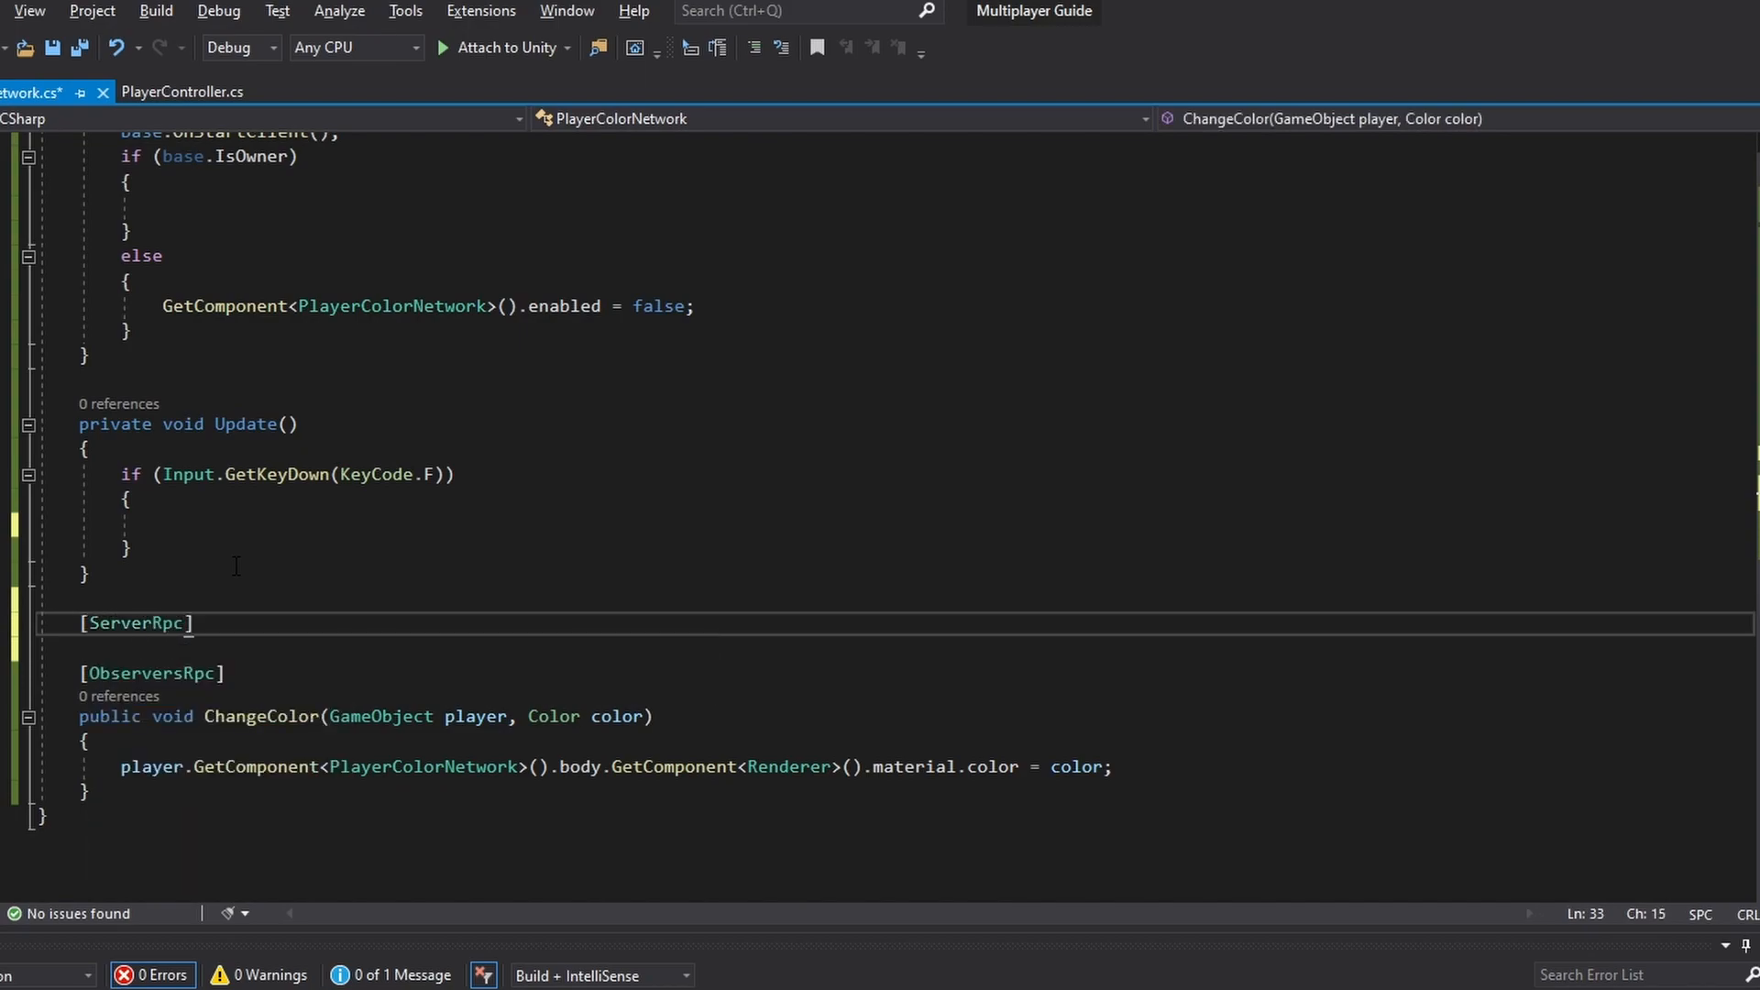
text(public void ChangeColorServer(GameObject player, Color color)
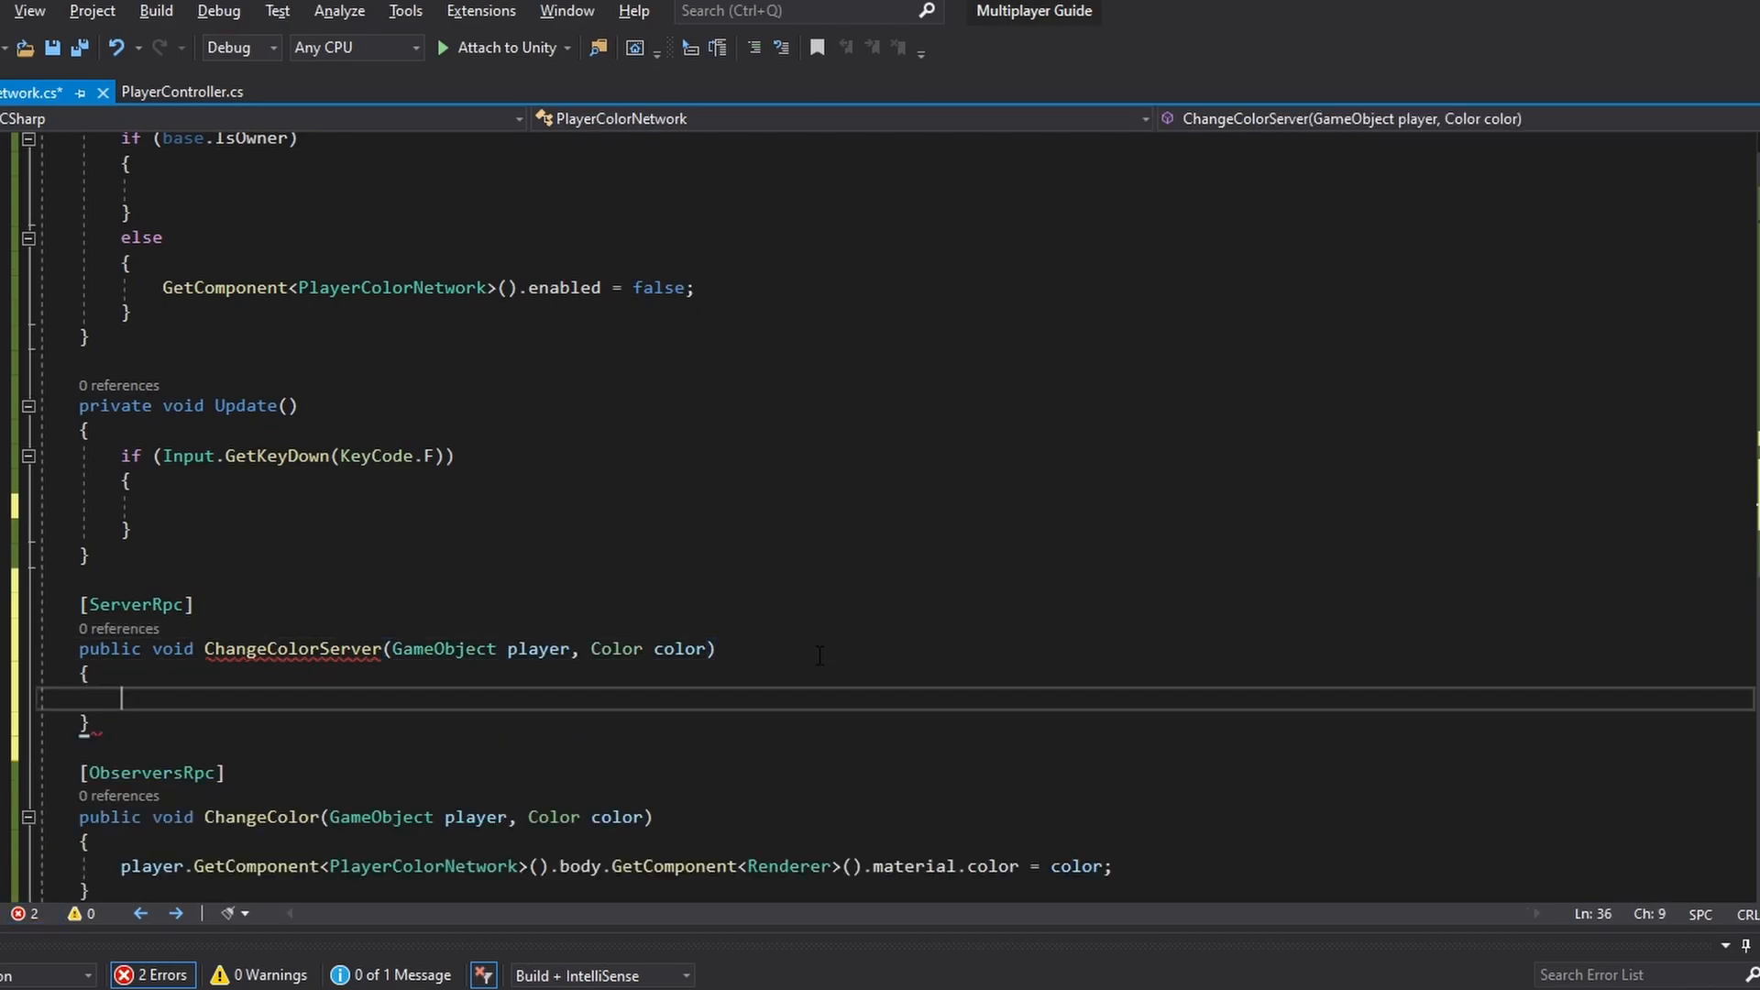
text(ChangeCOlor(player, color);)
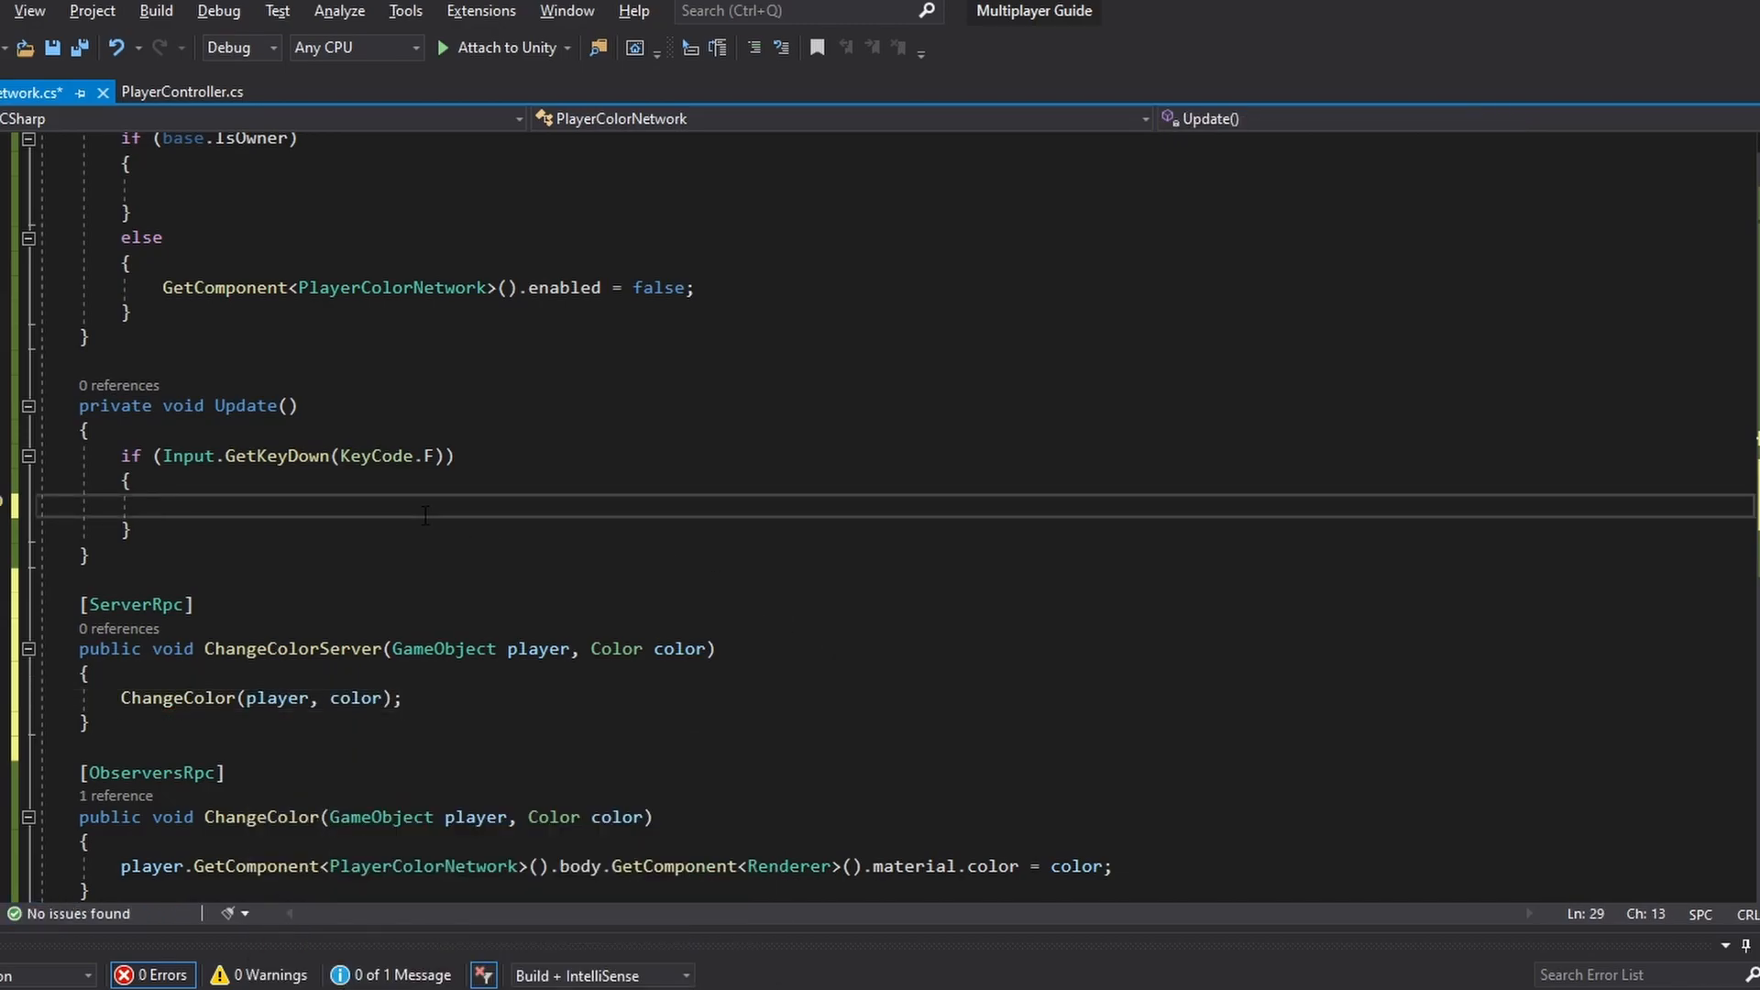
text(ChangeColorServer(gameObject,)
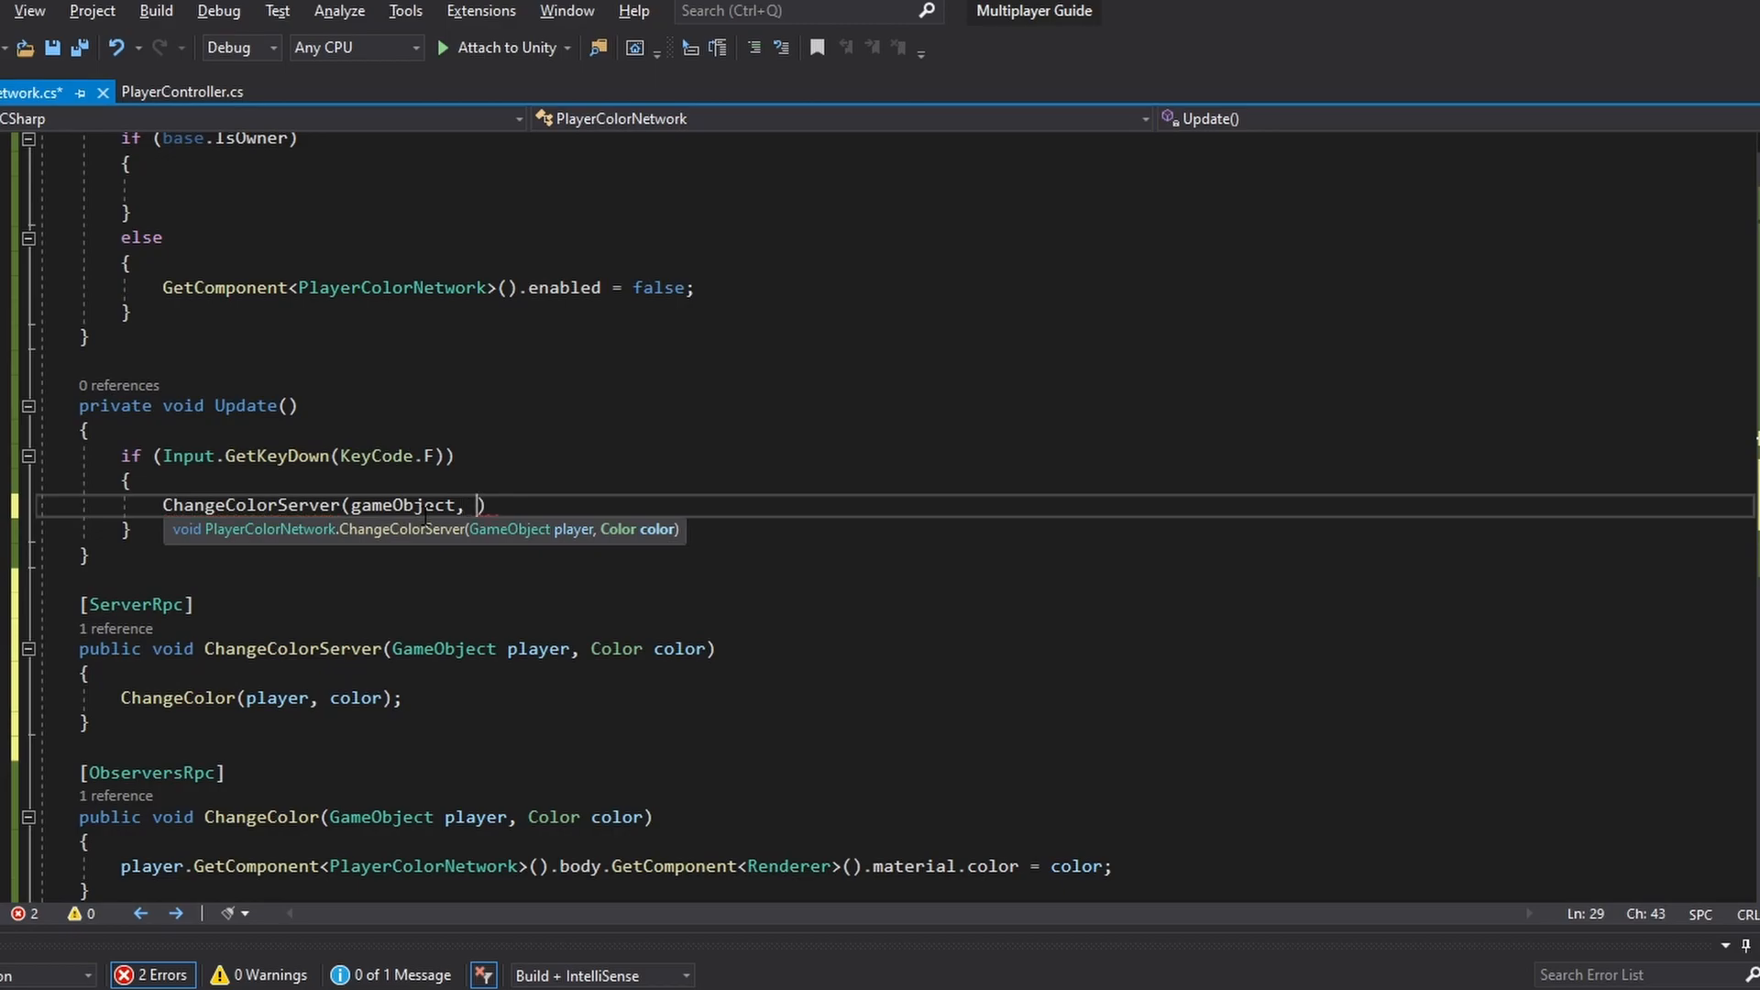
text(endColor);)
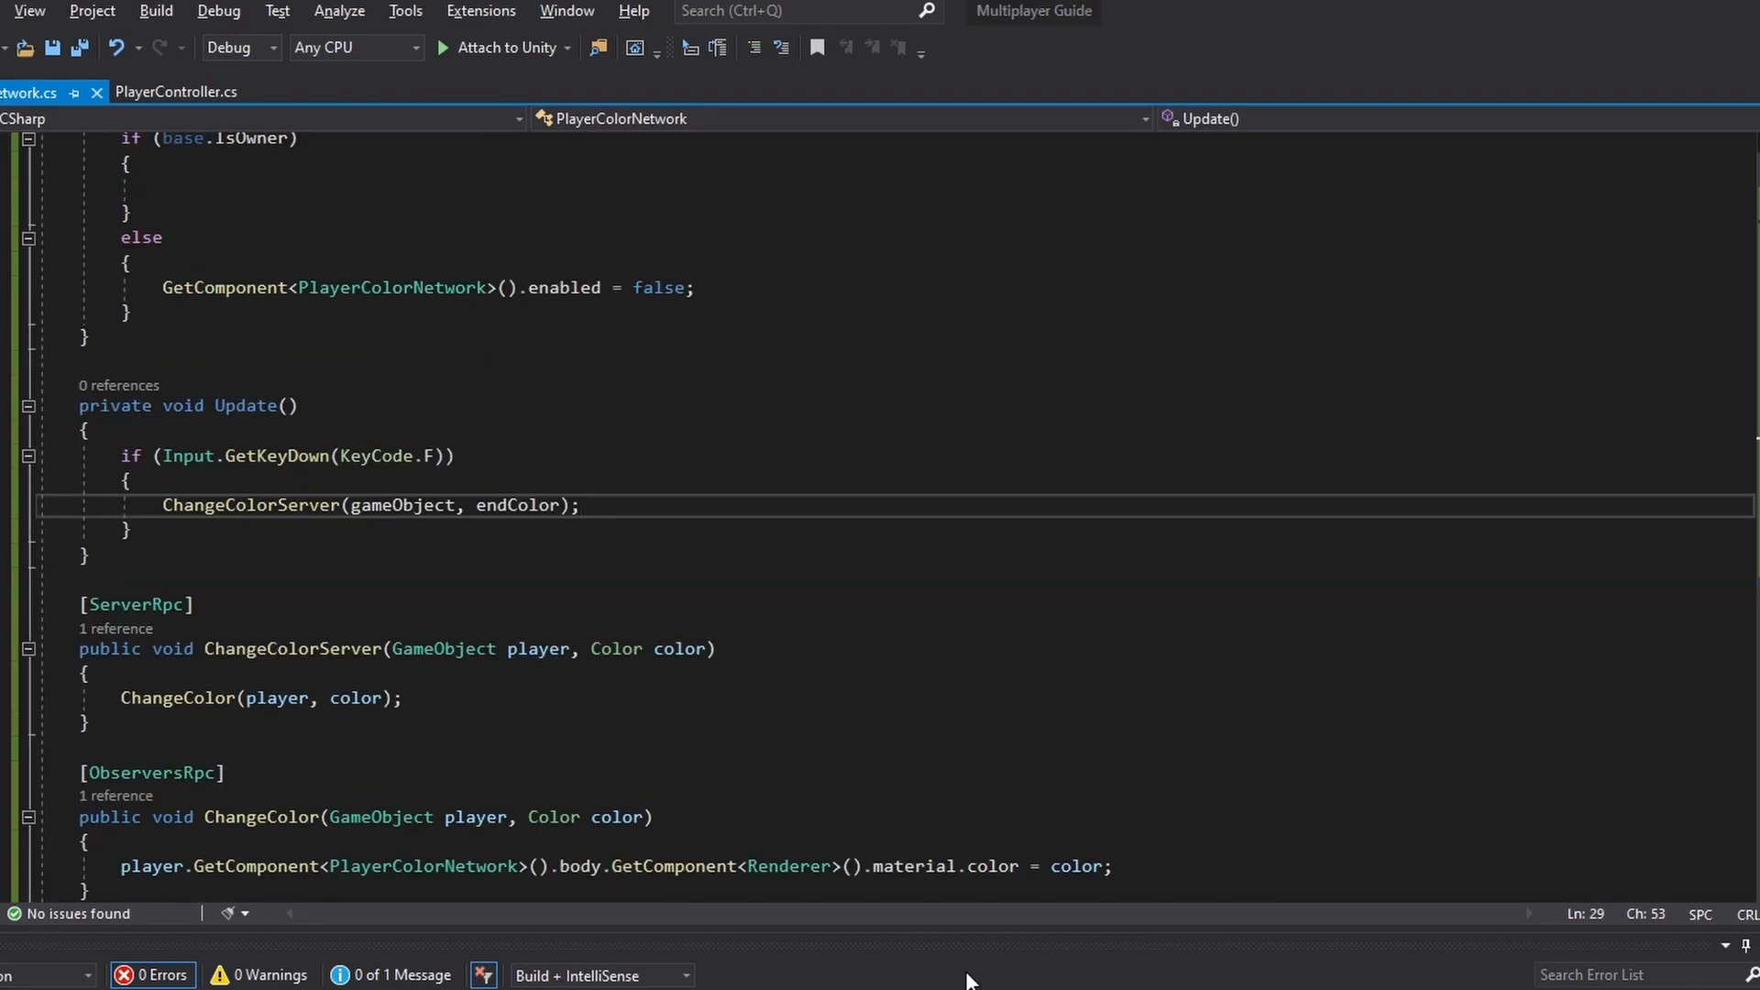
Step: Set the Player prefab's End Color to blue (2B83FF) and return to SampleScene
click(517, 972)
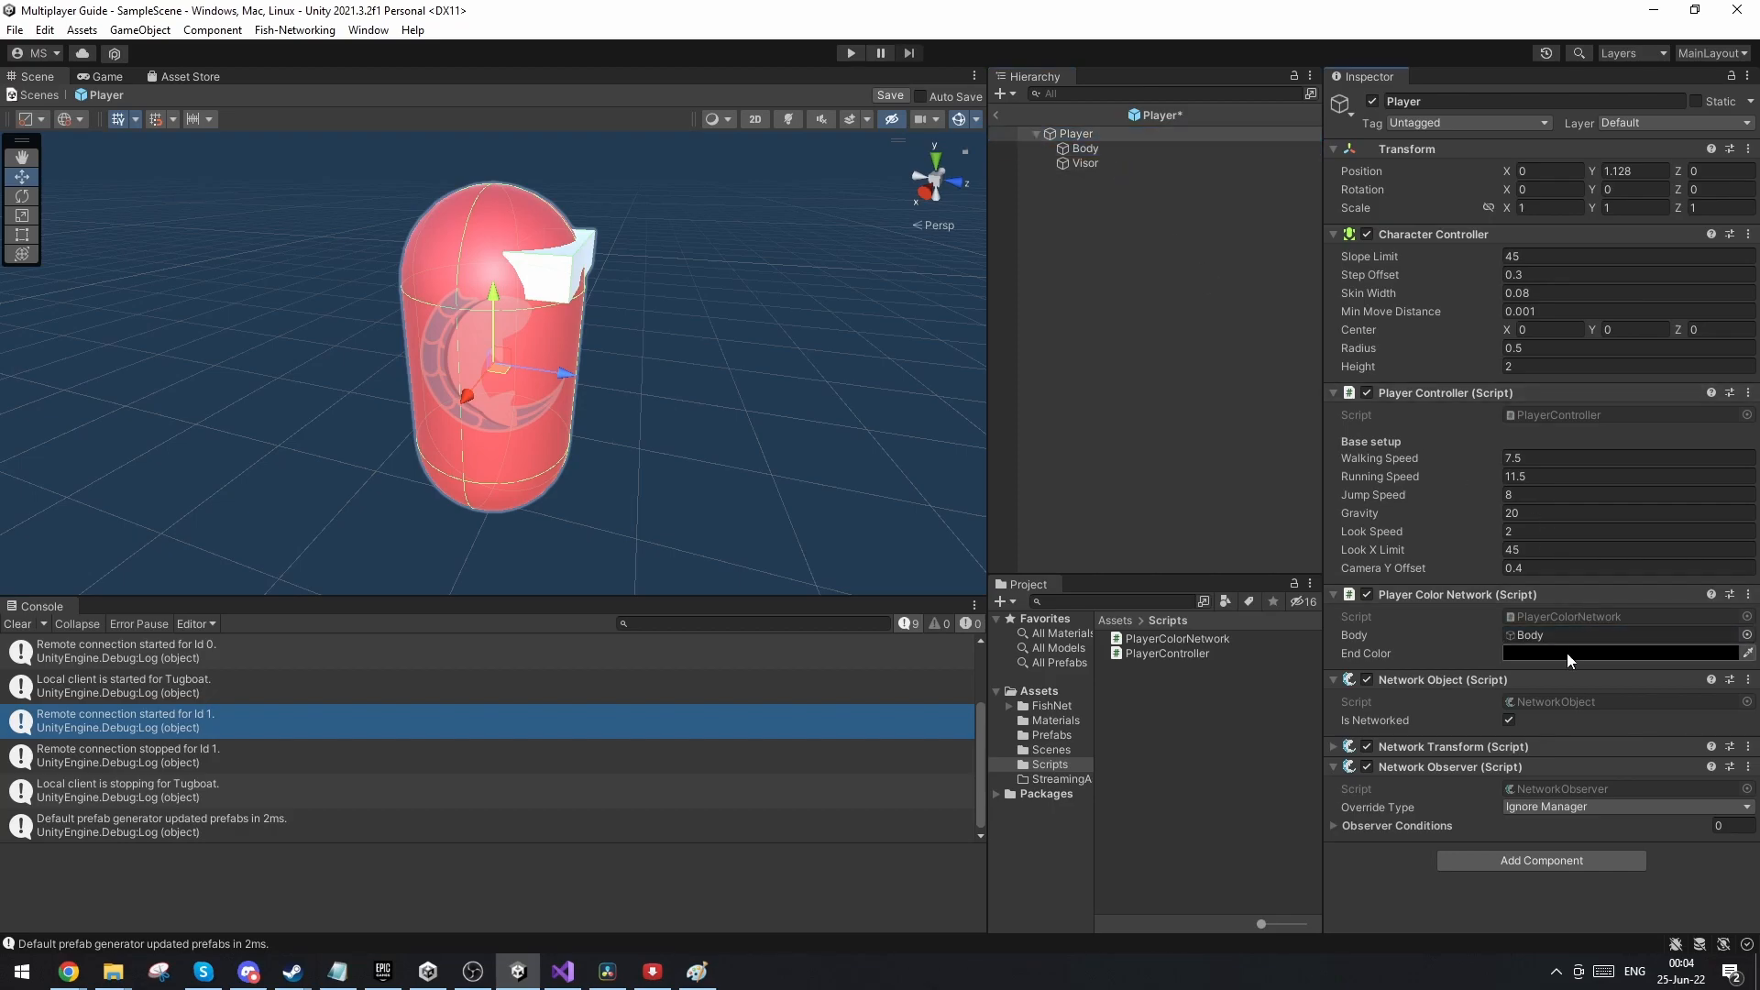
click(1627, 653)
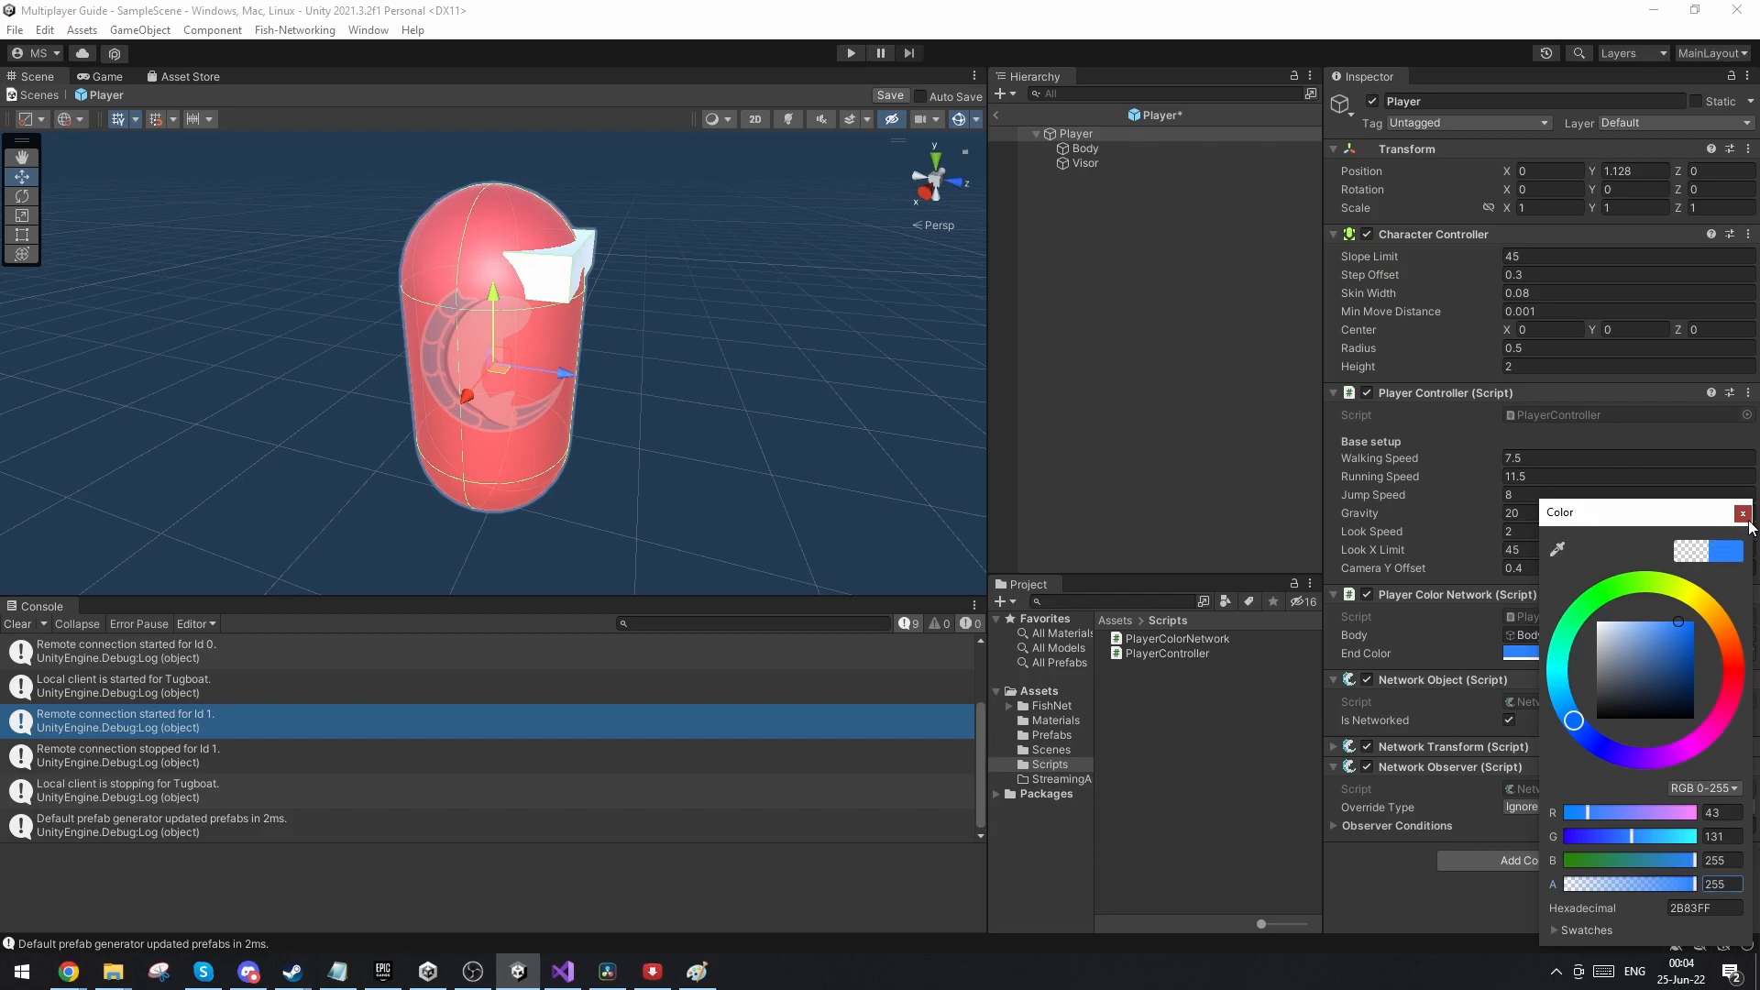
click(1744, 513)
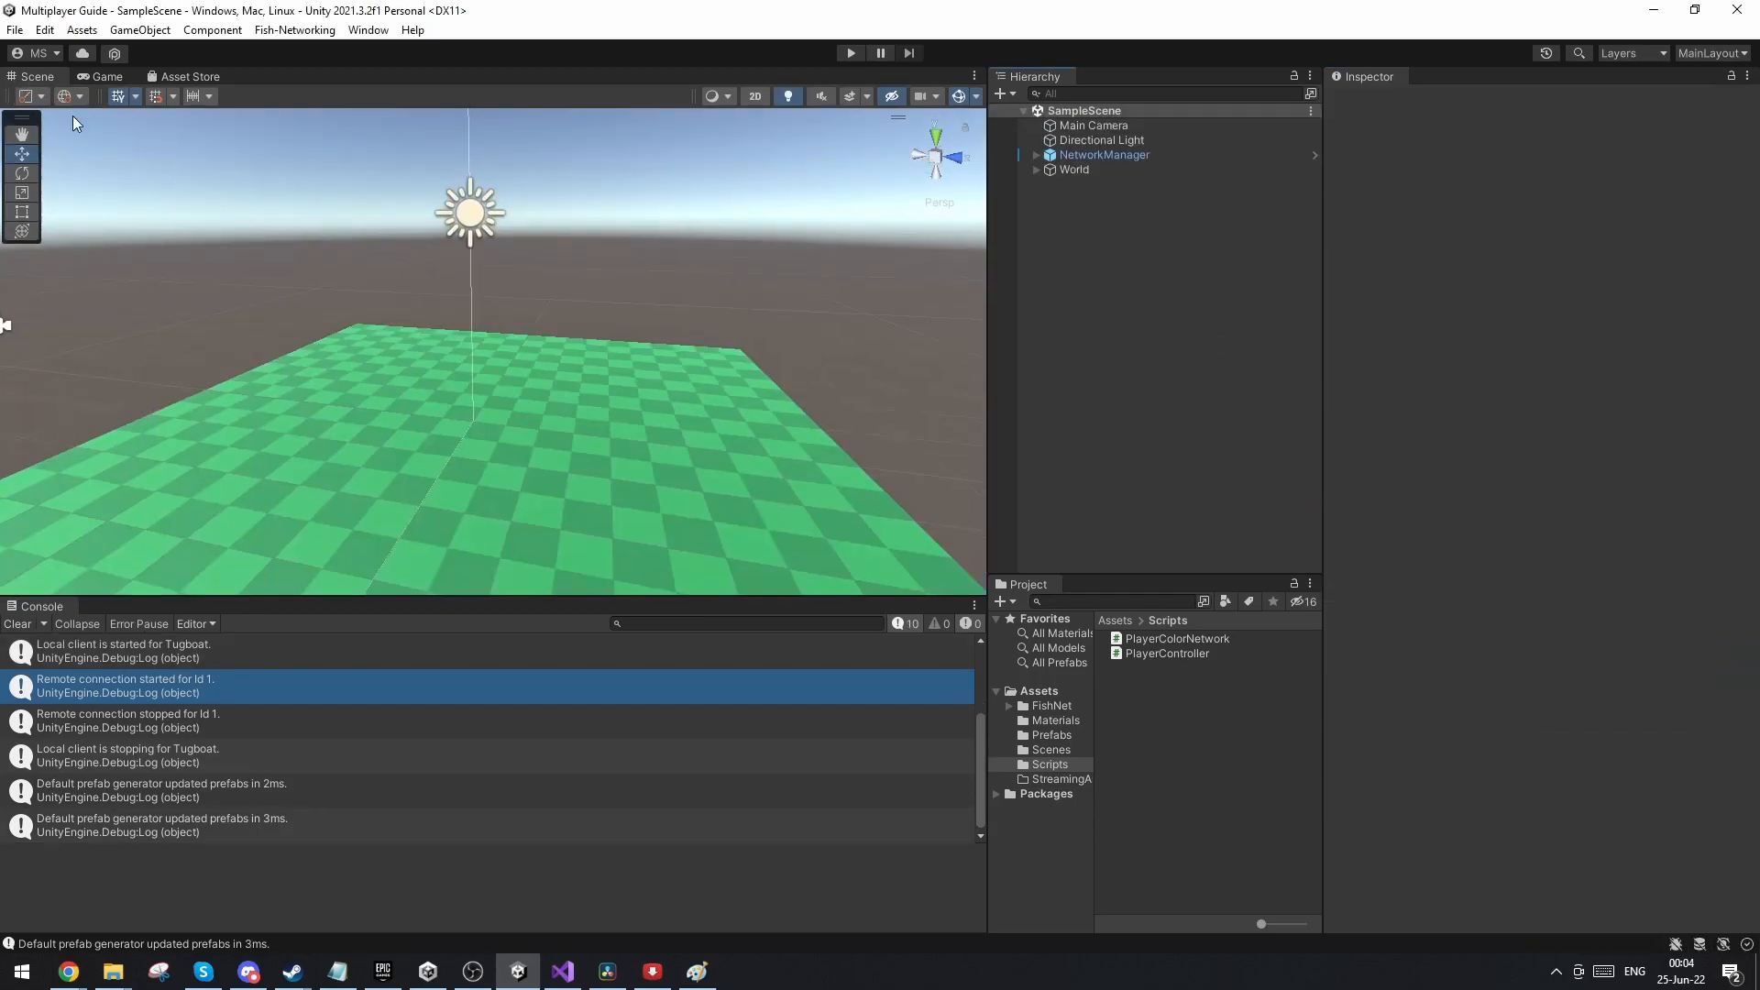
Step: Play in the editor, then switch to the standalone build to confirm both players' capsules are blue
click(849, 53)
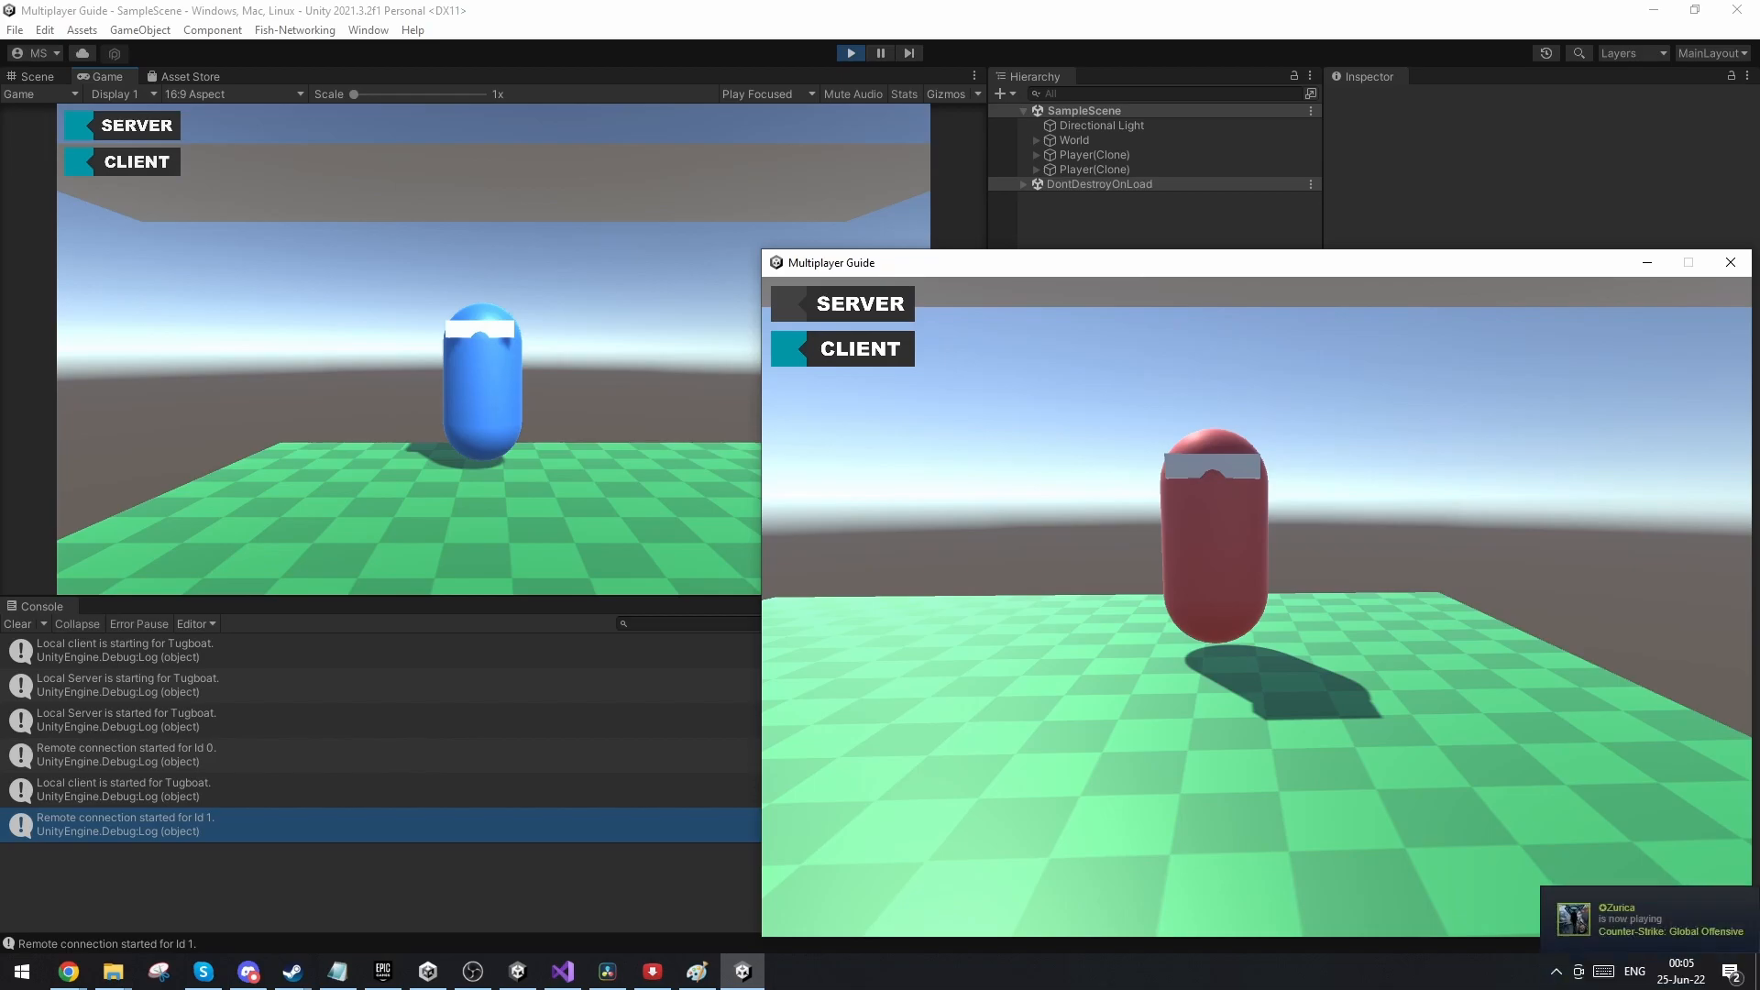
click(112, 972)
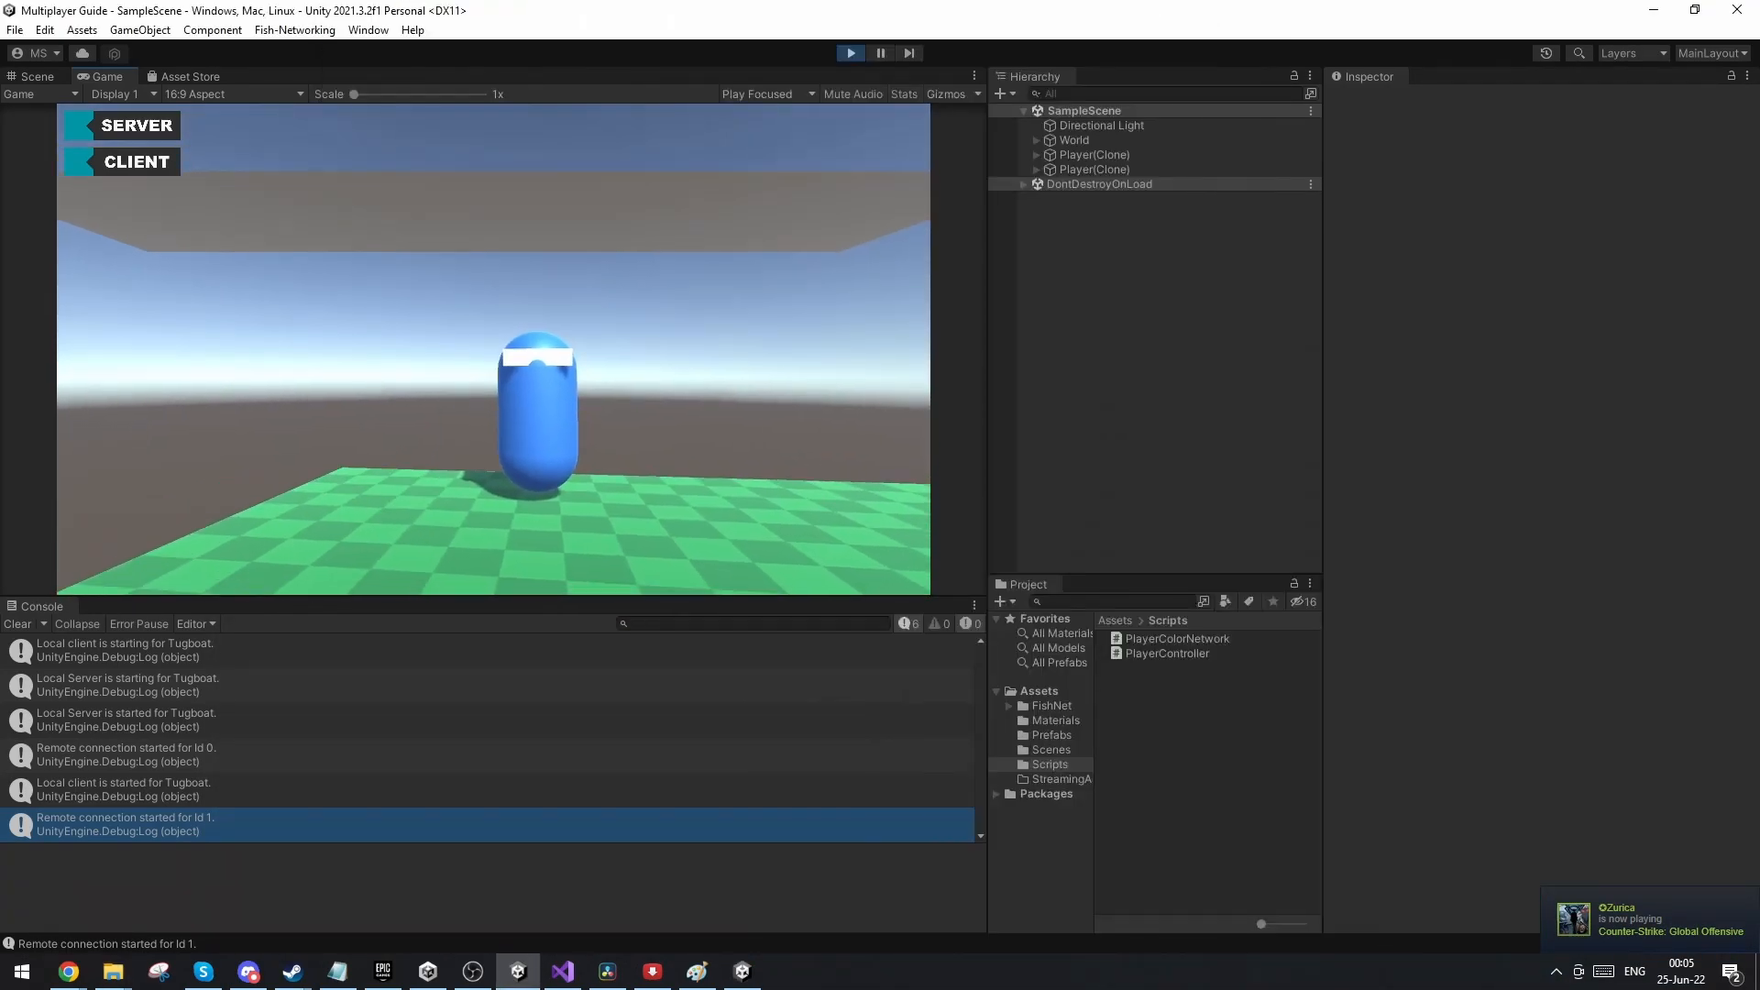
key(alt+tab)
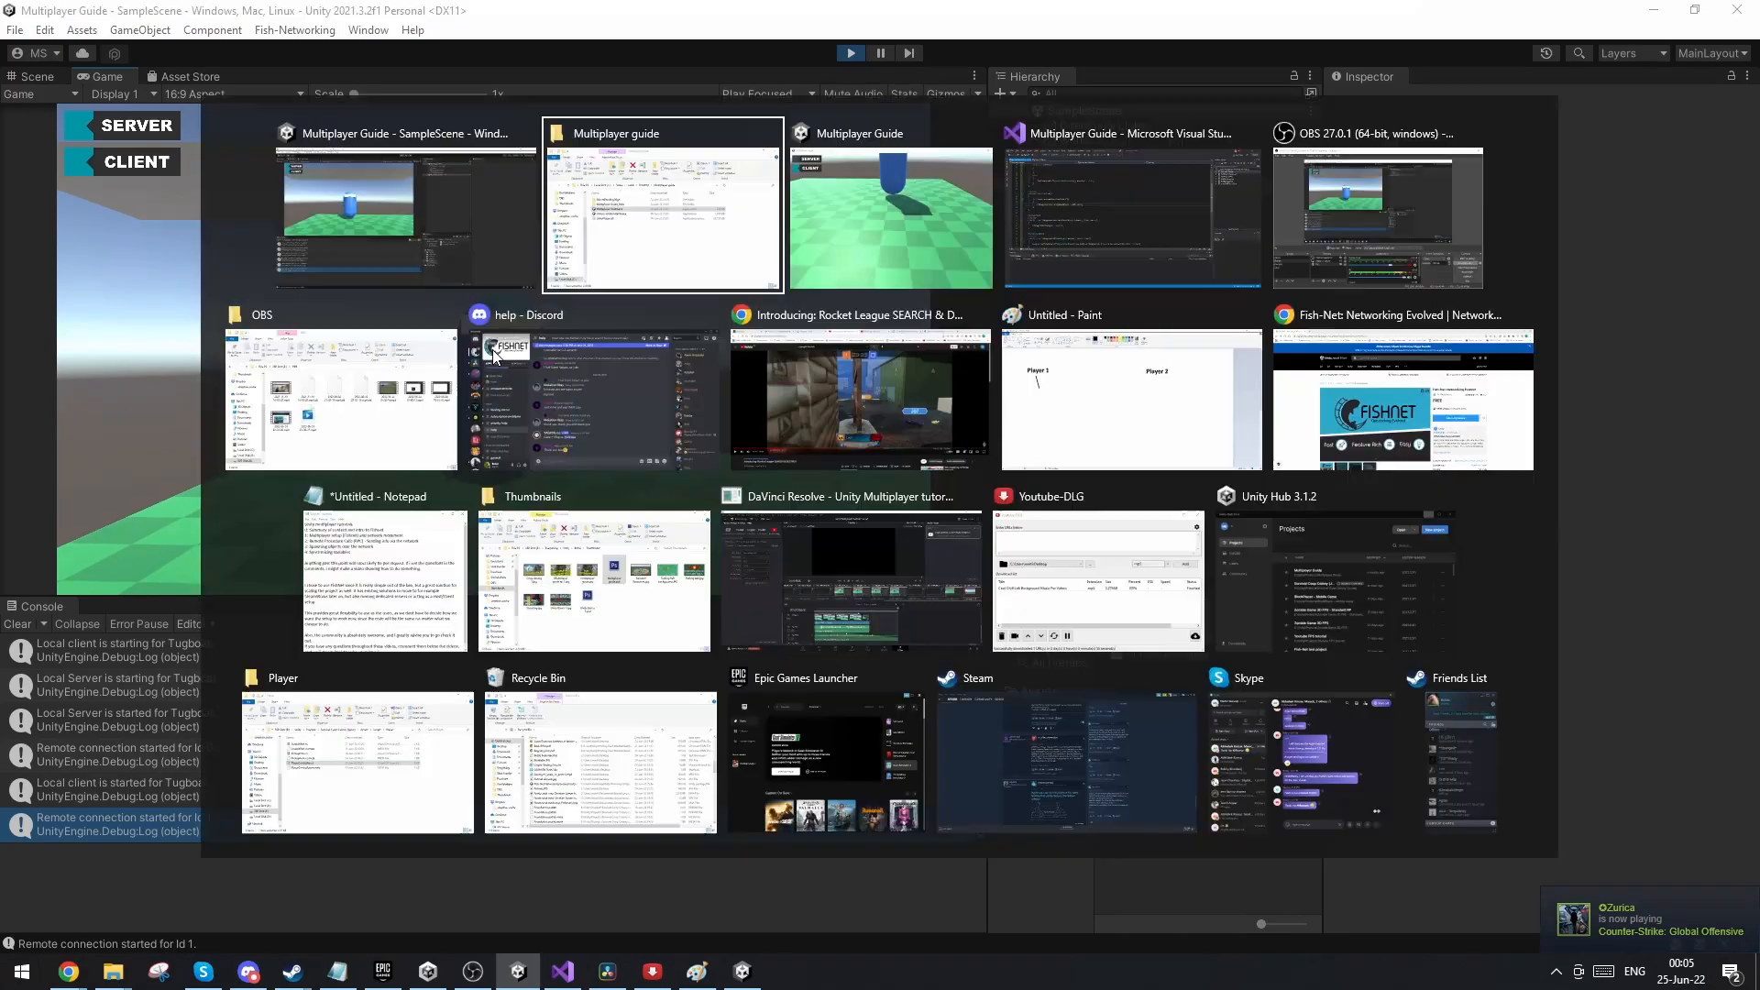
click(889, 218)
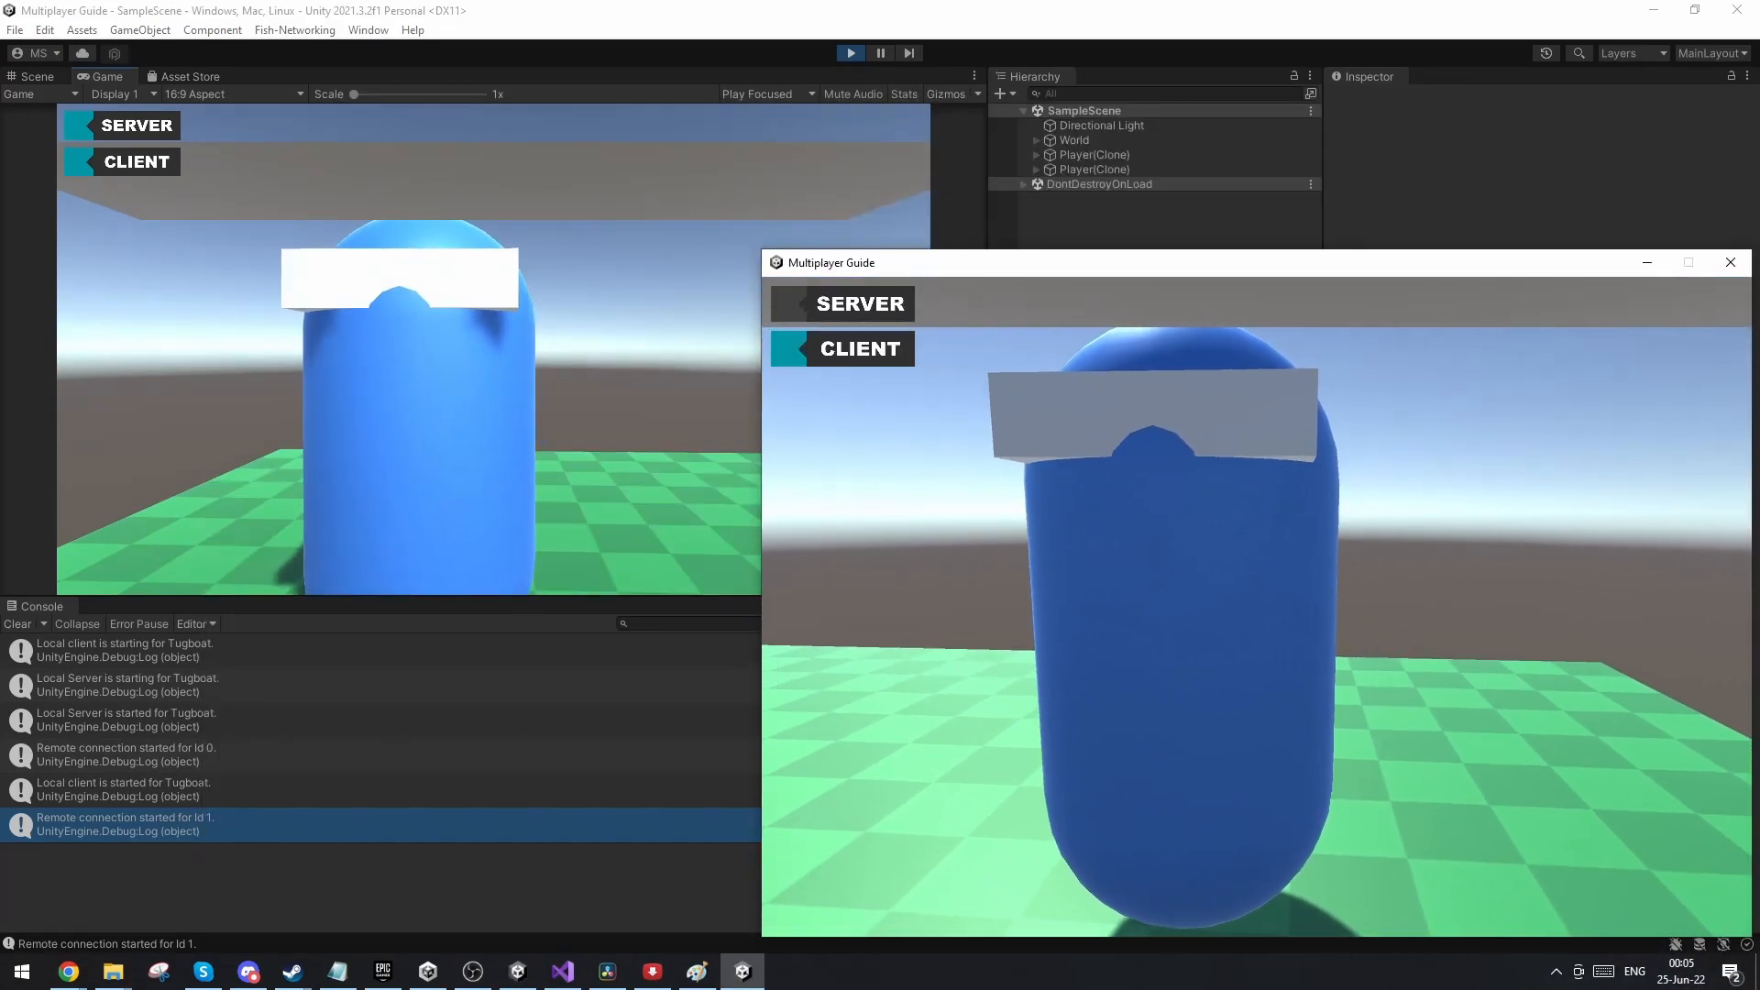